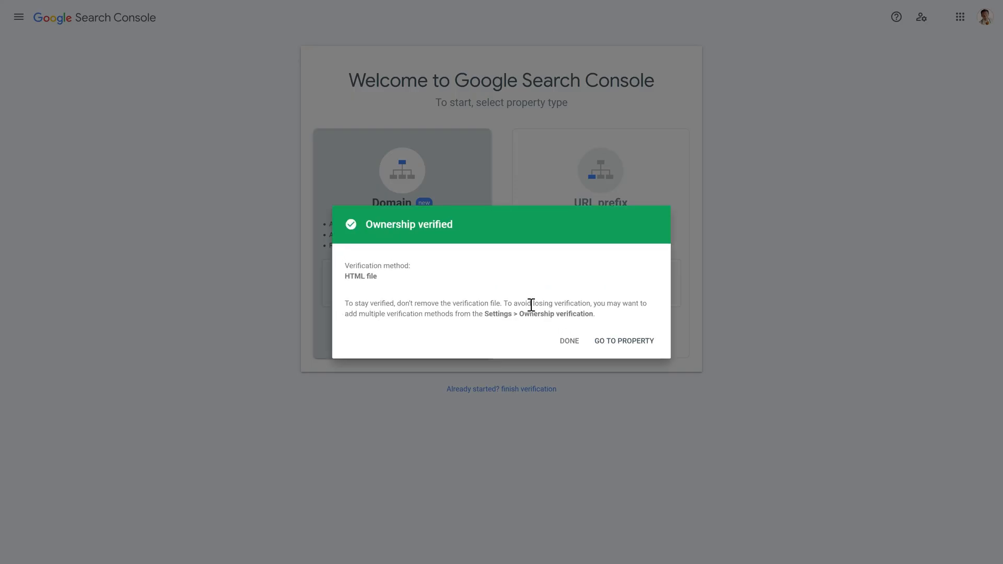
Enter the verified property and view its mobile Core Web Vitals report
left_click(623, 341)
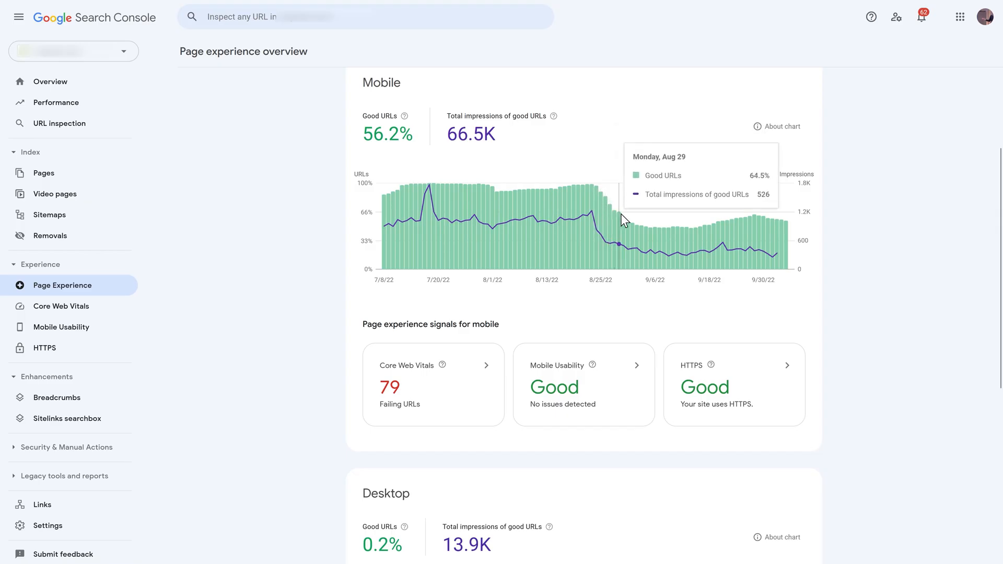
left_click(62, 306)
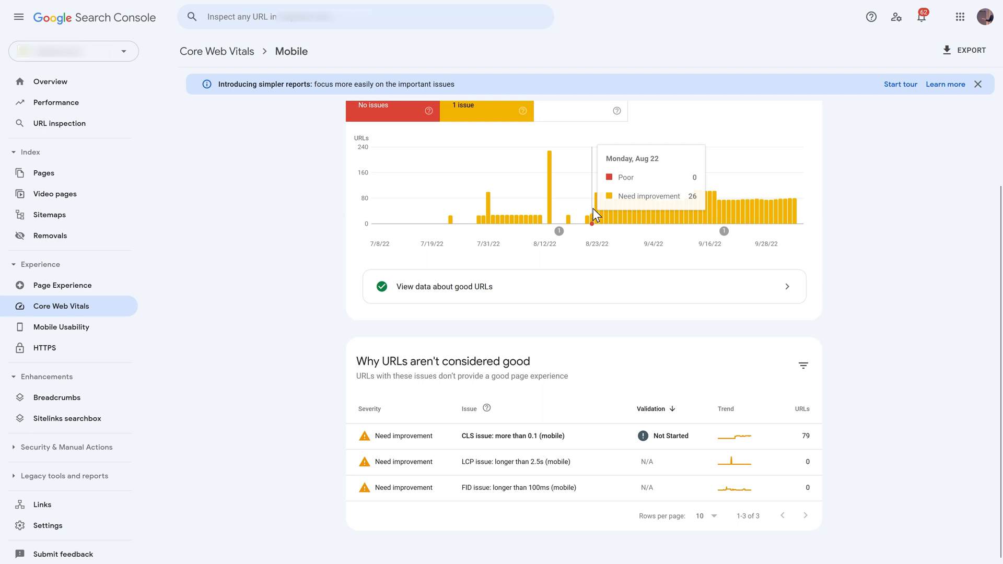
mouse_move(630, 221)
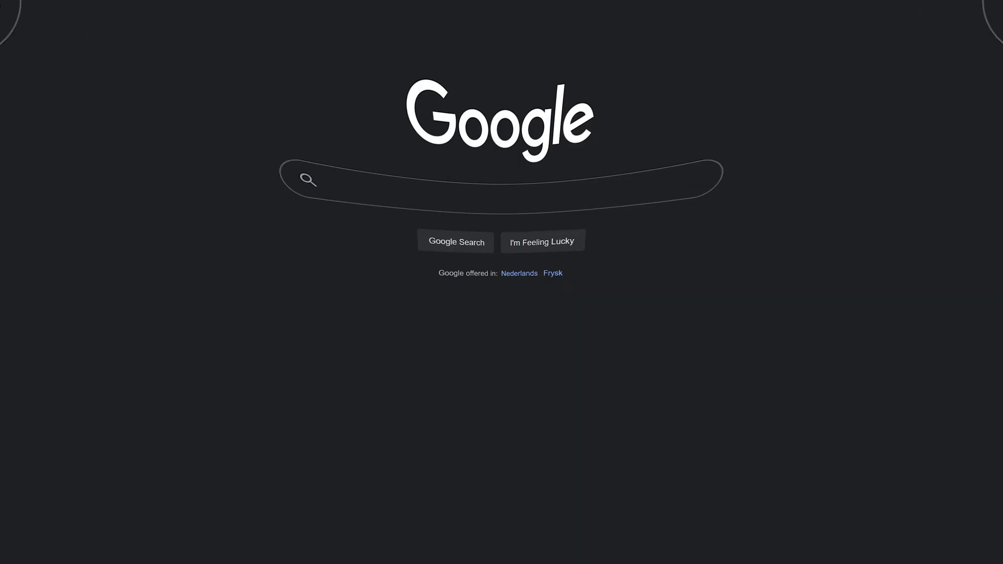
Search Google for 'Google search console', follow the Search Console Tools result and start the tool
type("Google search console")
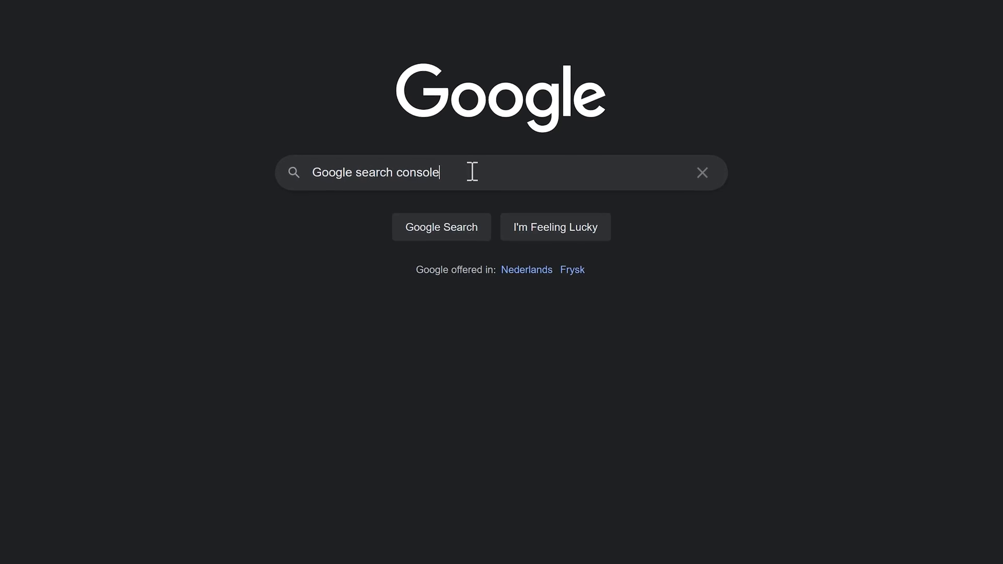
key("Enter")
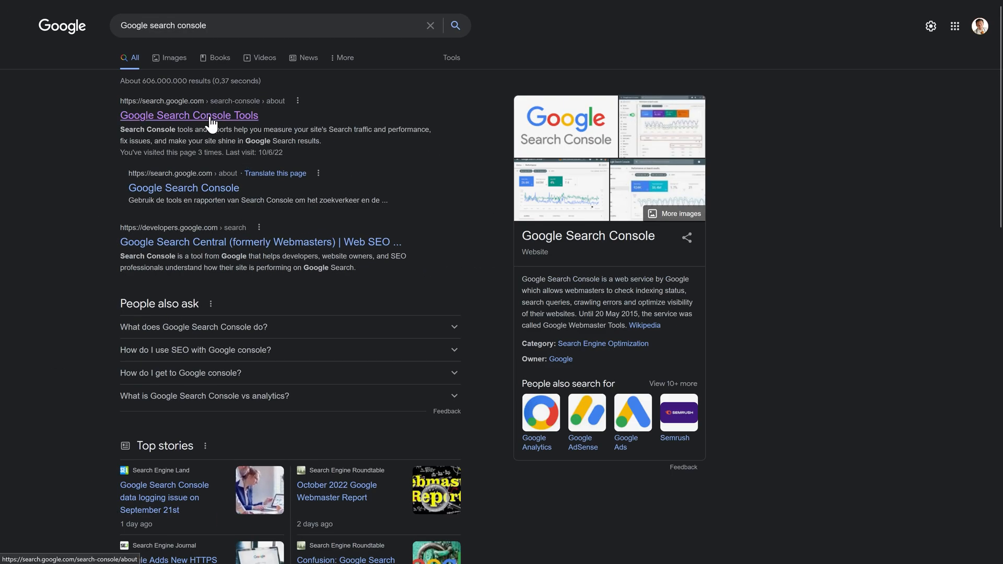
left_click(190, 115)
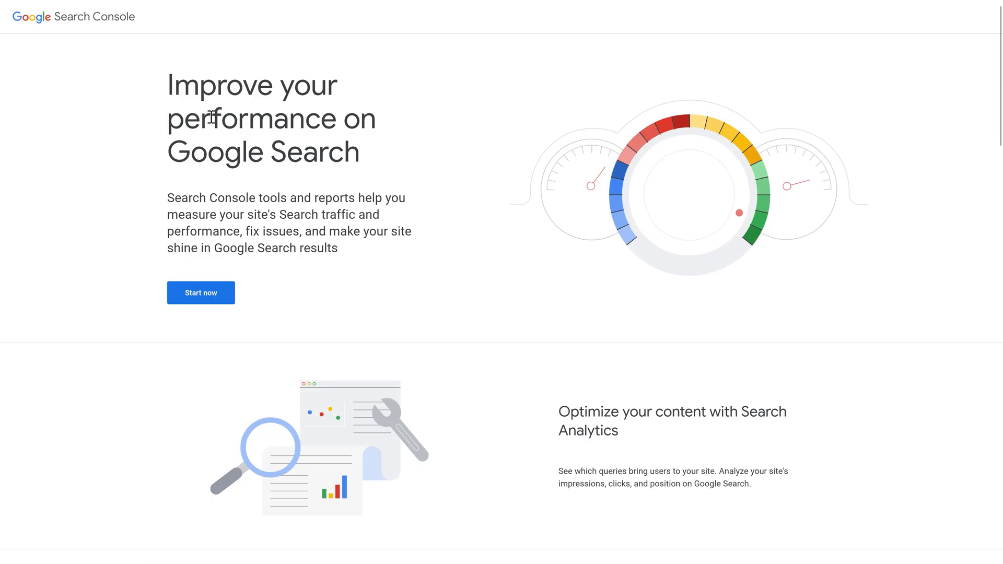
mouse_move(205, 302)
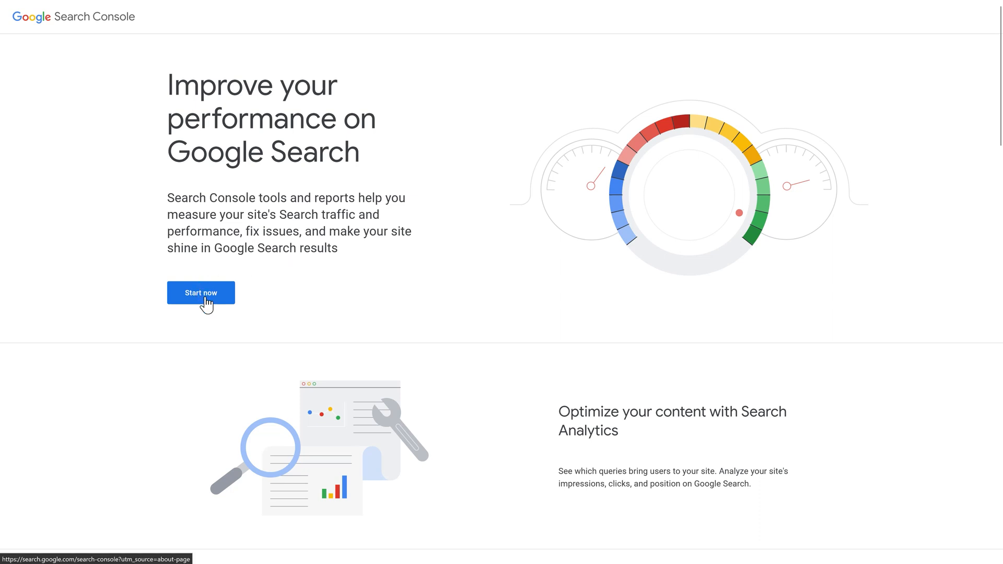
left_click(201, 293)
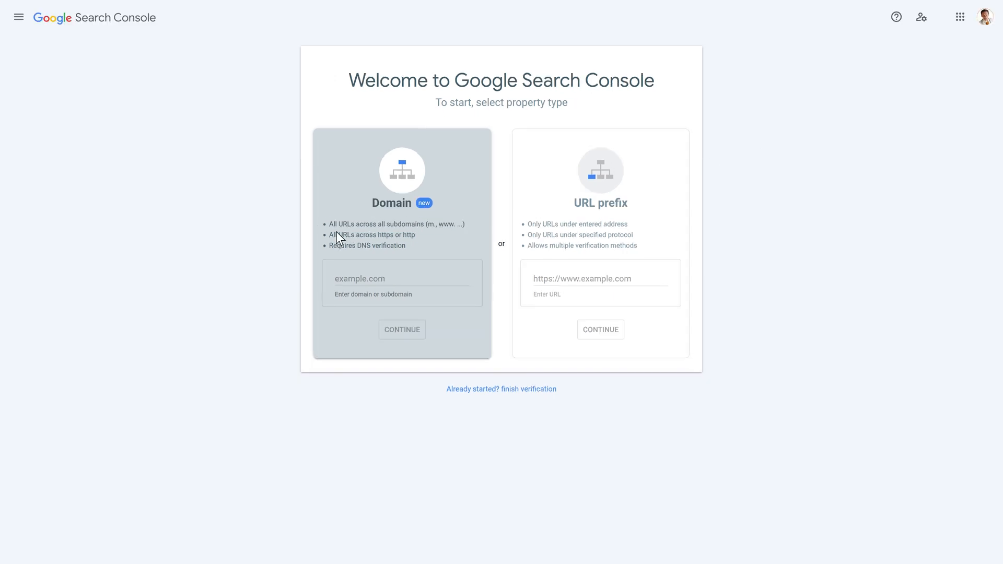
mouse_move(390, 230)
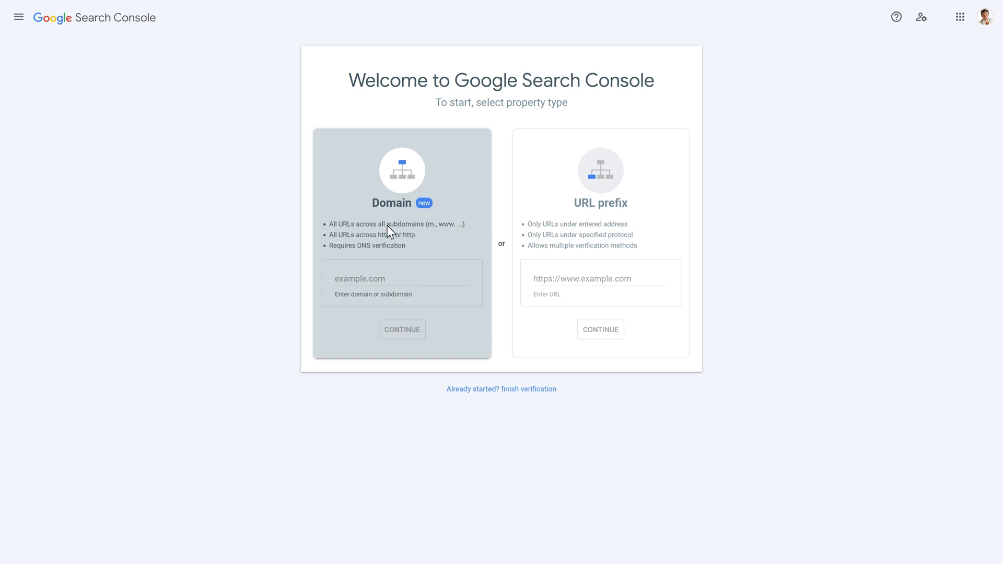
mouse_move(375, 242)
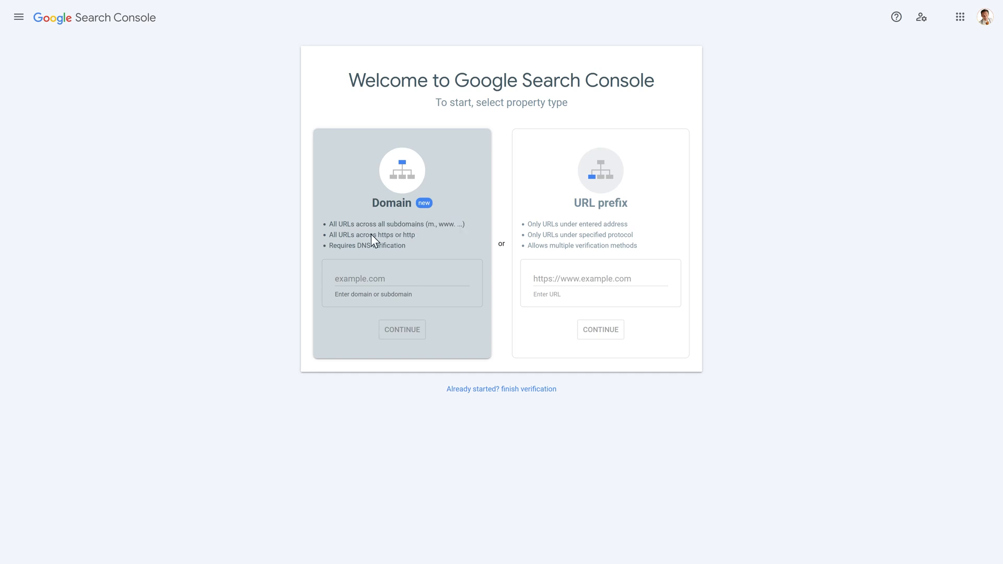
mouse_move(587, 276)
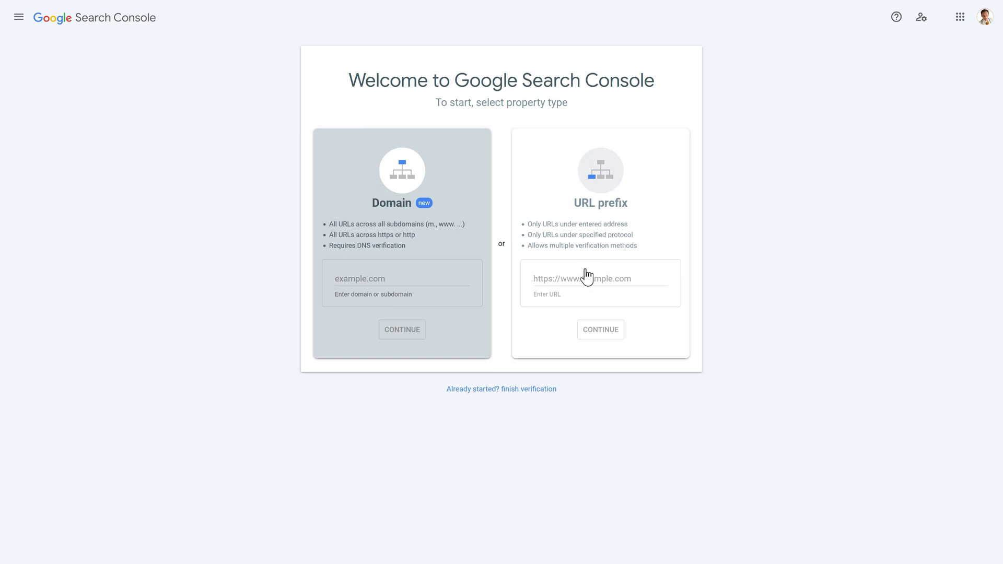
left_click(600, 278)
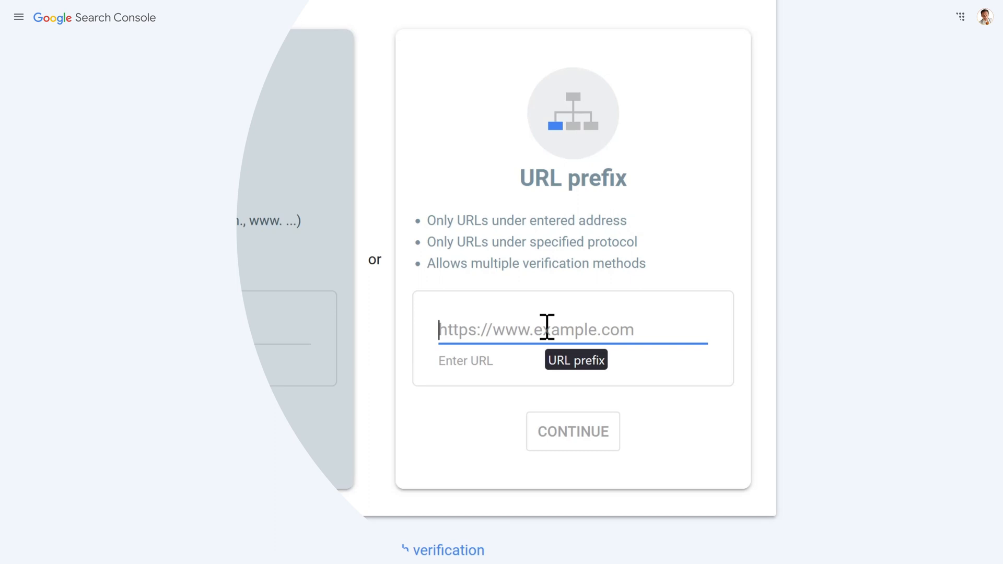
type("https://wpressdoctor.com/")
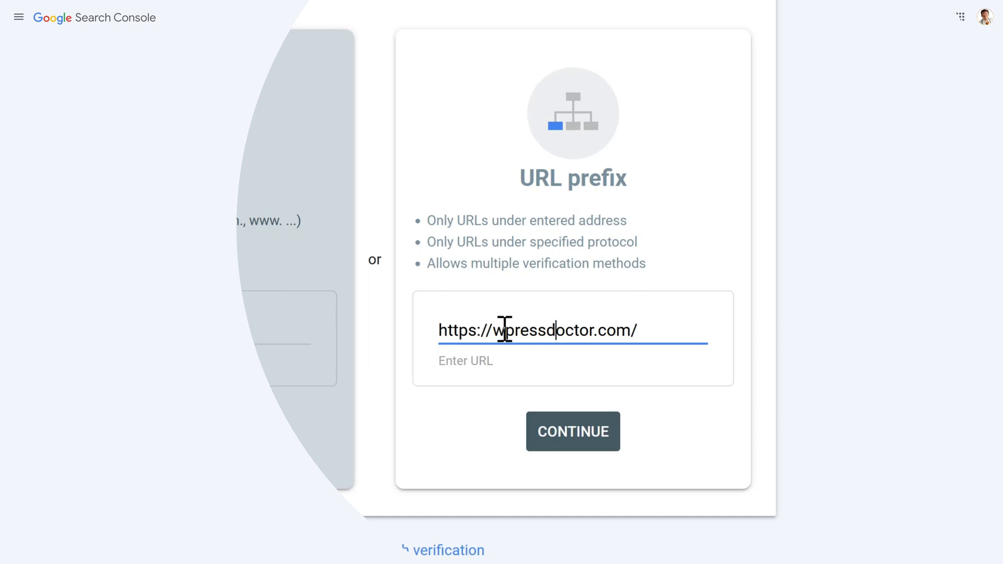
mouse_move(509, 371)
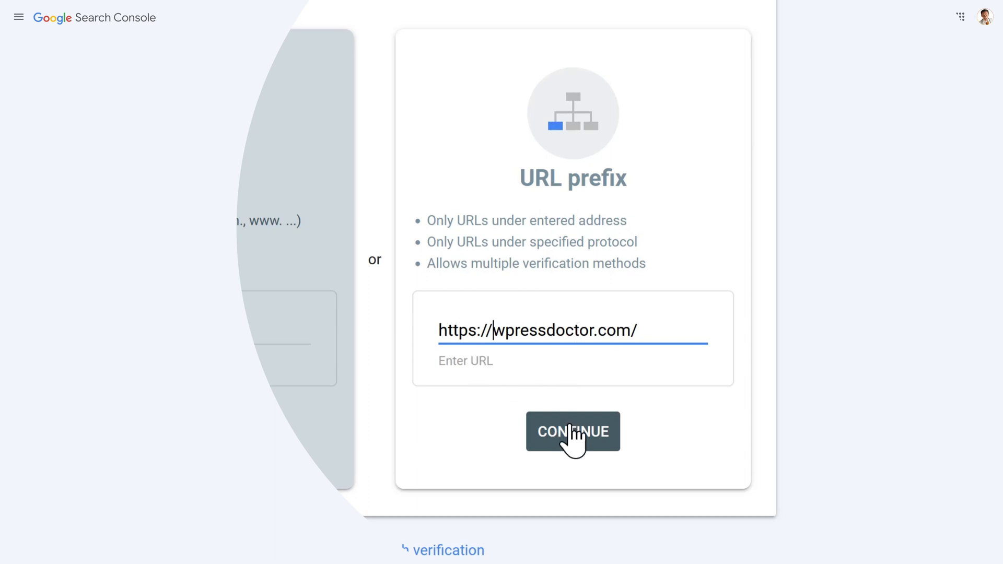
left_click(573, 432)
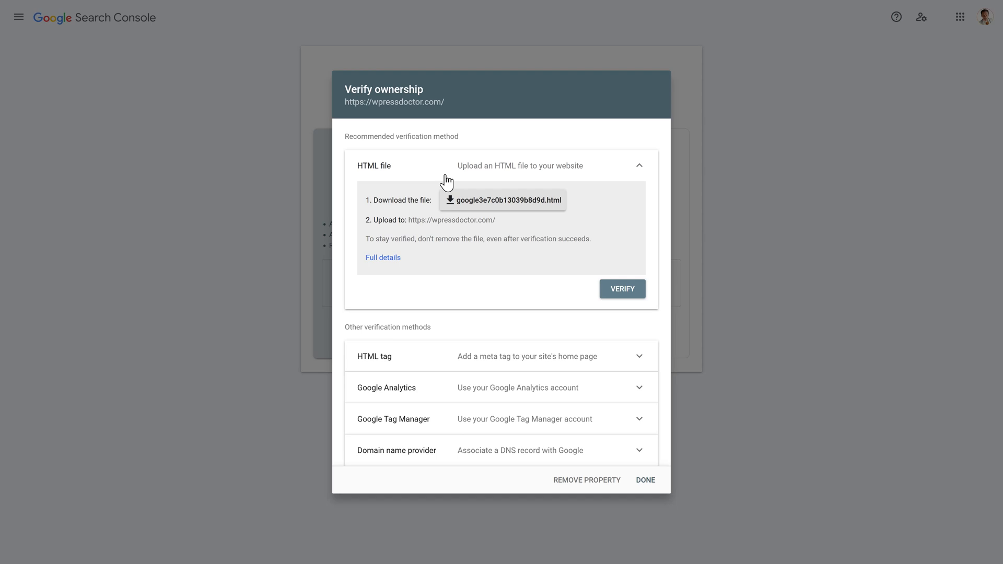
mouse_move(520, 211)
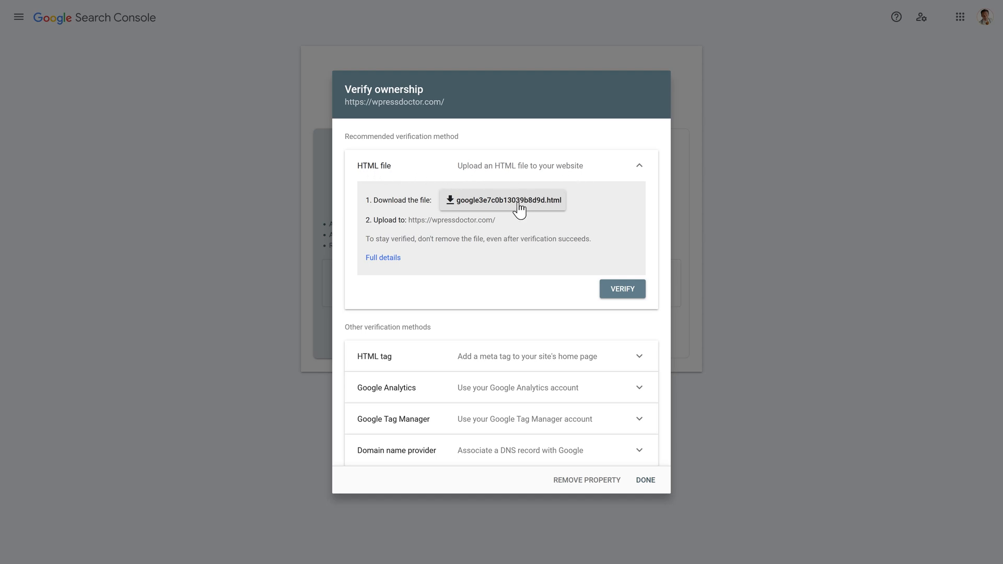
mouse_move(491, 216)
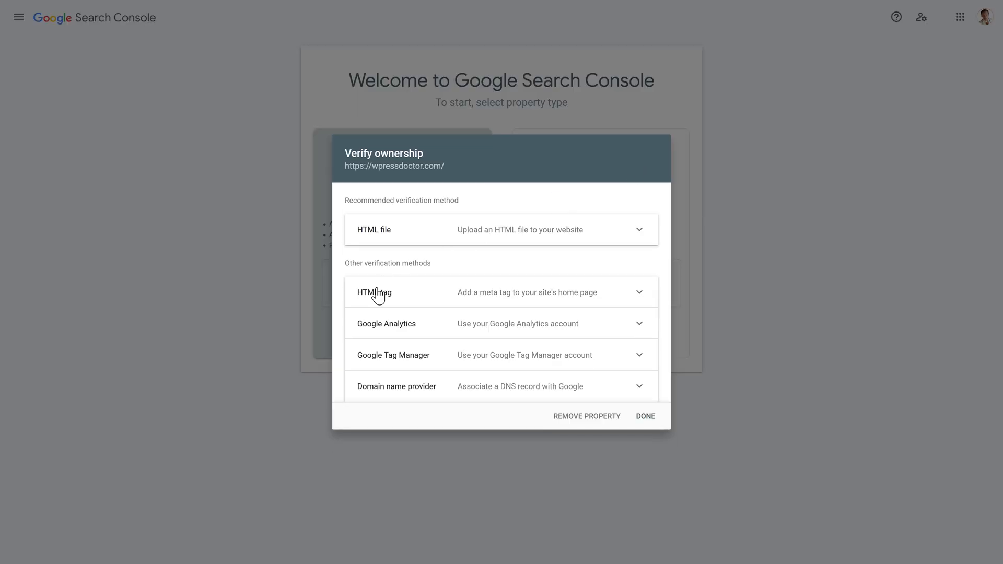
Browse the ownership verification methods and expand the HTML file option
left_click(374, 292)
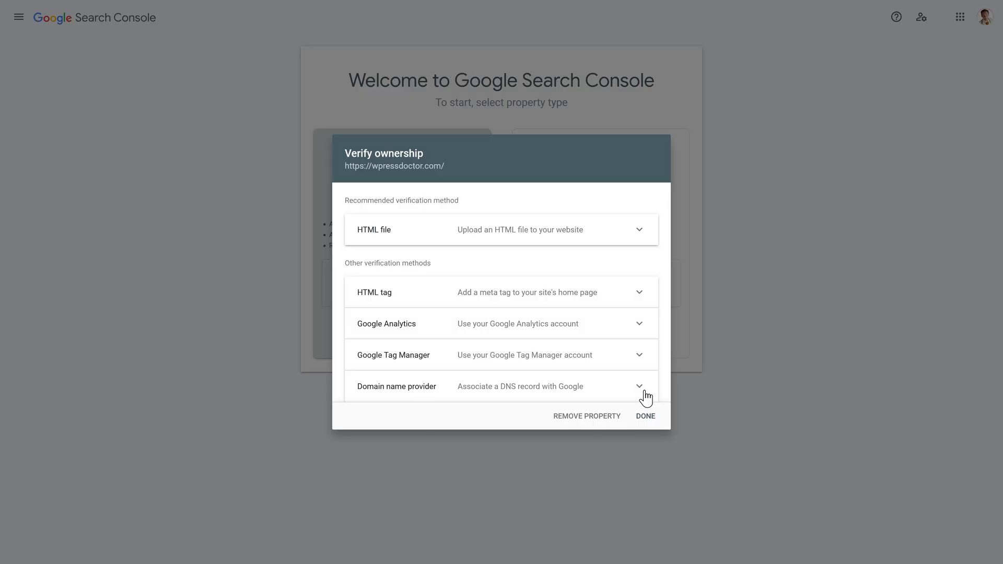
left_click(638, 386)
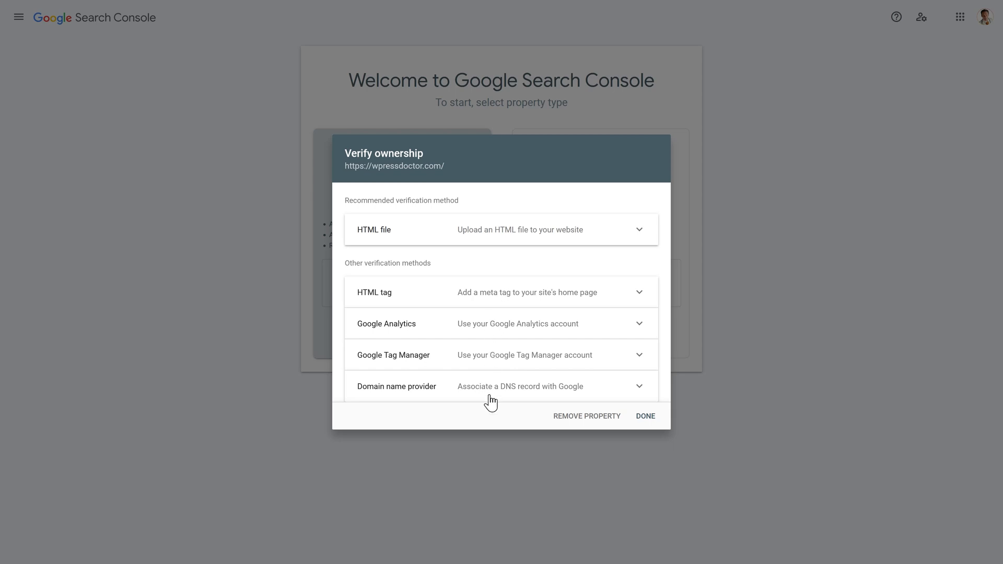
mouse_move(514, 236)
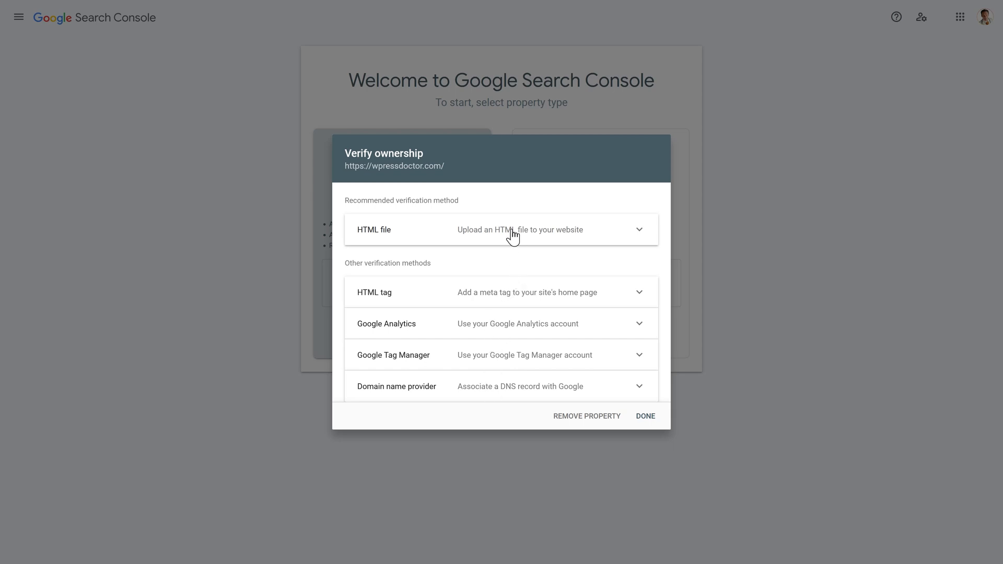
left_click(500, 229)
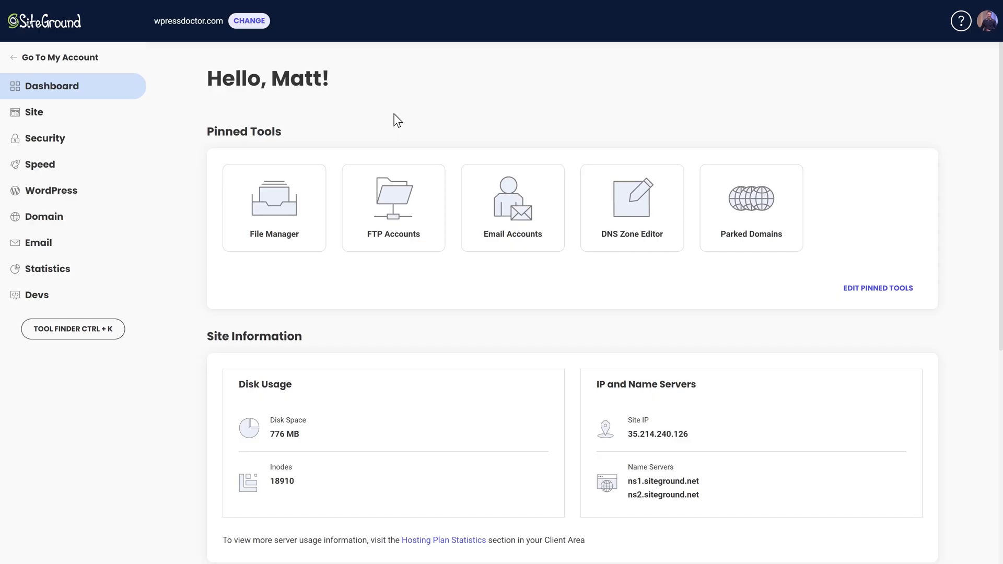
mouse_move(284, 208)
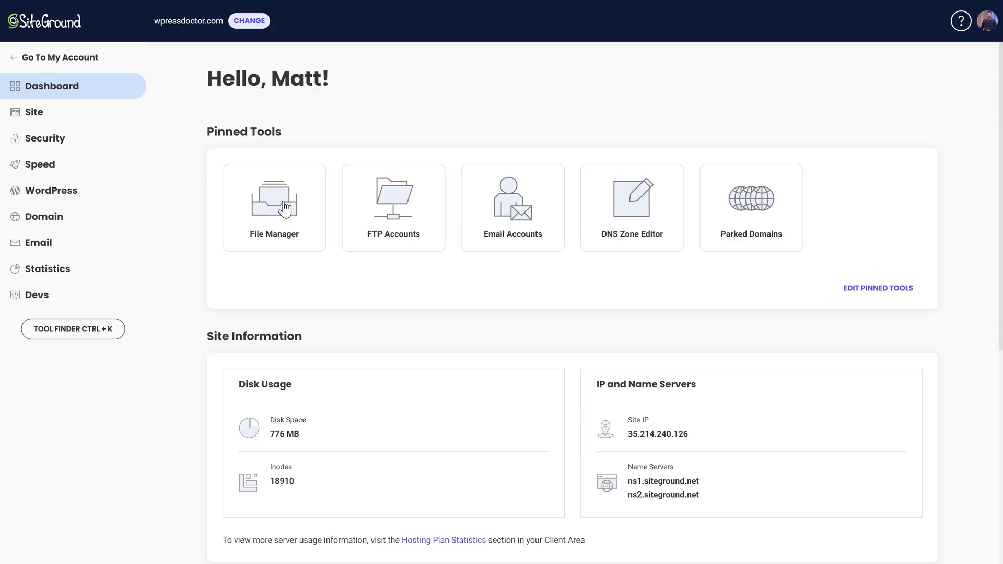
In SiteGround File Manager, enter public_html and begin a file upload there
left_click(274, 199)
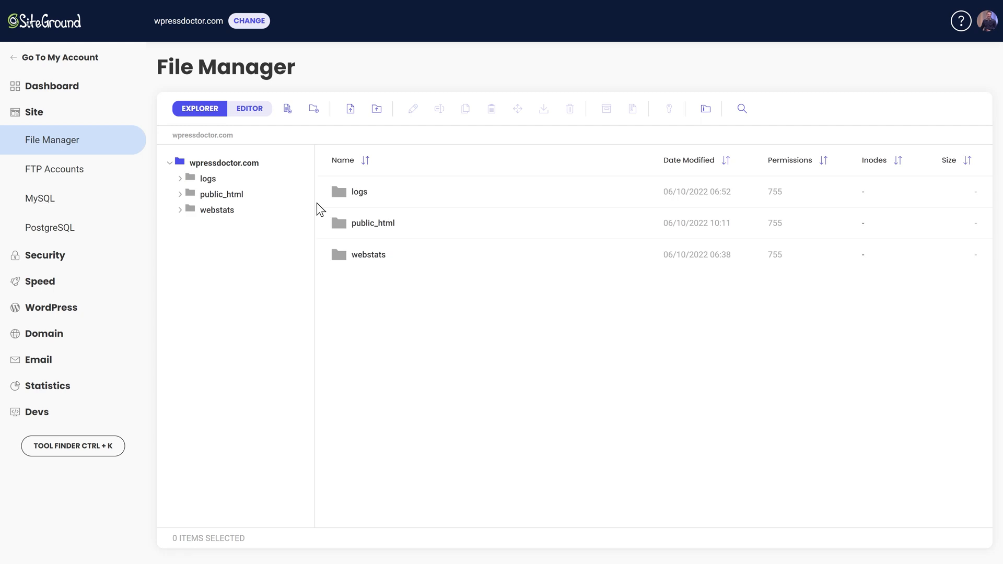
double_click(373, 223)
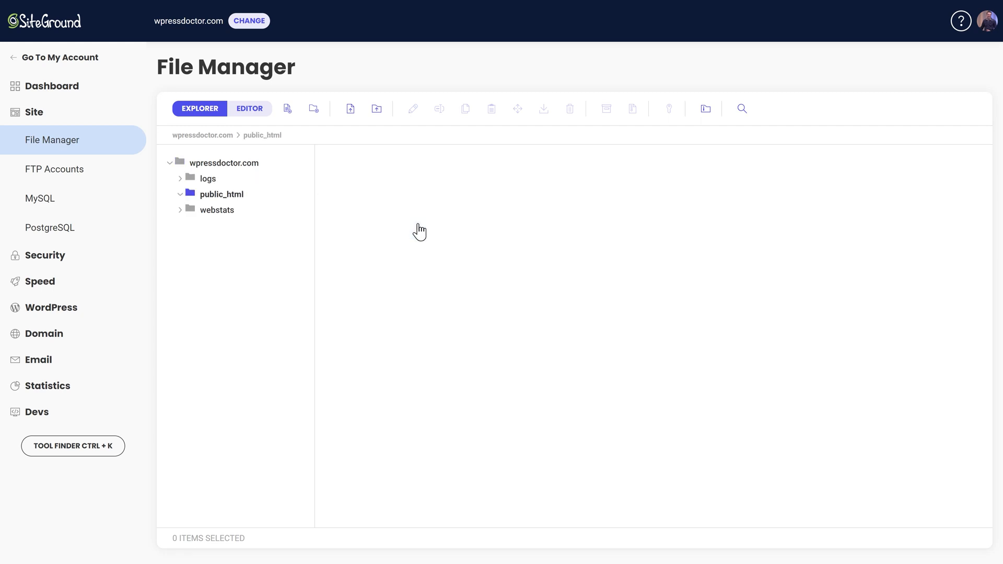
left_click(222, 194)
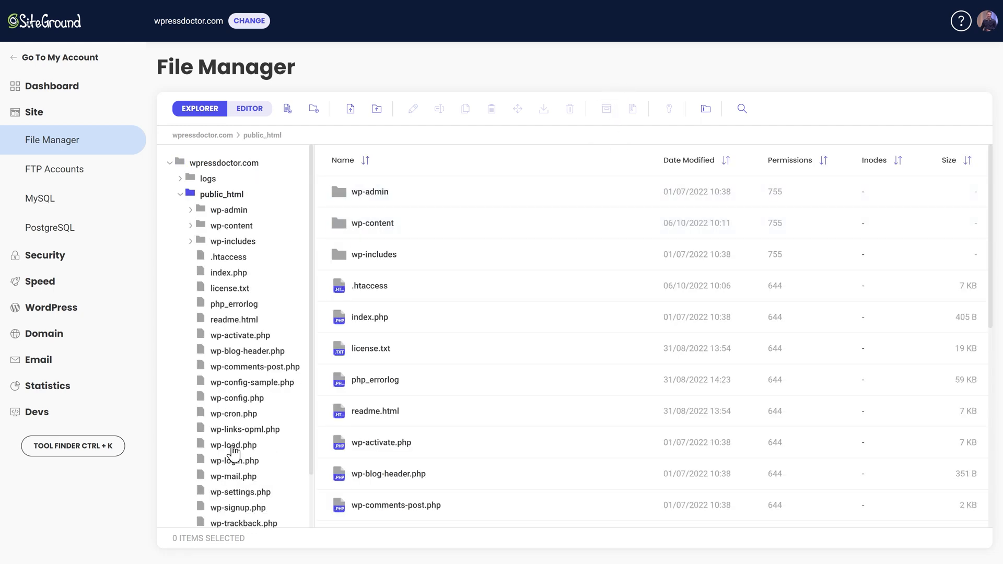
mouse_move(377, 108)
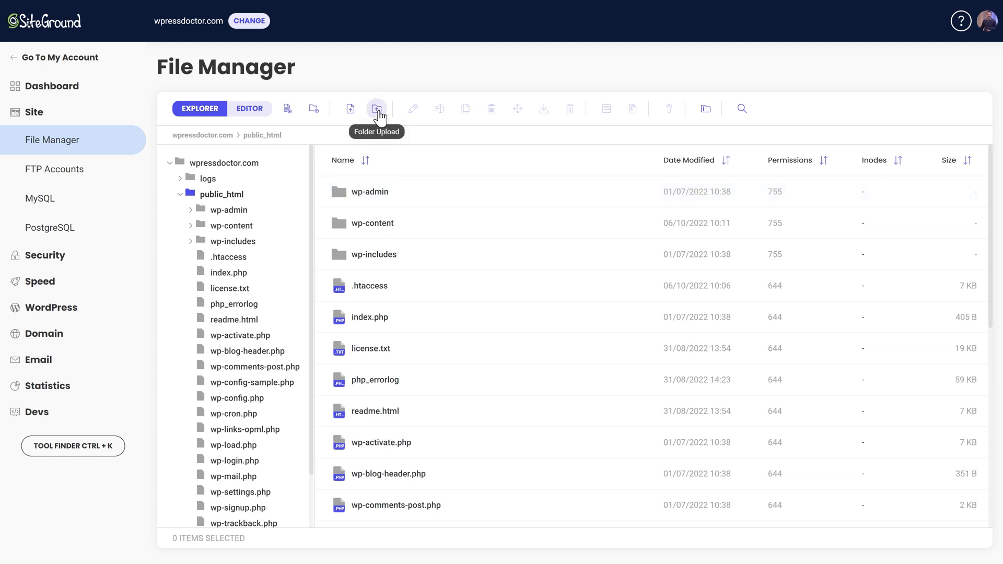
mouse_move(351, 107)
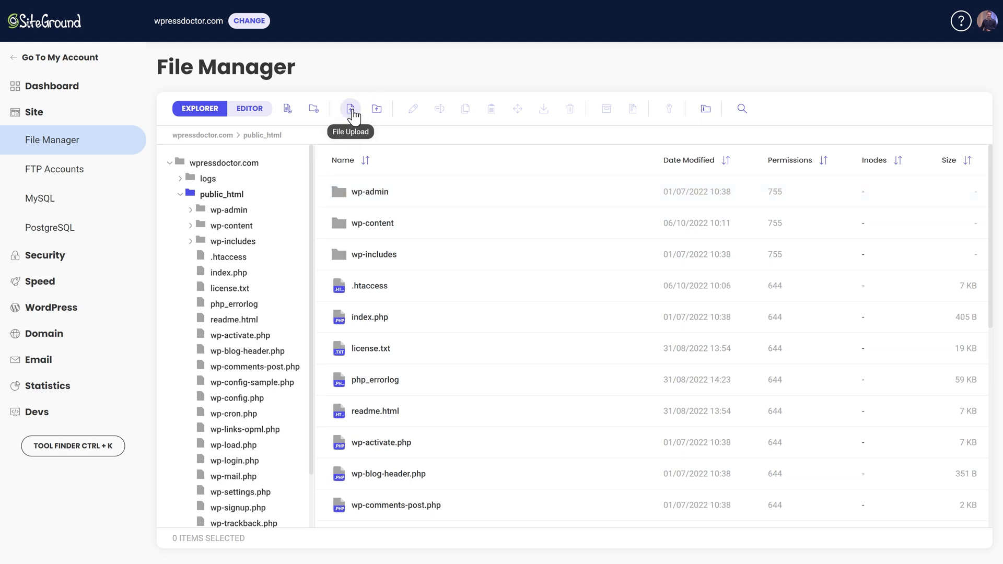
left_click(350, 108)
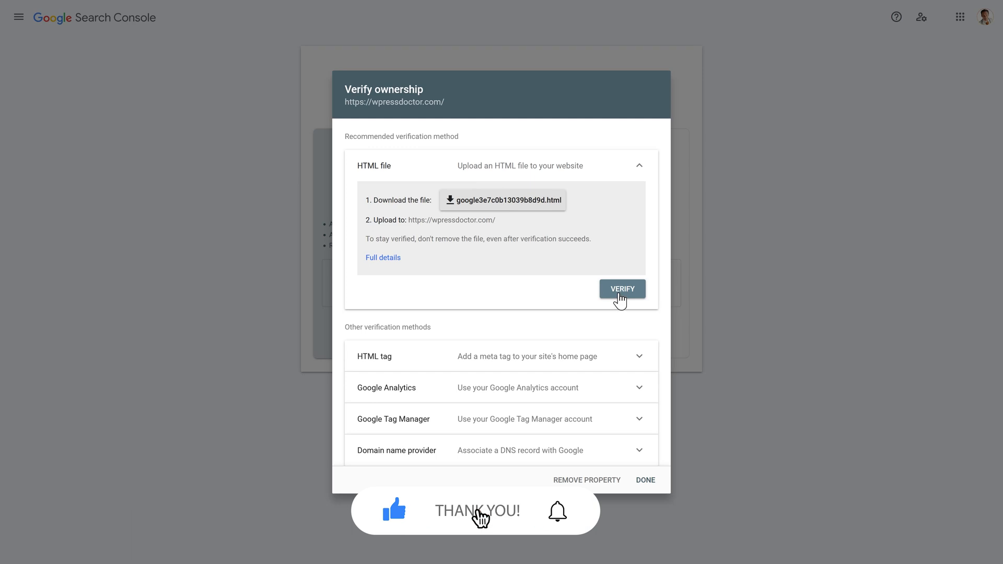
mouse_move(602, 248)
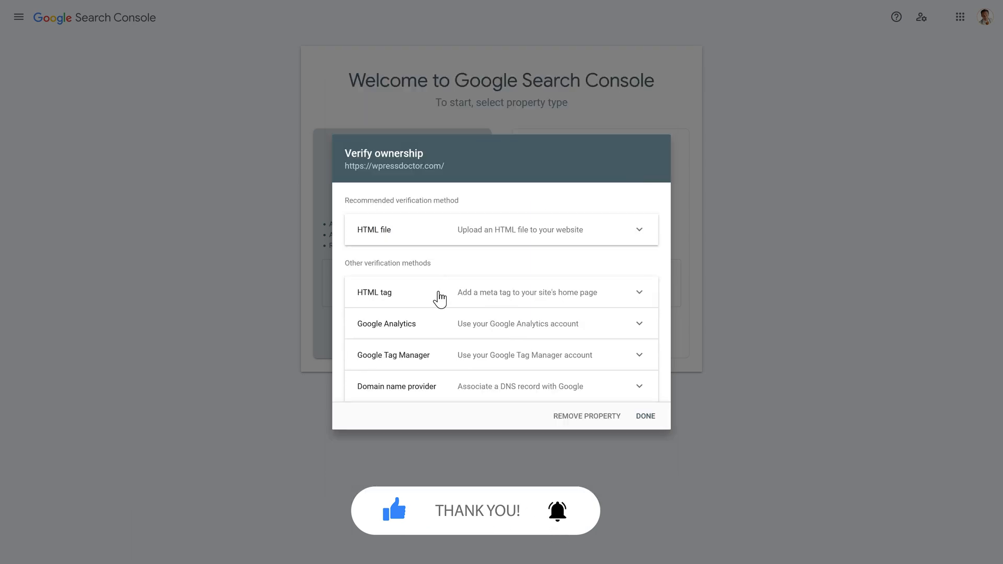
Expand the HTML tag method and select its google-site-verification meta tag
left_click(374, 292)
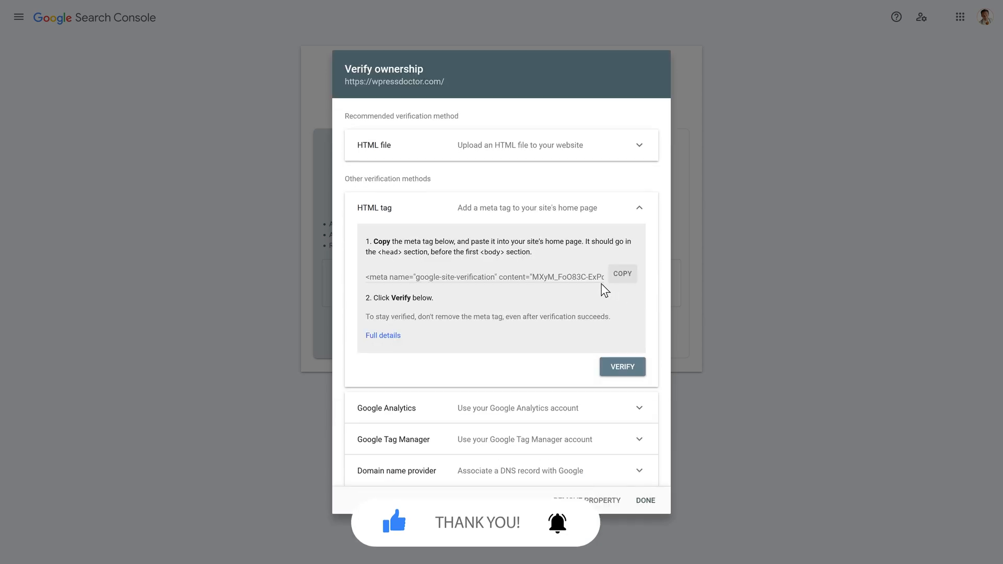
left_click_drag(393, 242, 518, 252)
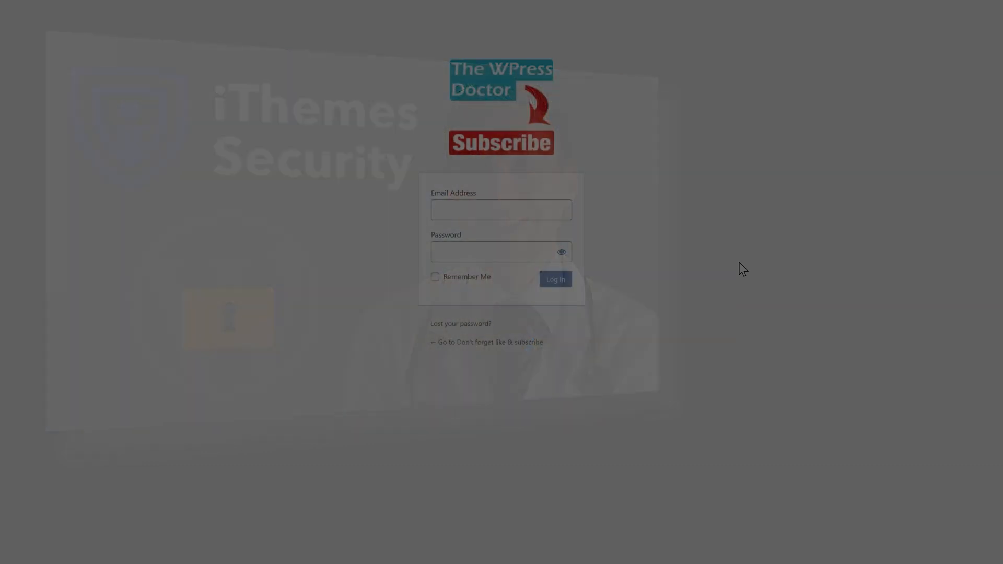
Log in and place the verification meta tag in Divi Theme Options' head code box
left_click(554, 280)
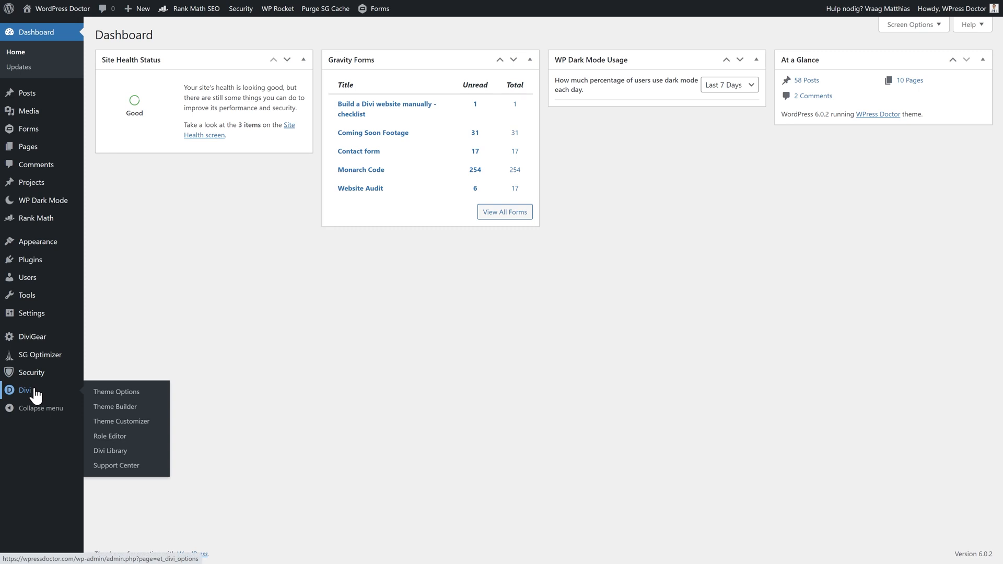
left_click(117, 392)
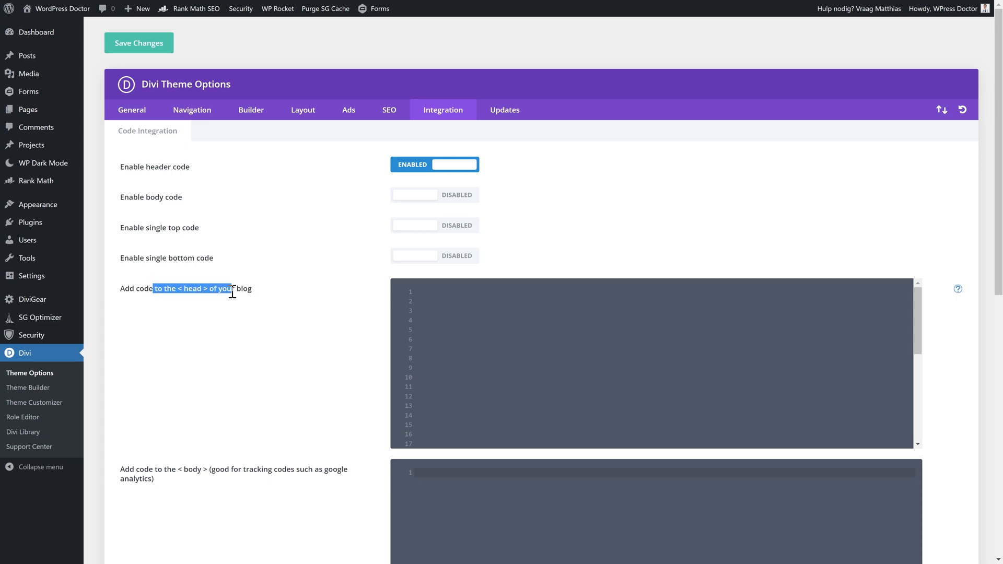
left_click(314, 410)
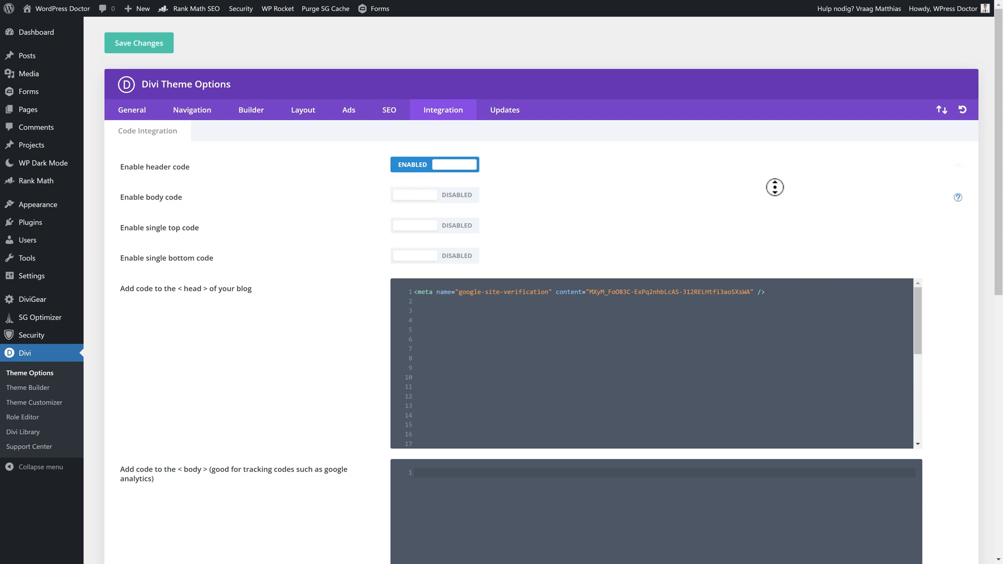
scroll("down", 3)
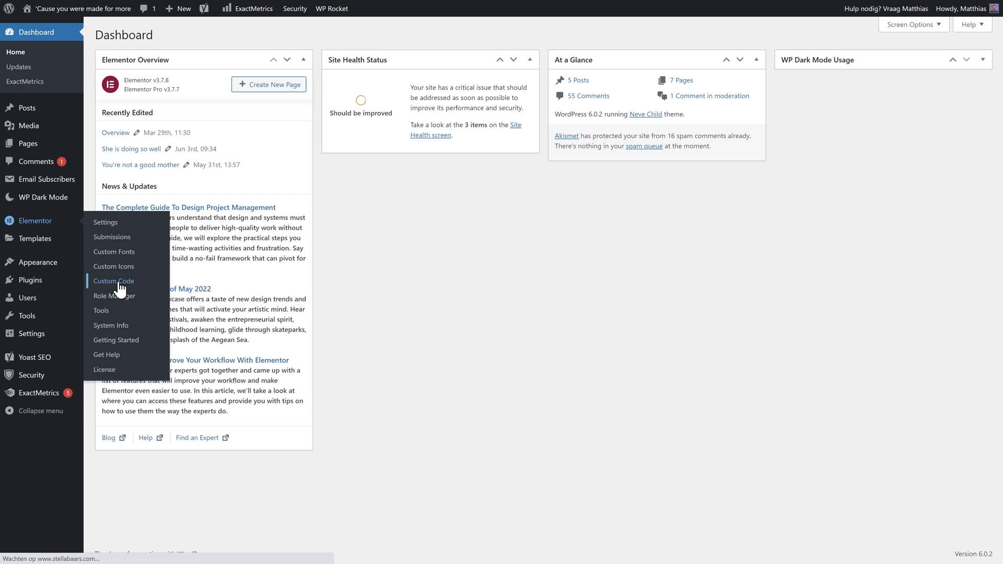
Create an Elementor custom code snippet titled 'Google Search Console' containing the verification meta tag
left_click(113, 281)
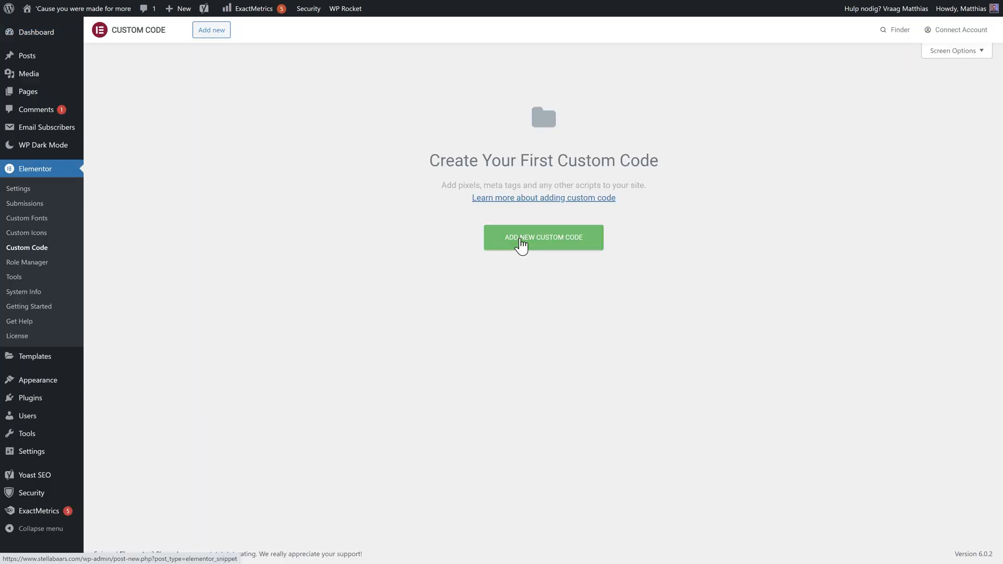
left_click(543, 237)
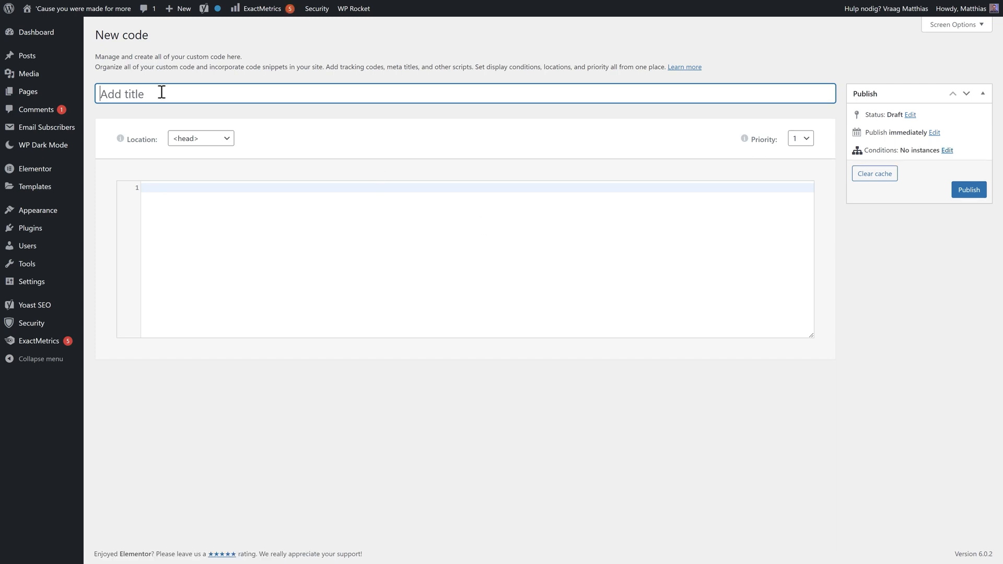
type("Google S")
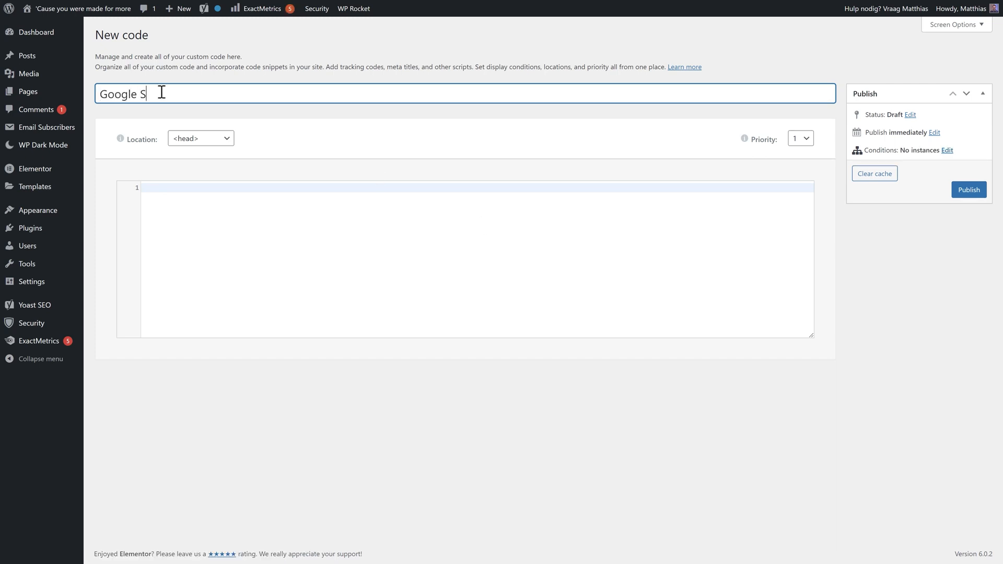
type("earch Console")
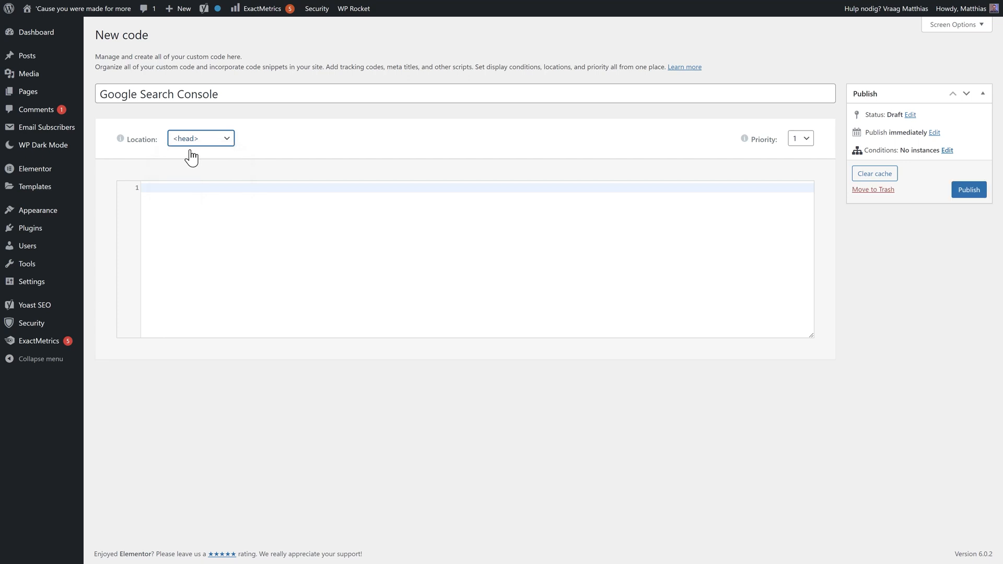
type("<meta name=\"google-site-verification\" content=\"MXyM_FoO83C-ExPq2nhbLcAS-312RELHtfi3aoSXsWA\" />")
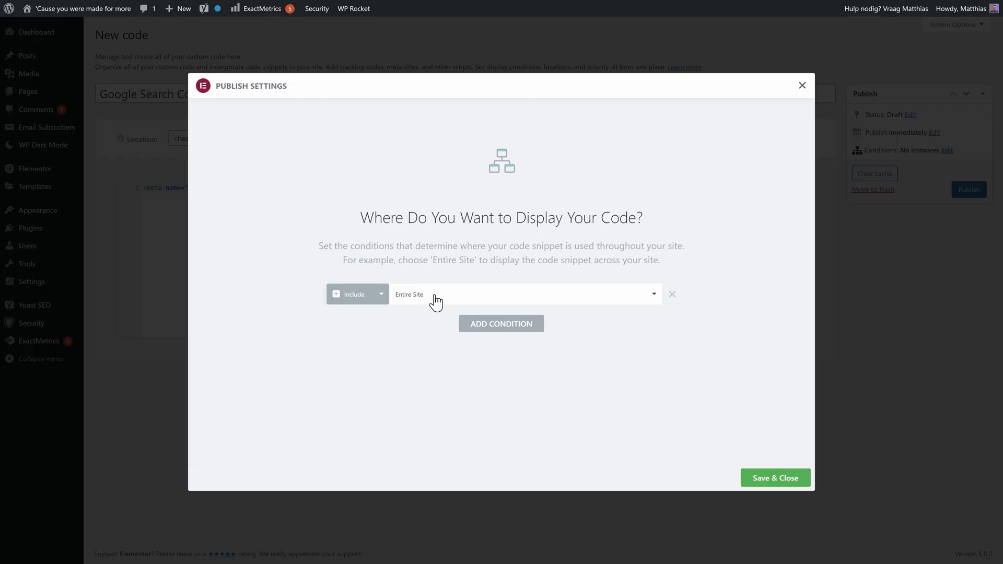
Set the snippet's display condition to Singular content
left_click(525, 294)
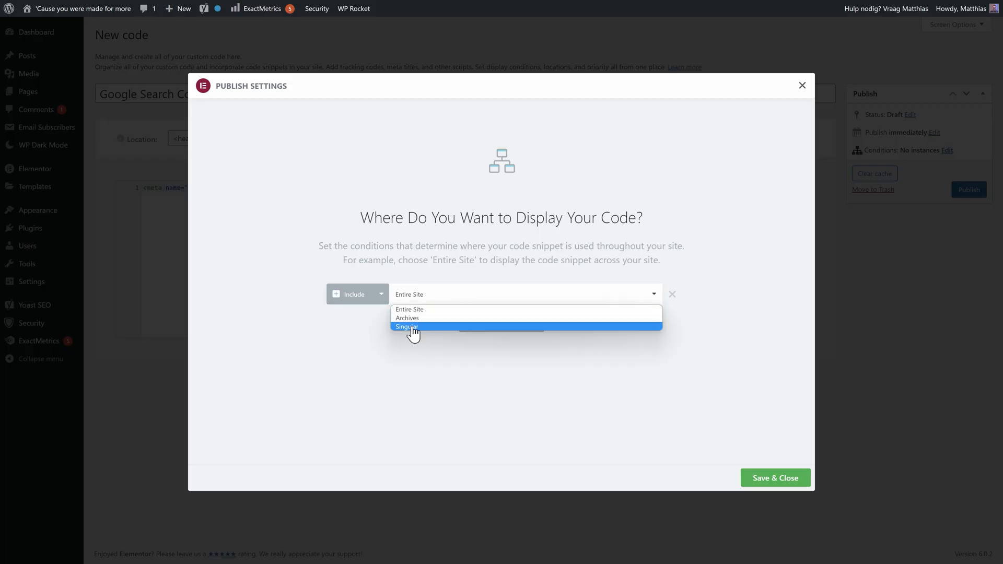
left_click(407, 326)
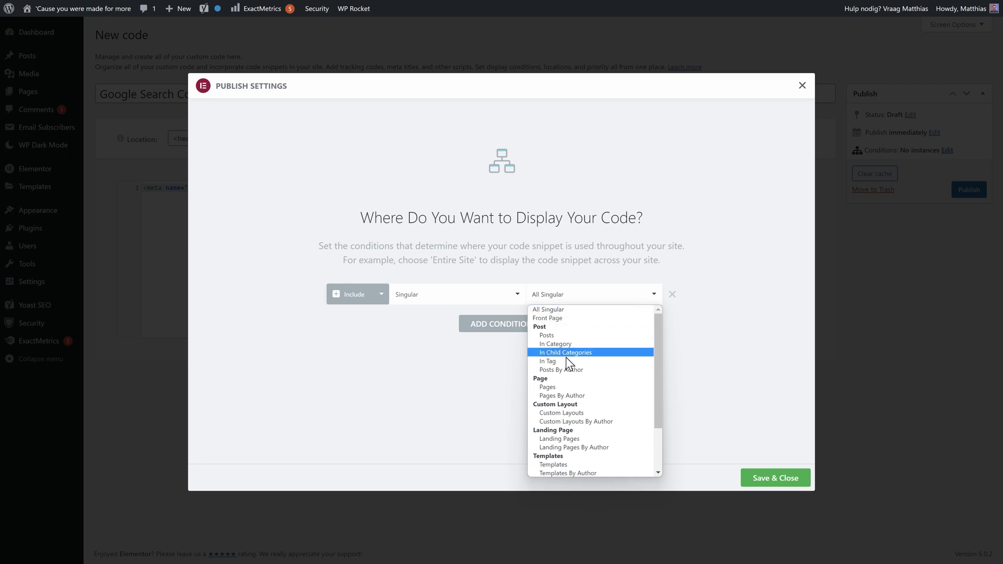
left_click(546, 387)
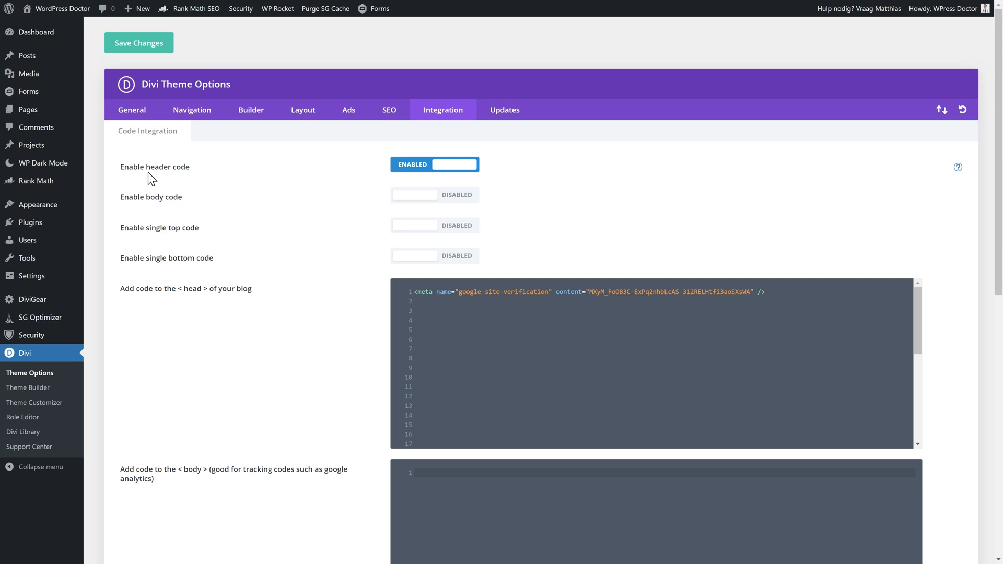
mouse_move(30, 222)
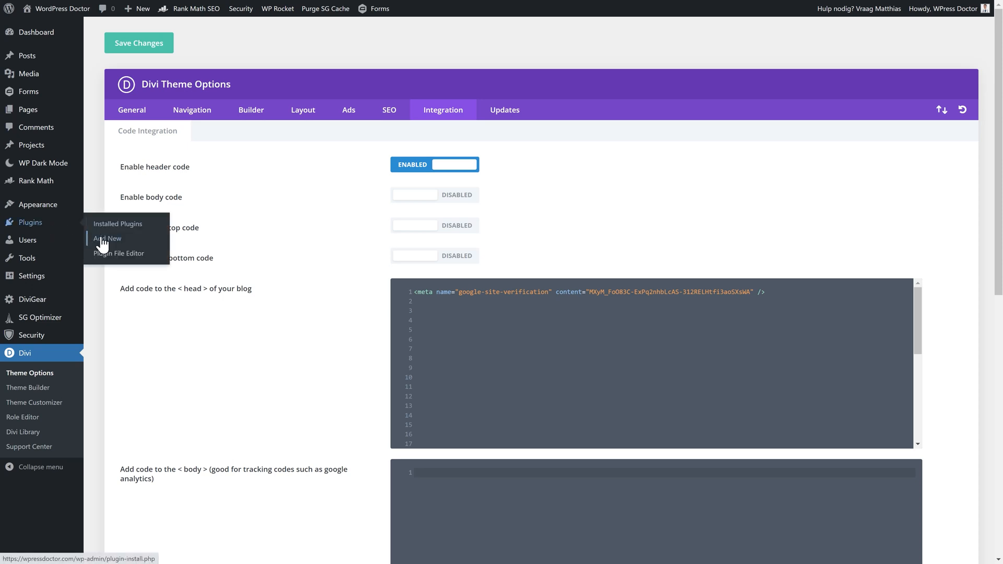
In Add Plugins, search for 'header and' then for 'Site Kit google'
left_click(106, 238)
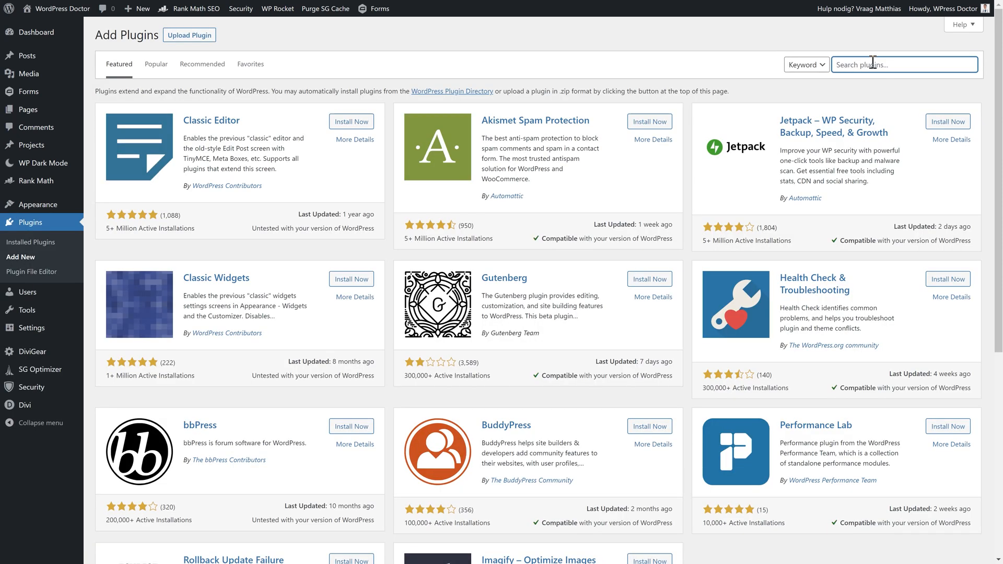
type("header and footer")
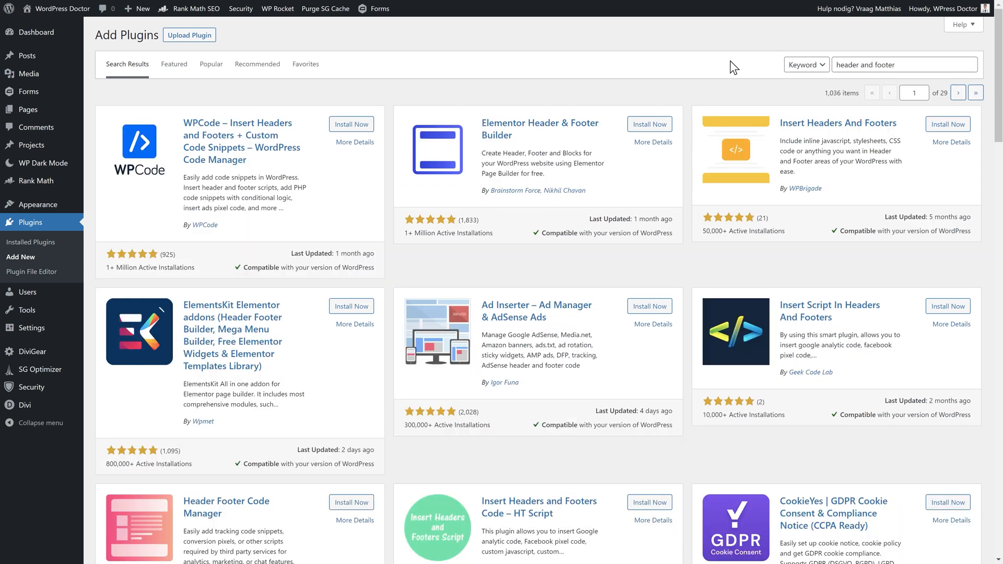
mouse_move(807, 136)
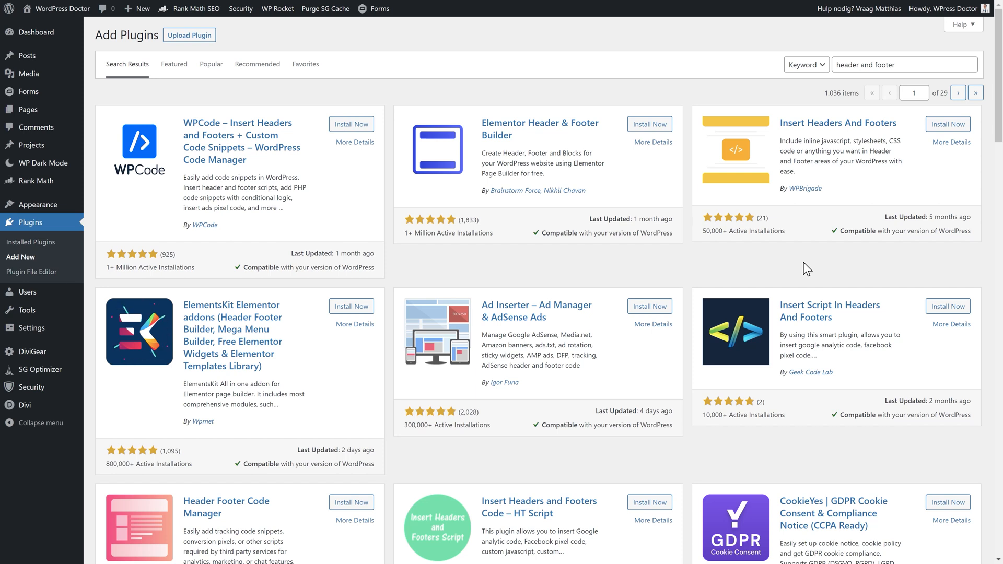
type("Site Kit google")
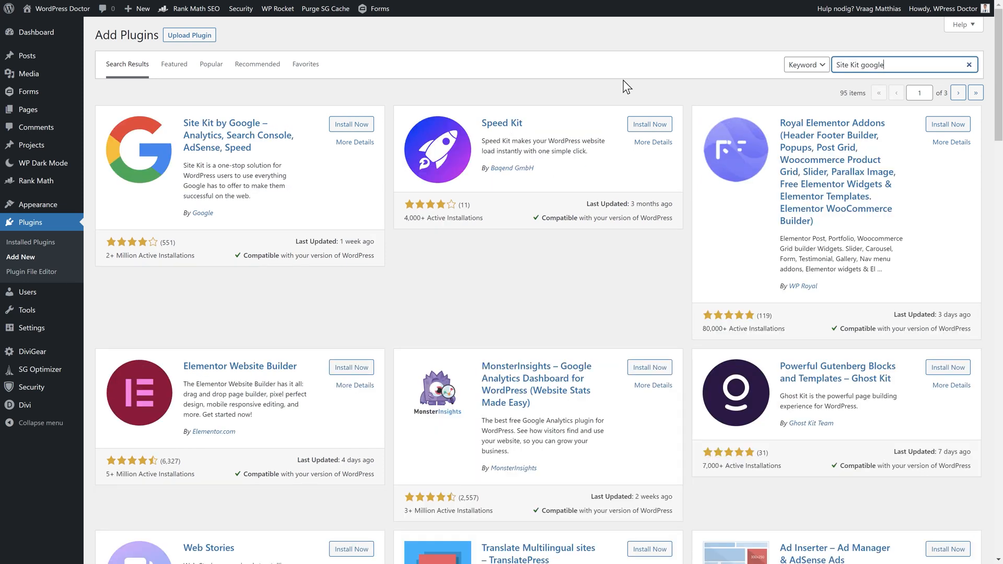
mouse_move(215, 158)
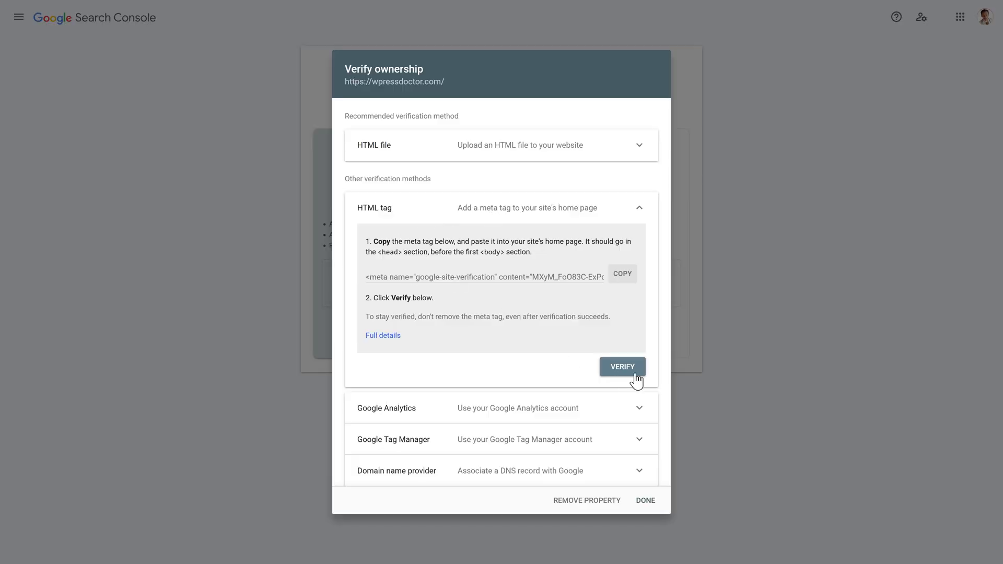
mouse_move(655, 272)
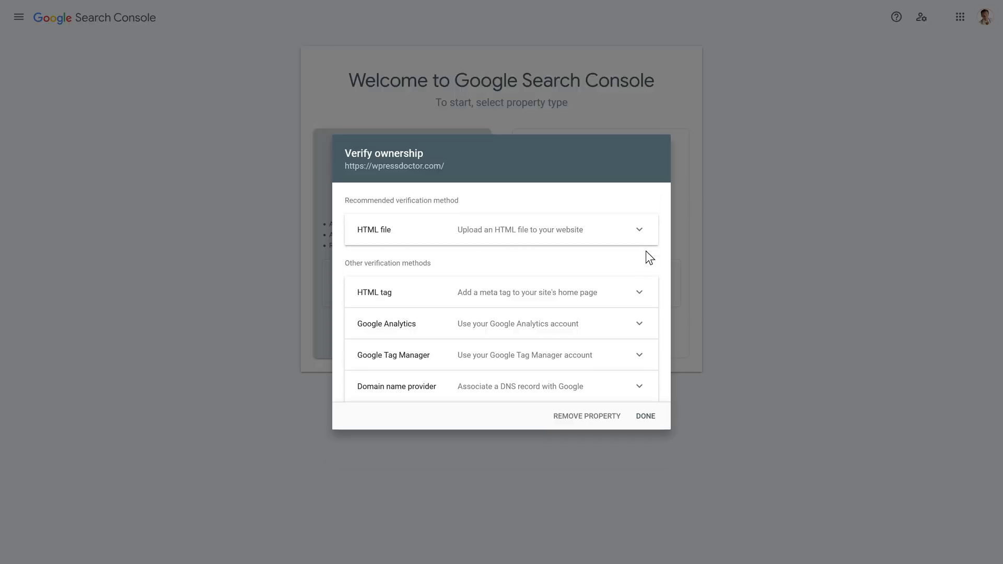
Review the Google Tag Manager method, then copy the domain provider TXT verification record
left_click(393, 355)
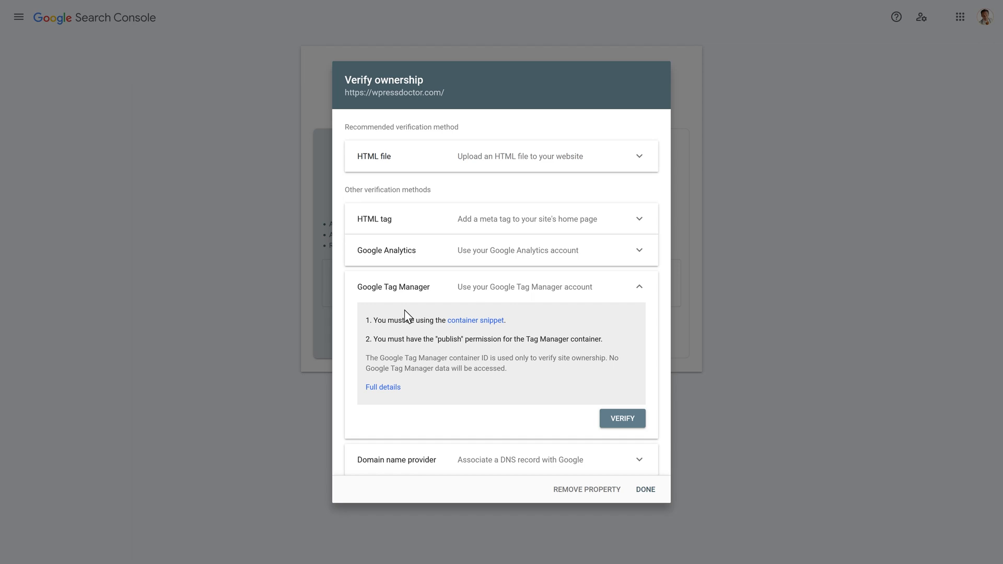
mouse_move(413, 319)
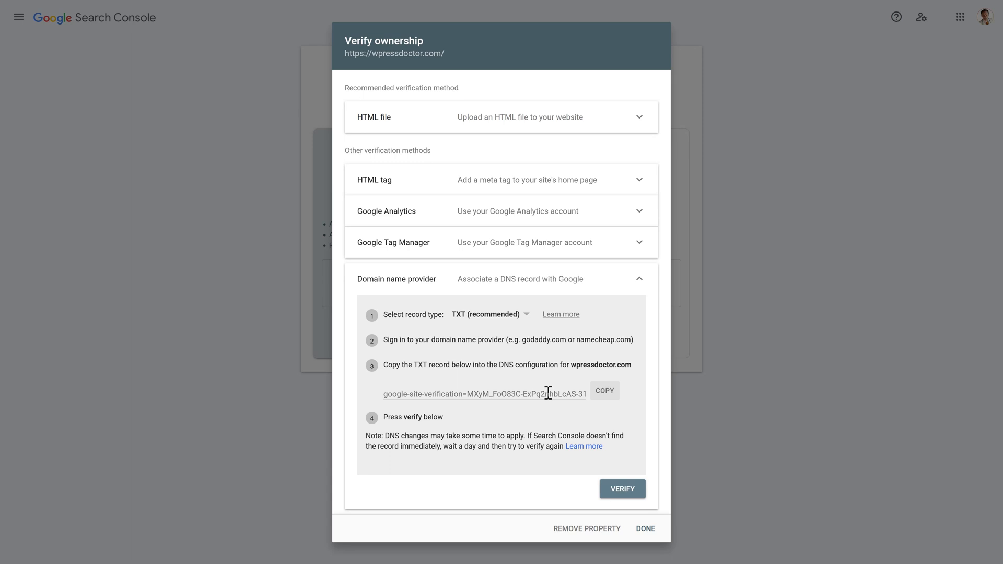
left_click(603, 389)
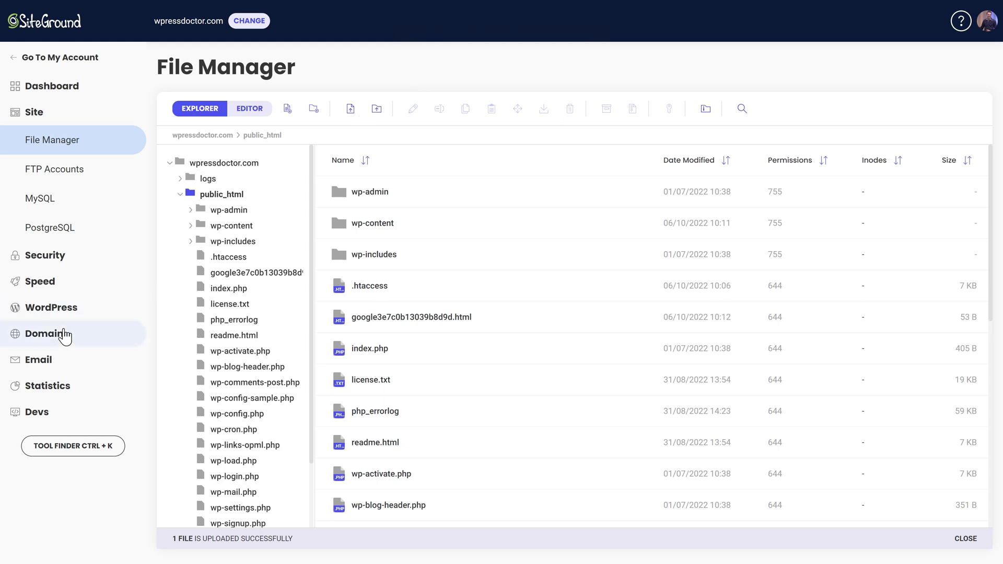
Expand the Domain tools and open the DNS Zone Editor for wpressdoctor.com
left_click(45, 334)
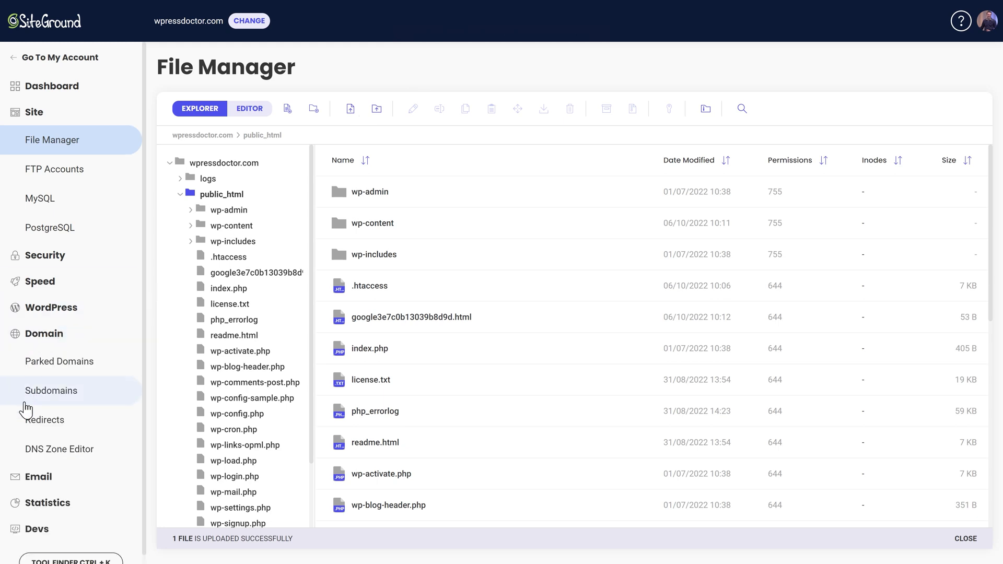
mouse_move(60, 448)
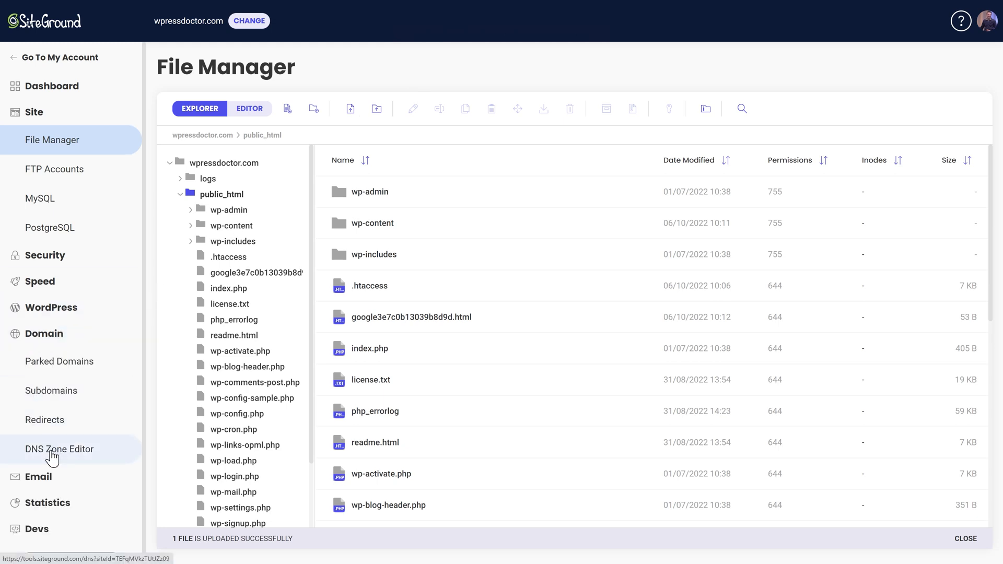
left_click(60, 448)
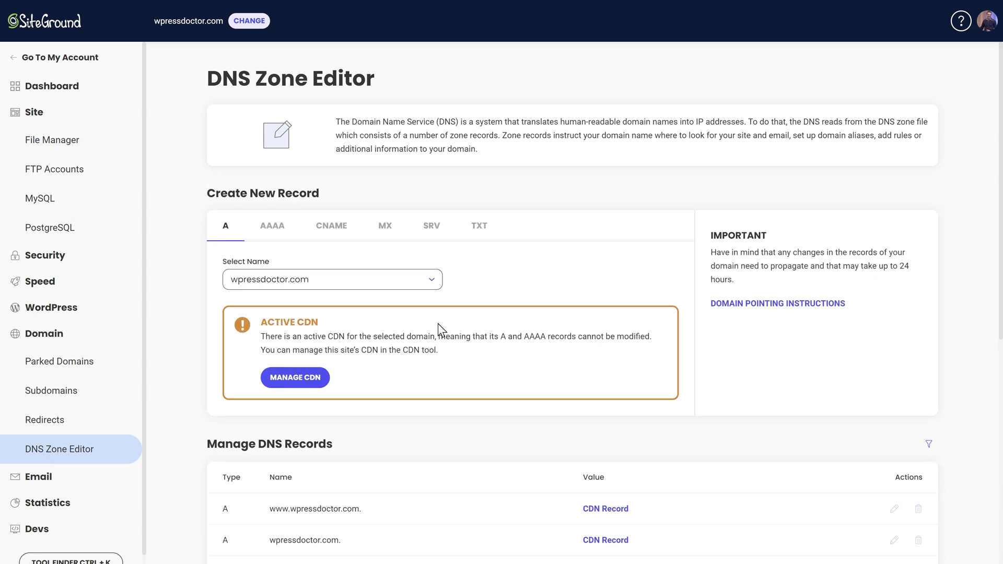
mouse_move(619, 275)
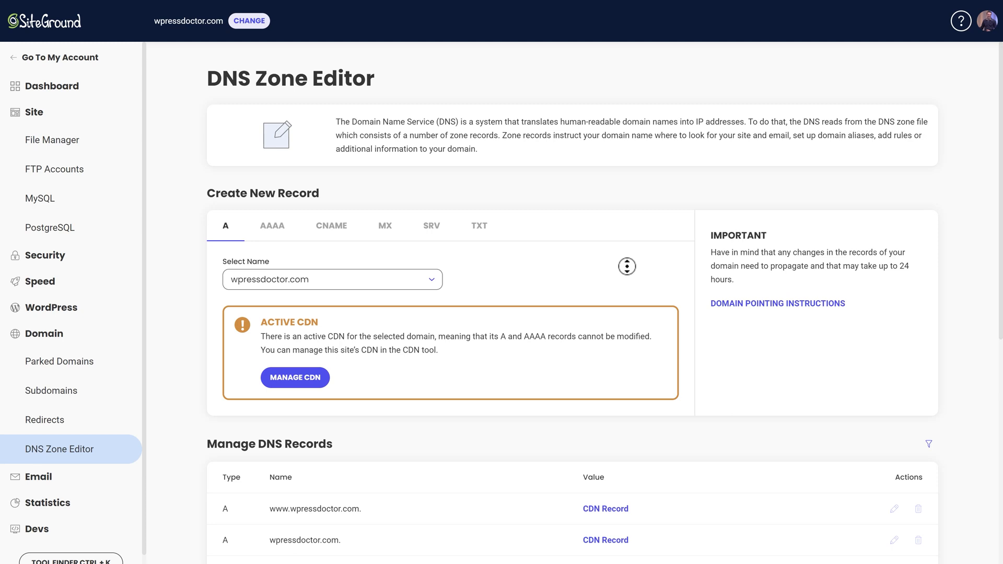
mouse_move(593, 258)
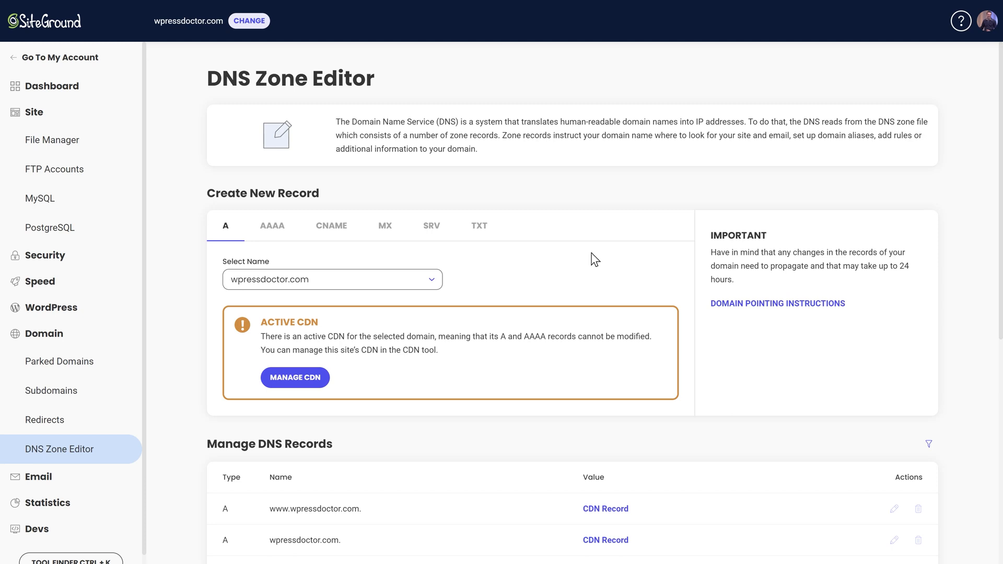
Create a google-site-verification TXT record with Google's verification value and a 5 min TTL
left_click(479, 226)
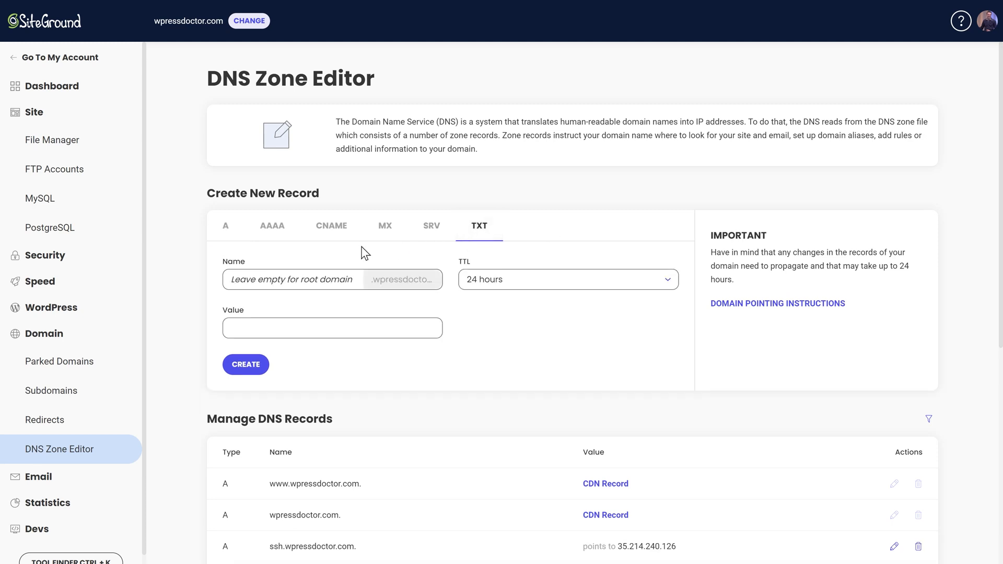
right_click(331, 327)
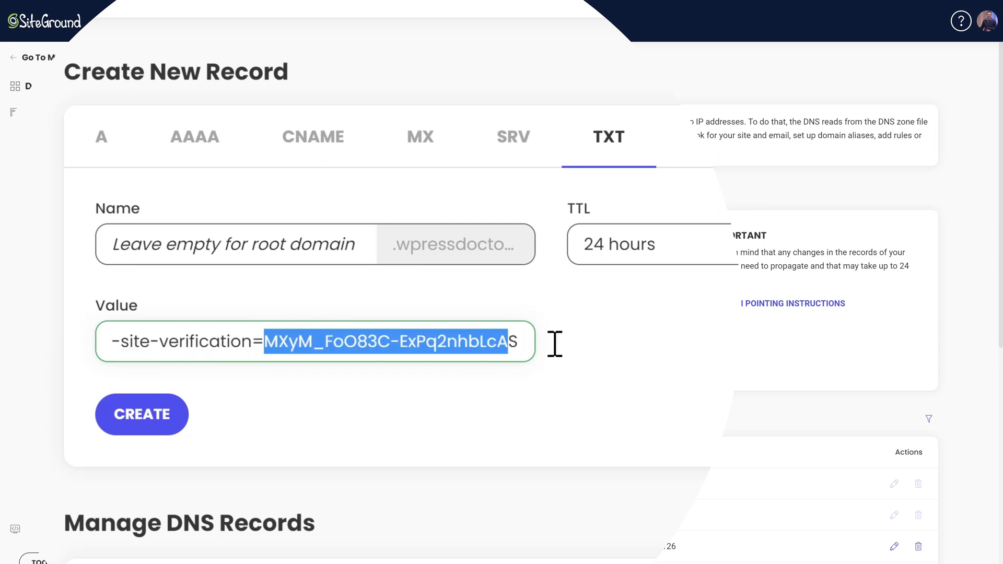
type("-312RELHtfi3aoSXsWA")
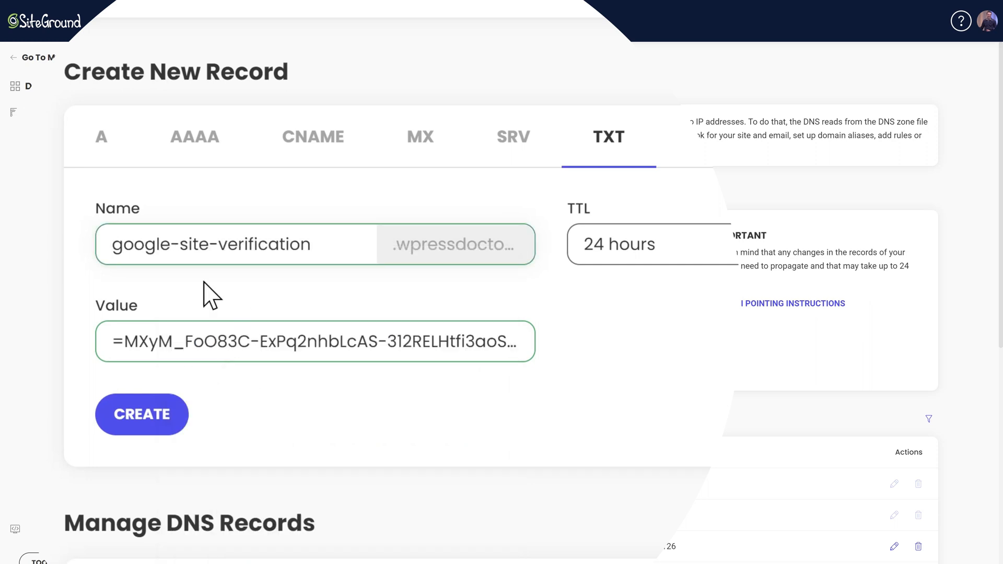
mouse_move(410, 250)
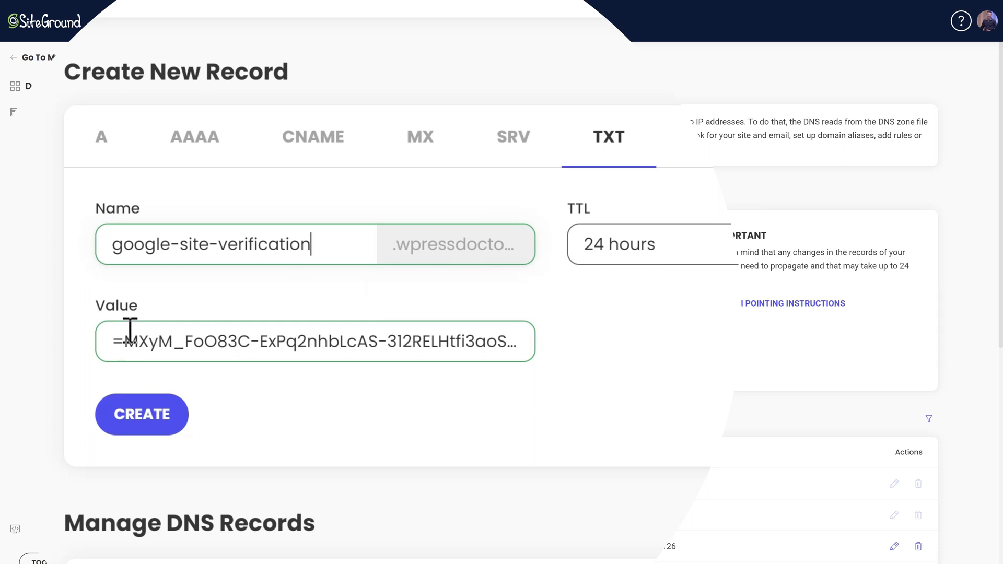
double_click(121, 341)
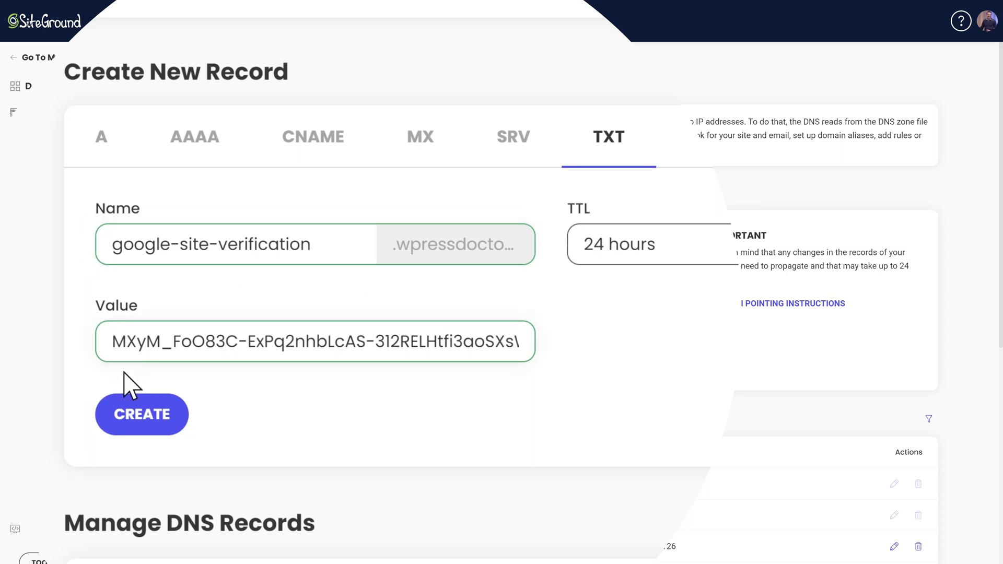
left_click(648, 245)
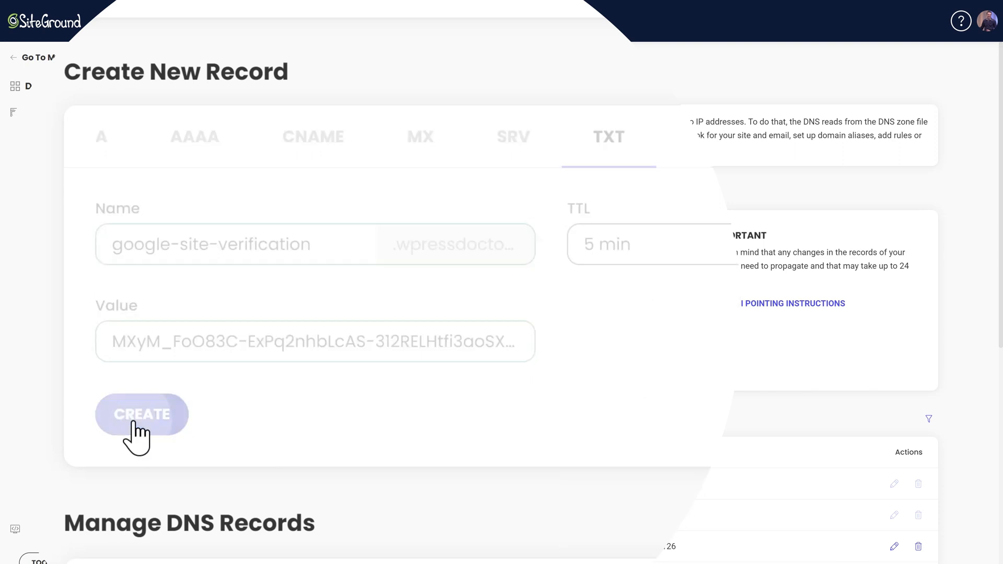
left_click(141, 414)
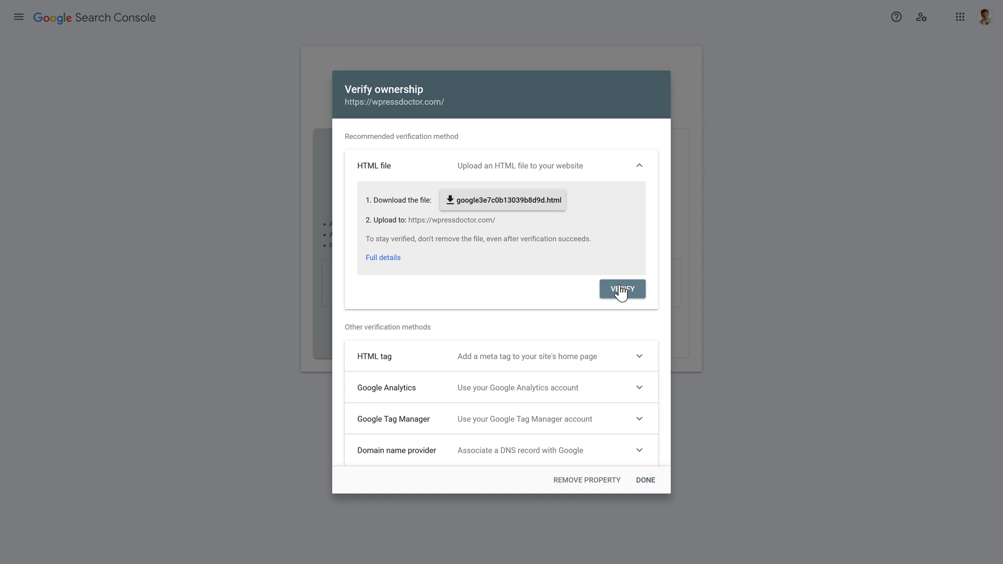
left_click(621, 288)
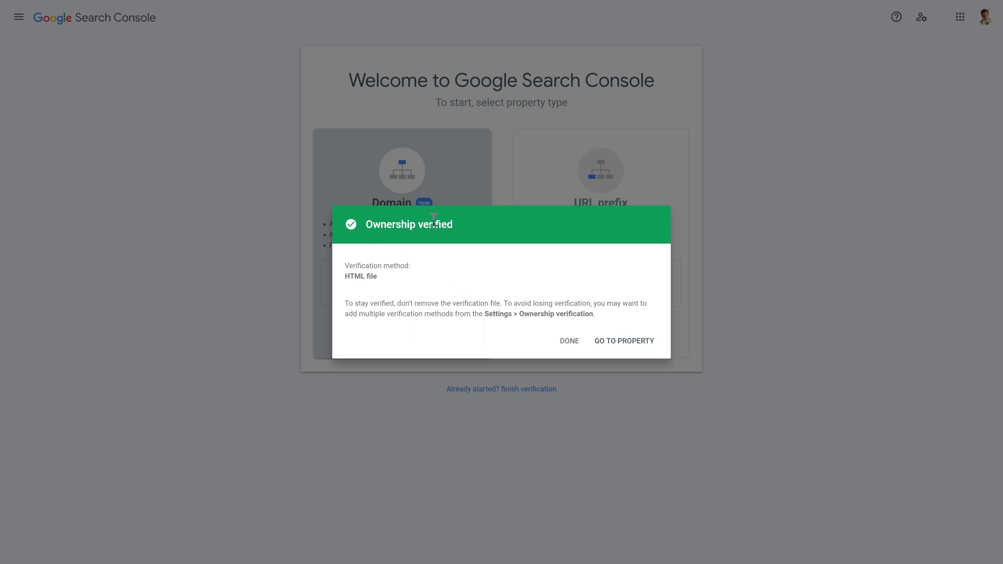
left_click_drag(397, 303, 452, 303)
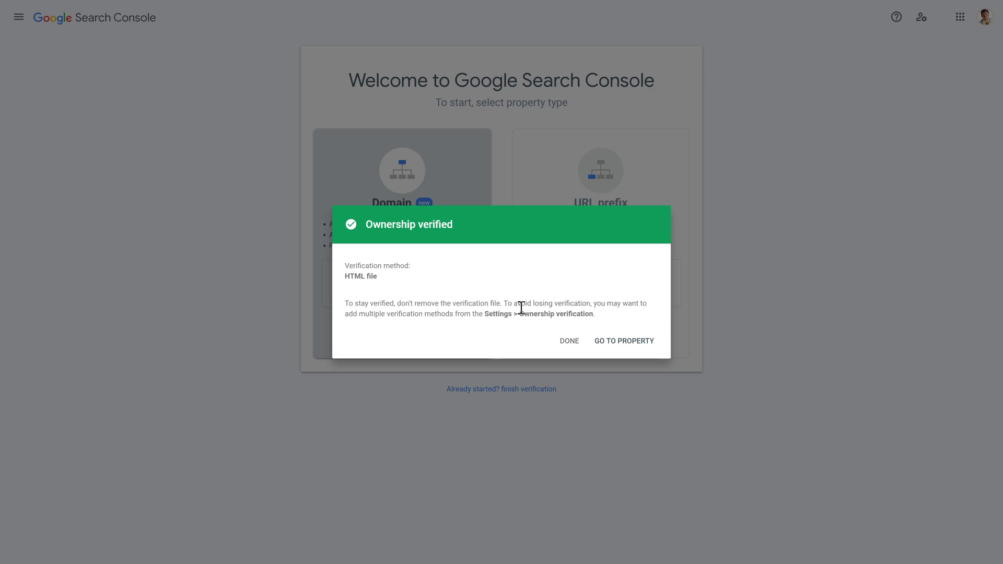
mouse_move(607, 358)
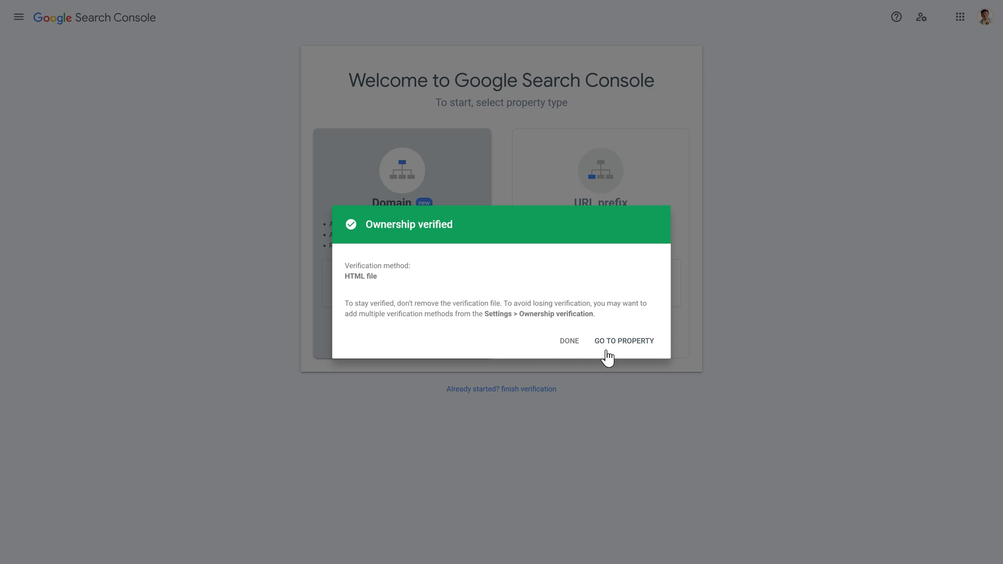
mouse_move(620, 351)
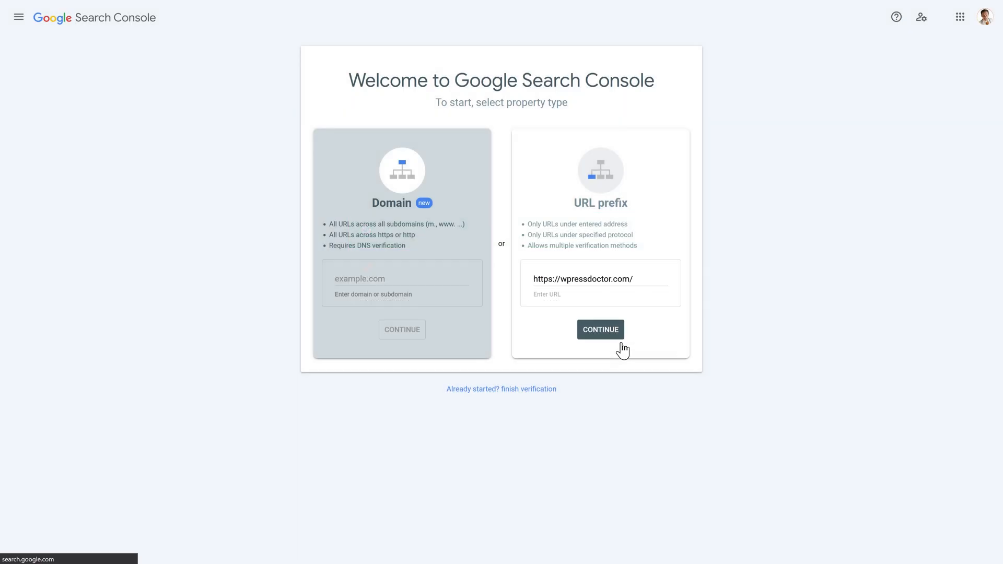
Open the verified property's overview, then its Pages indexing and Sitemaps reports
left_click(600, 329)
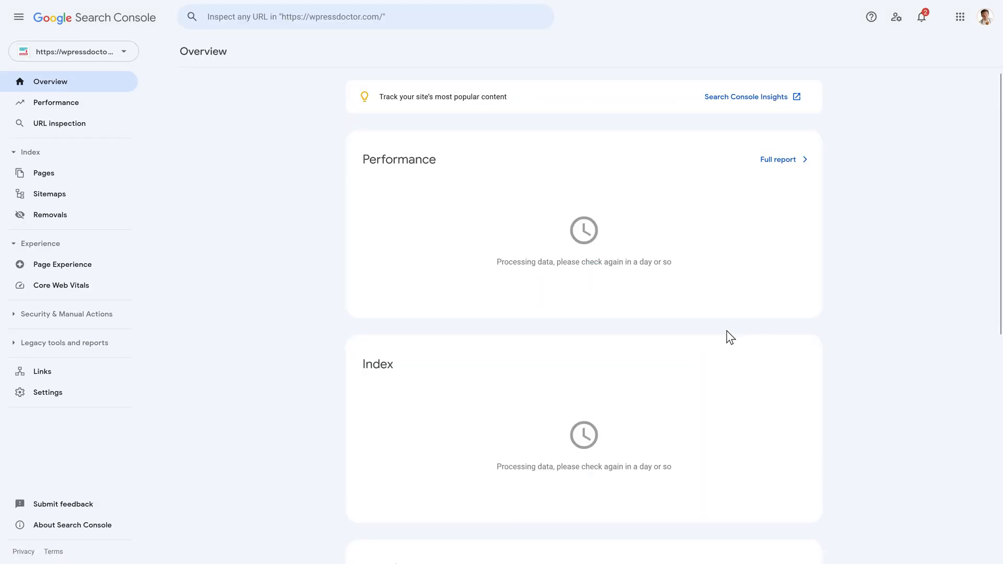
double_click(422, 96)
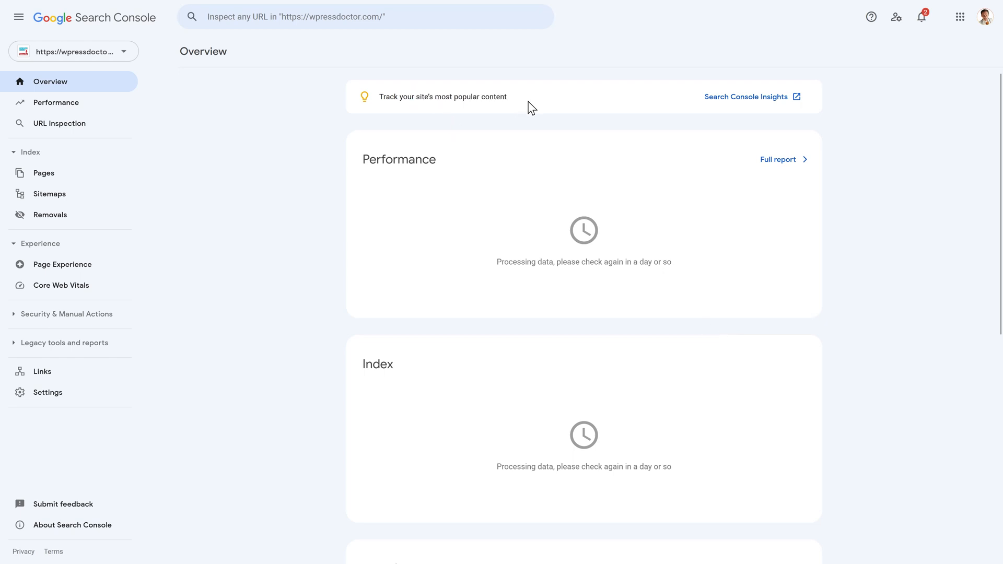
left_click(42, 172)
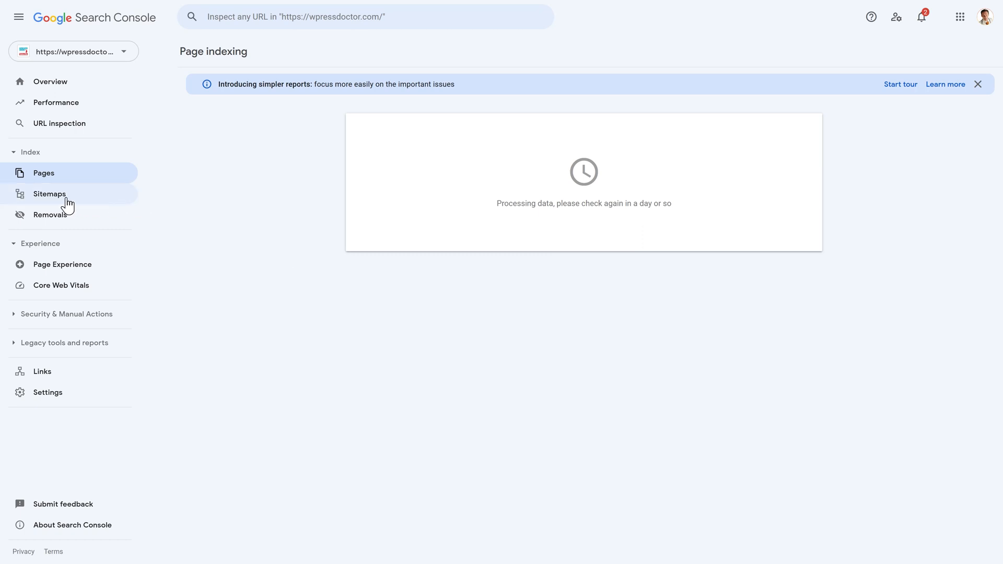
left_click(49, 195)
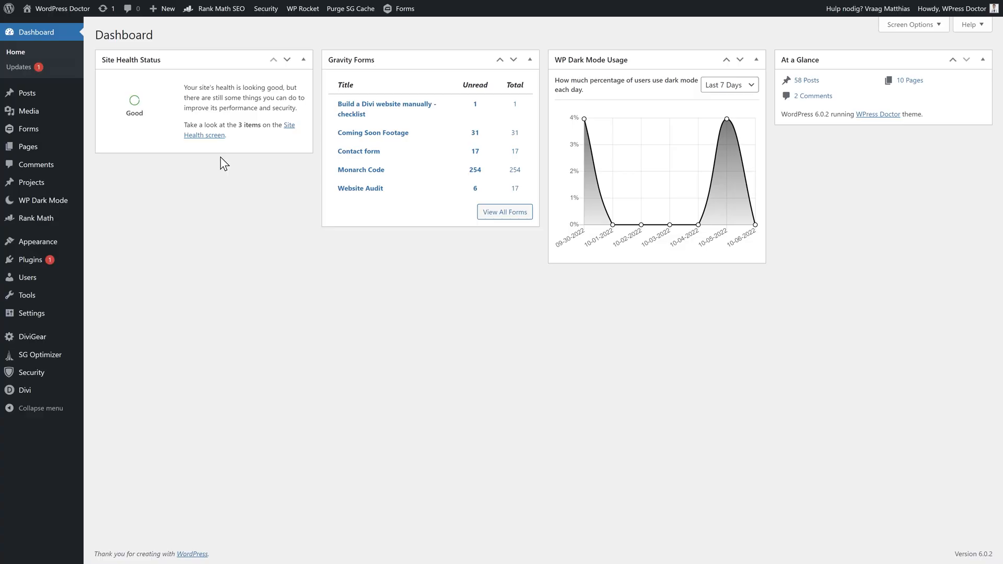
From the Rank Math SEO dashboard, open the Sitemap module's settings showing the sitemap index address
left_click(221, 9)
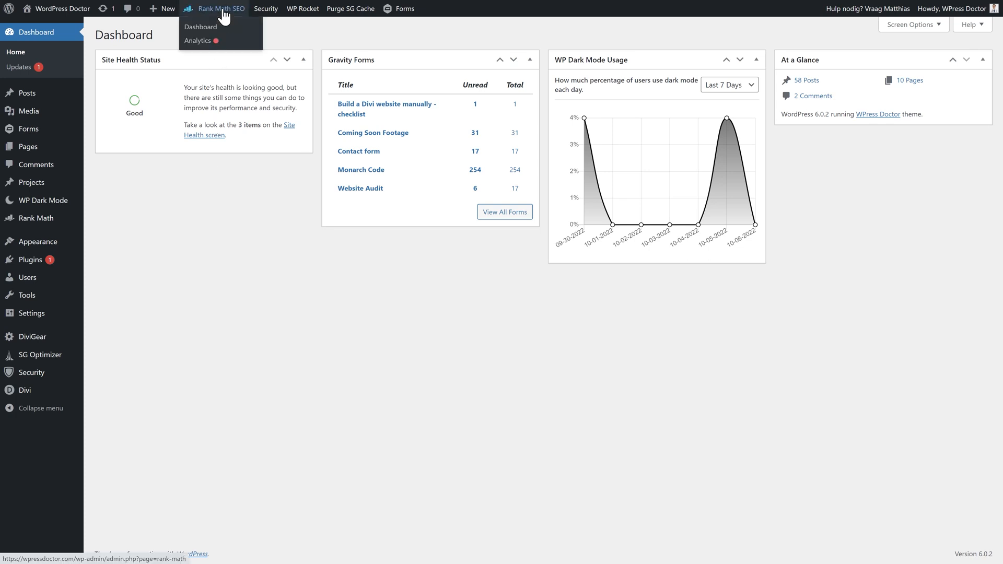
left_click(200, 27)
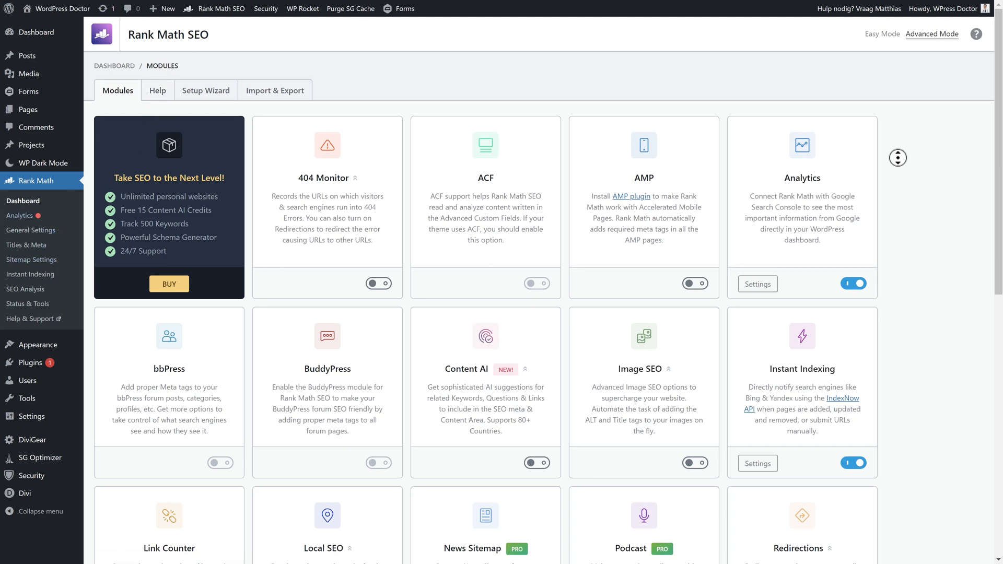
scroll("down", 3)
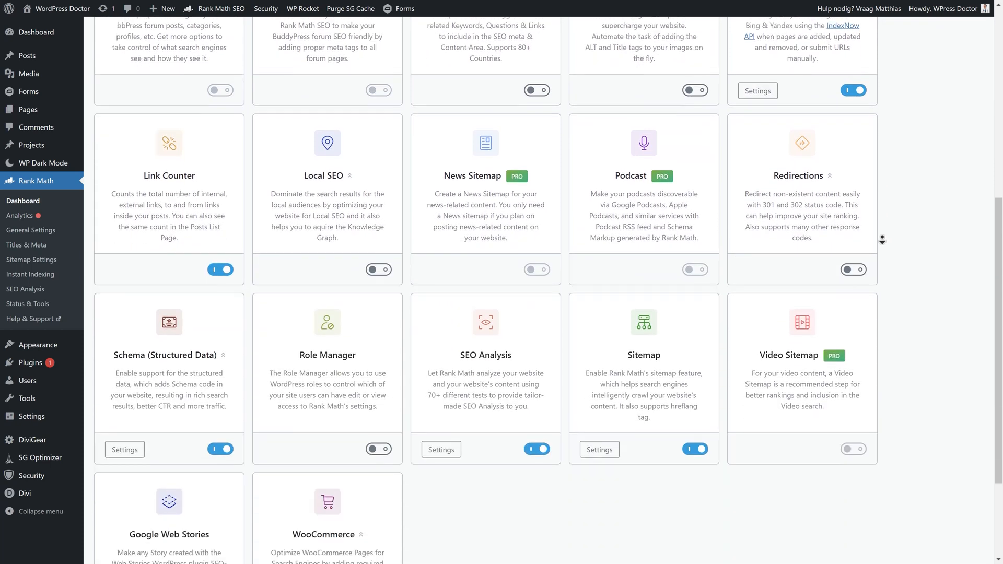
scroll("down", 3)
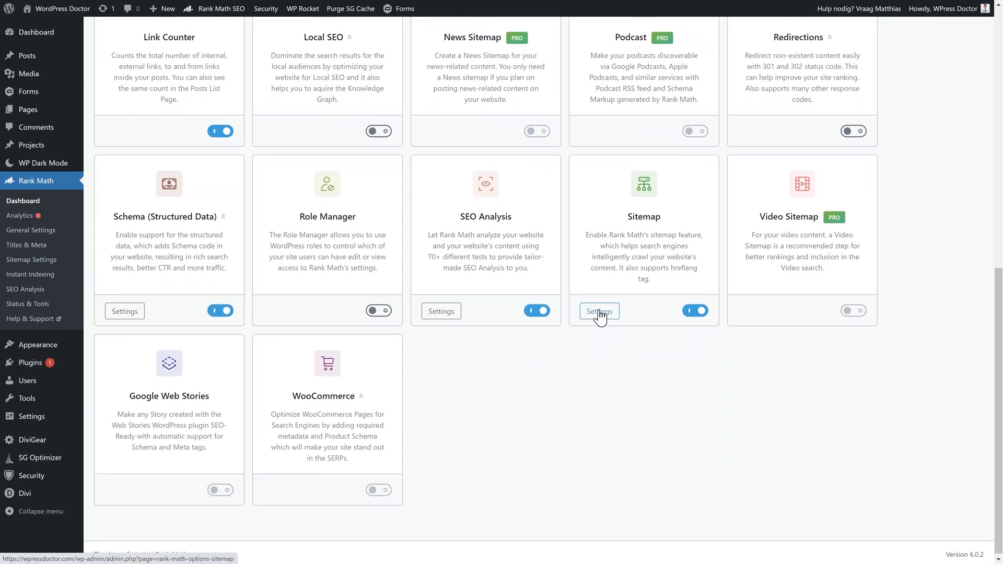
left_click(598, 312)
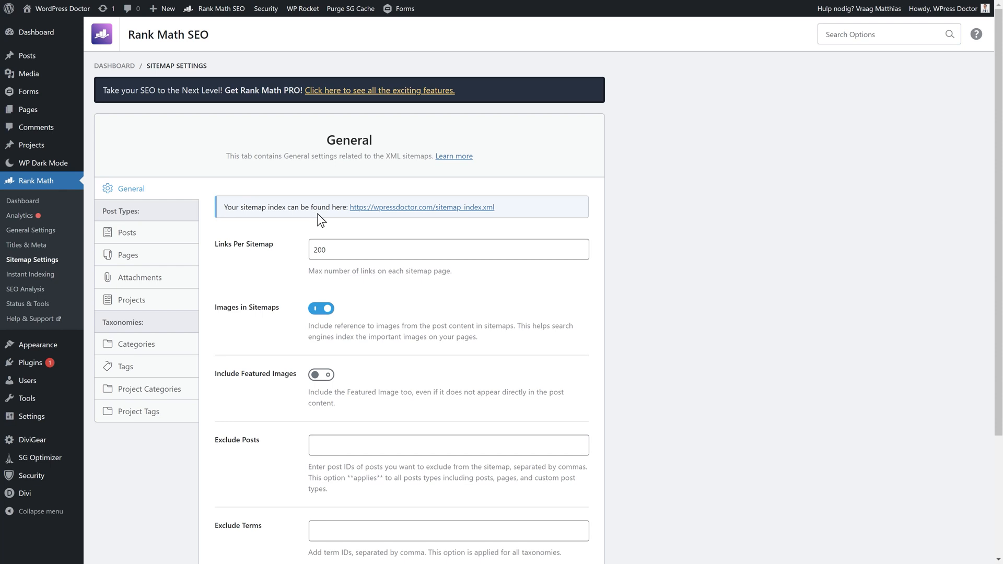
mouse_move(422, 216)
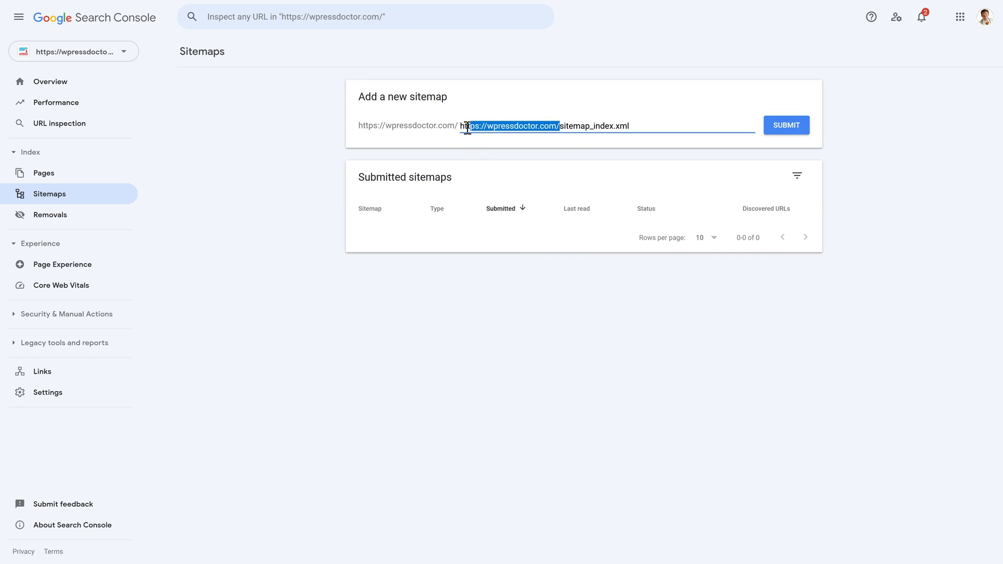
Submit sitemap_index.xml and open its details, where child sitemaps show Couldn't fetch
key("Delete")
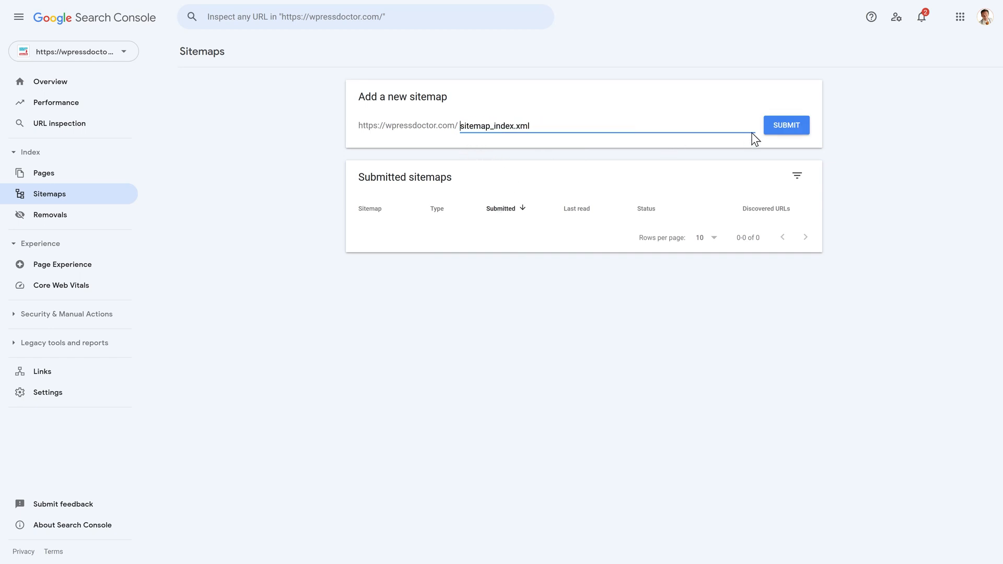
left_click(786, 124)
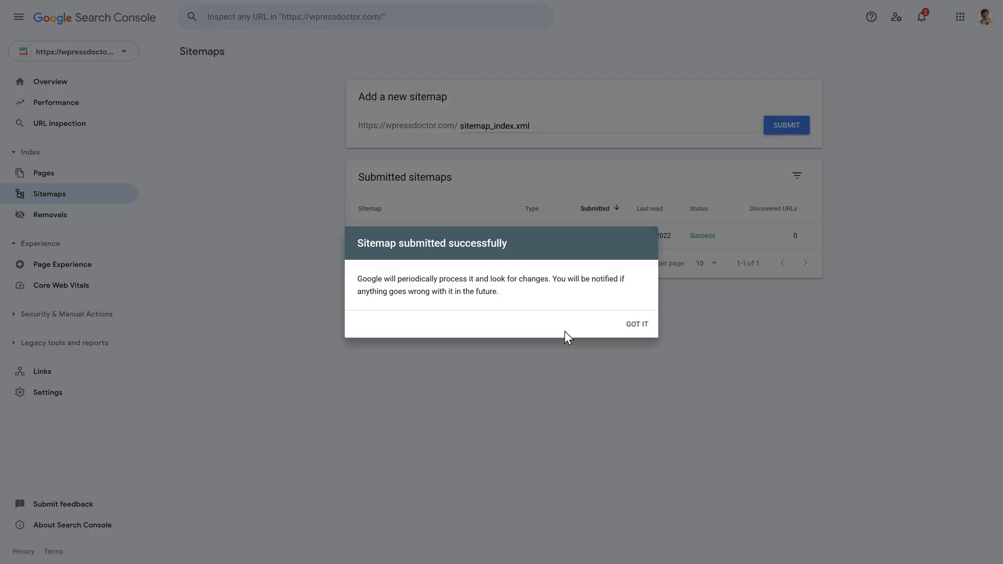
left_click(636, 324)
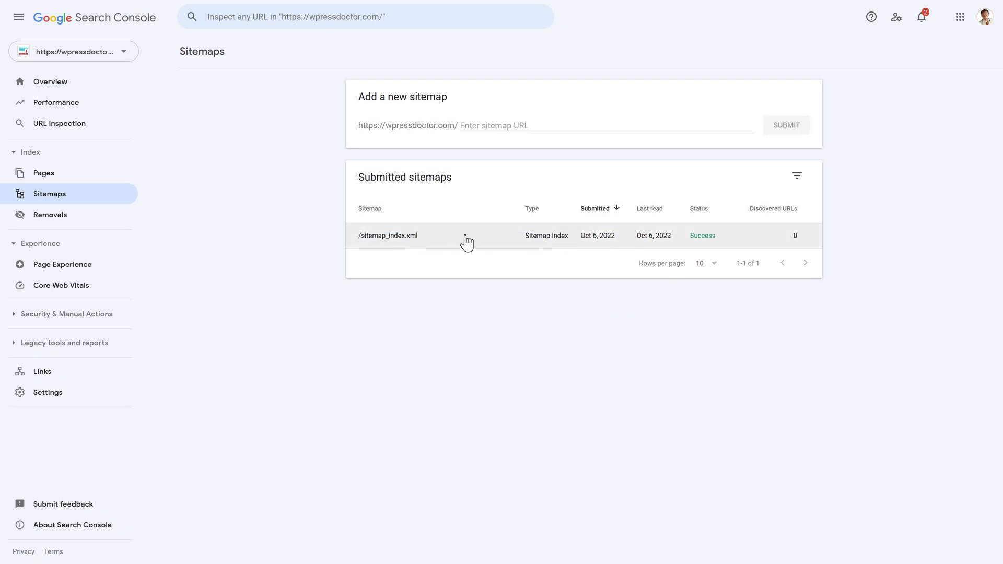
left_click(389, 236)
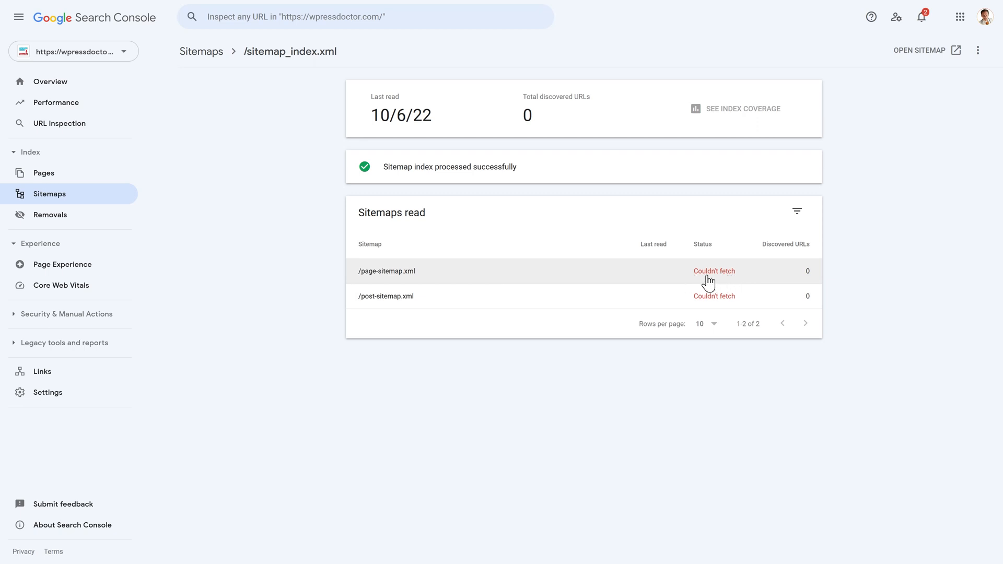
mouse_move(640, 284)
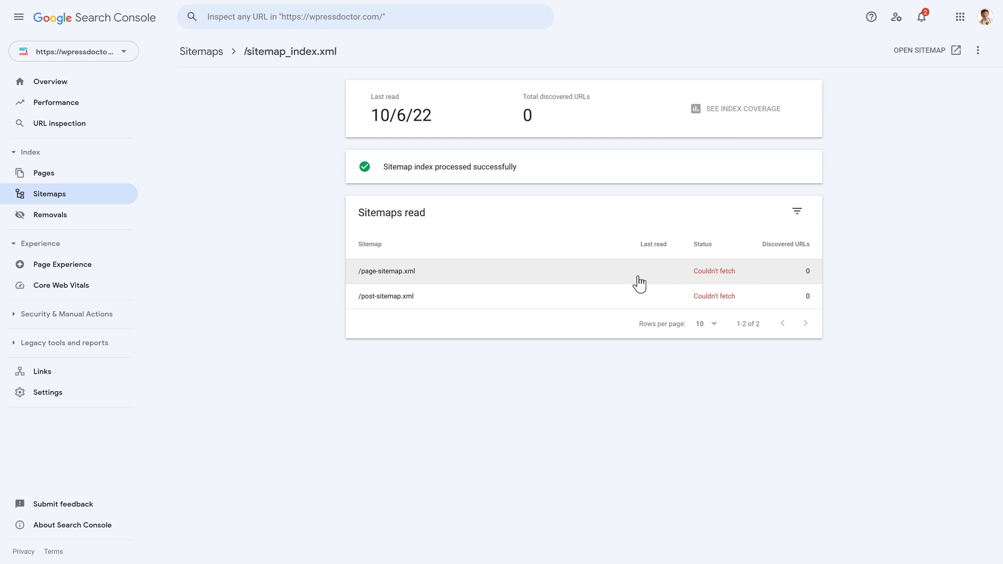
mouse_move(947, 68)
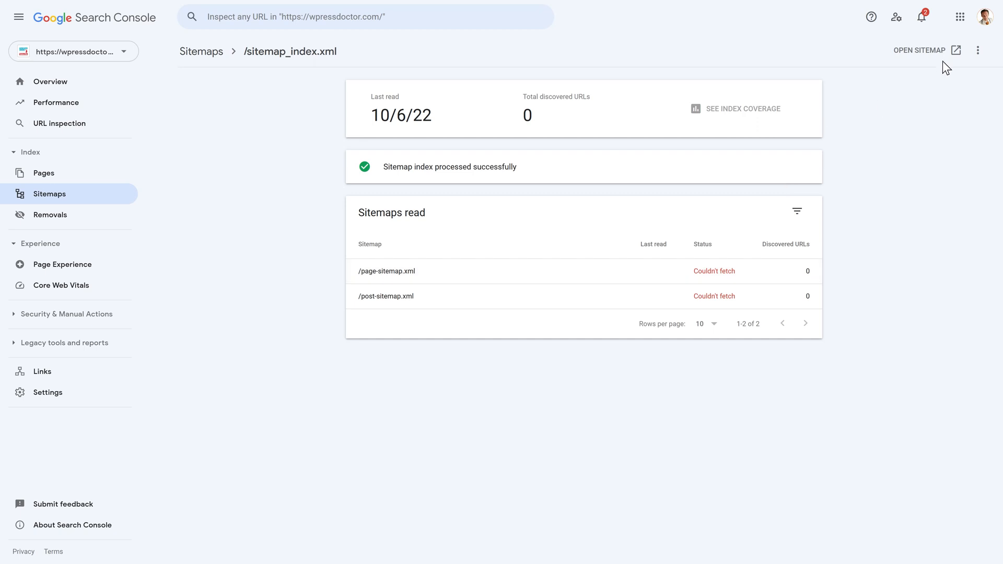
View the live sitemap index and its post sitemap listing 58 URLs
left_click(922, 50)
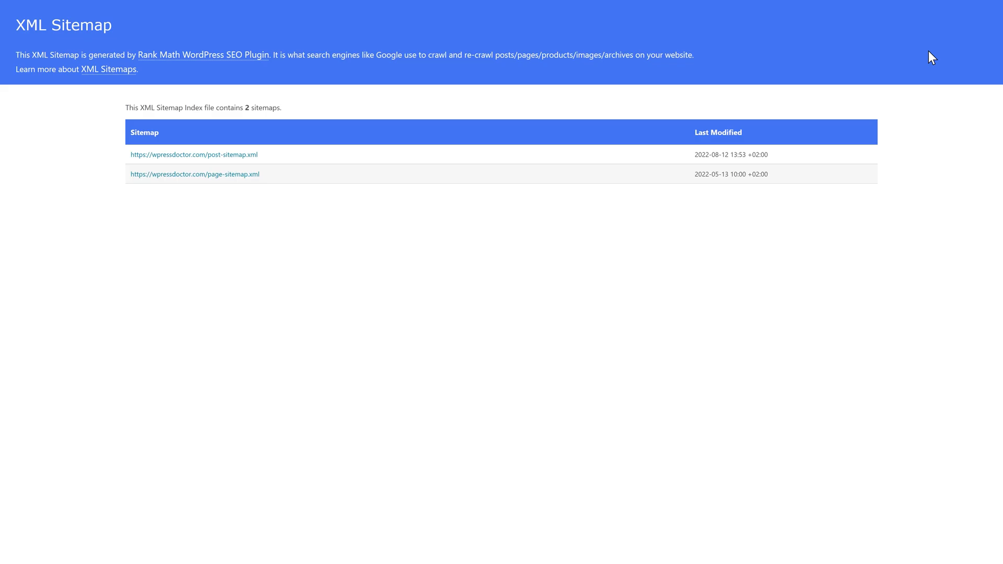
mouse_move(435, 133)
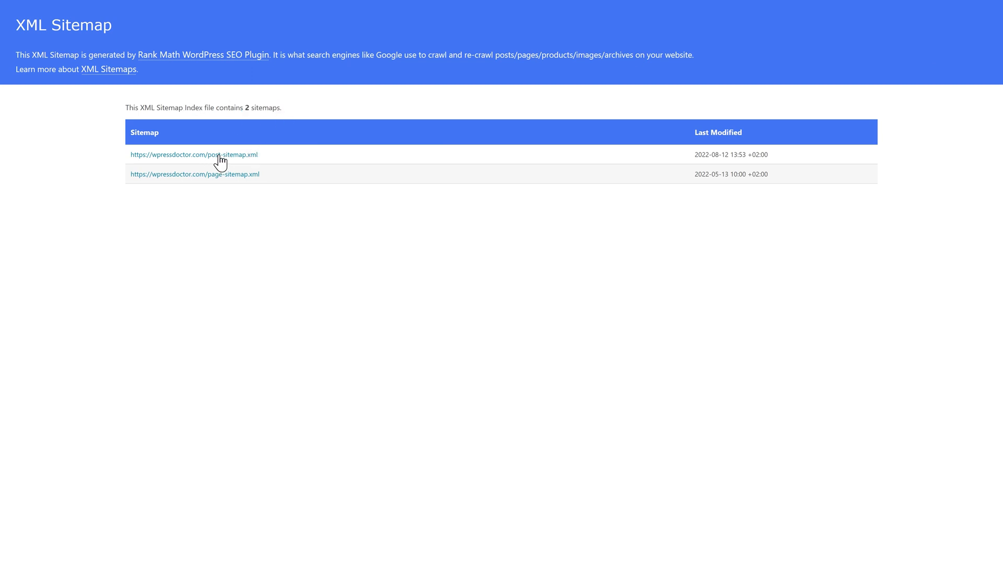
mouse_move(274, 198)
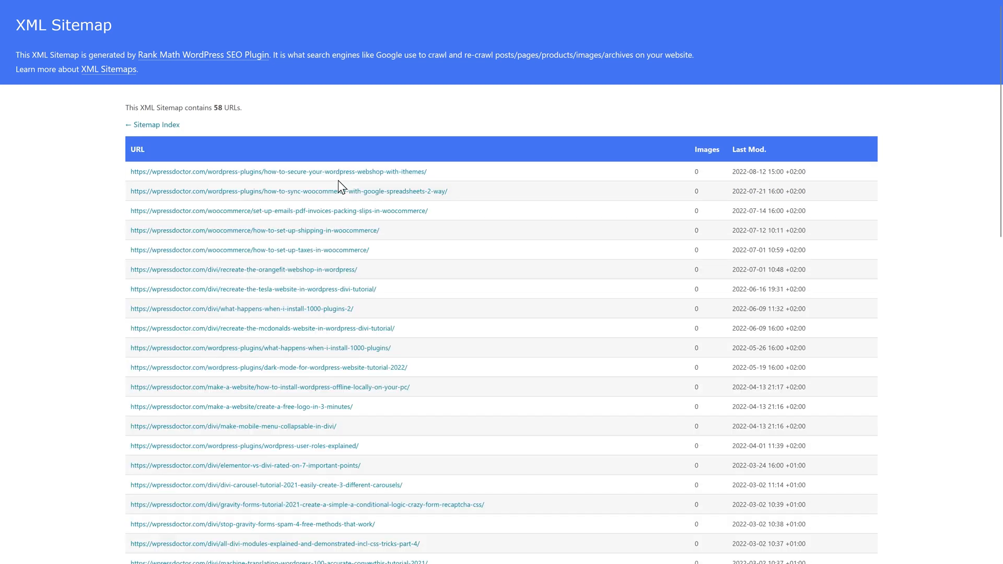
scroll("down", 3)
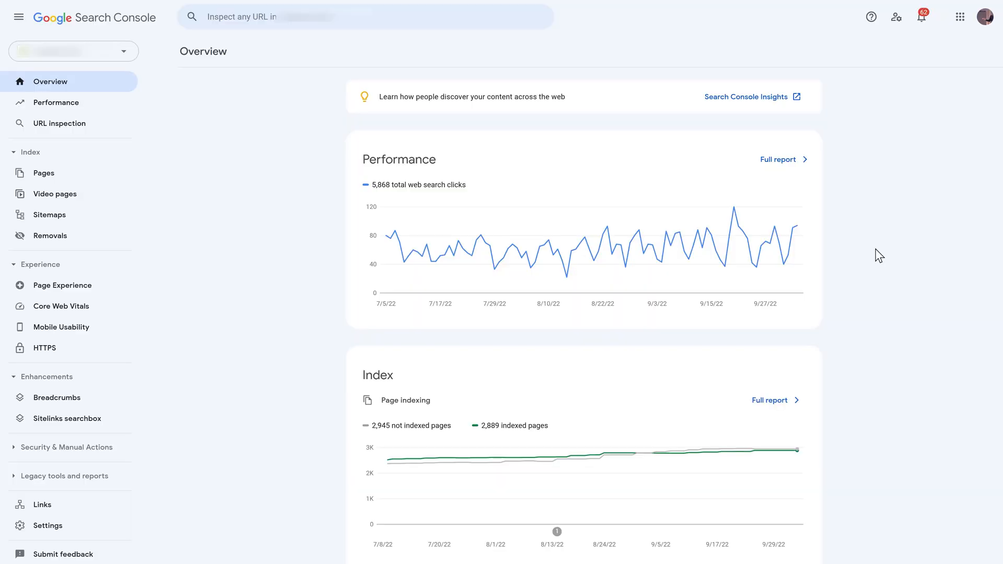
mouse_move(919, 181)
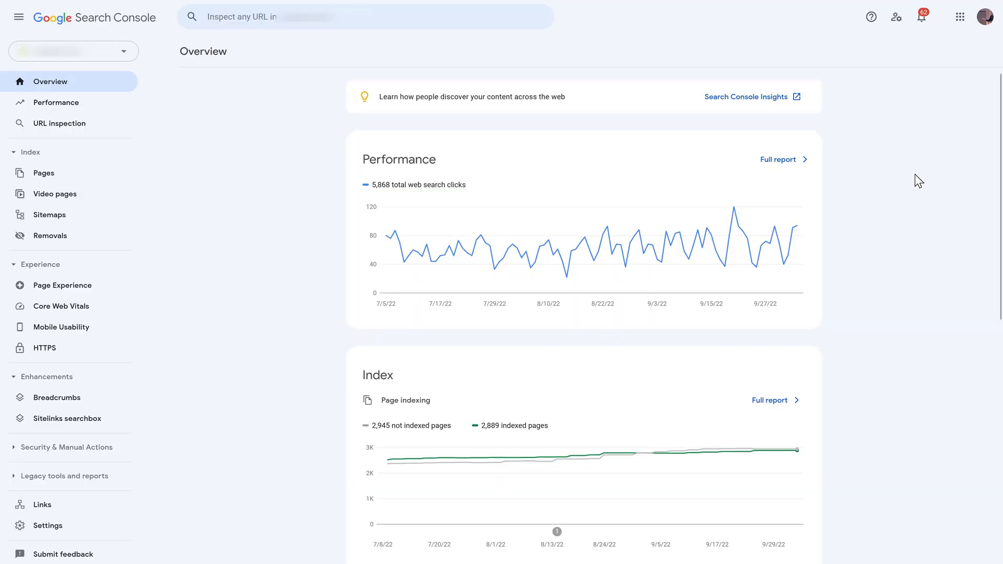
Scroll through the Overview's Experience and Enhancements summaries, then go to the Performance report
scroll("down", 3)
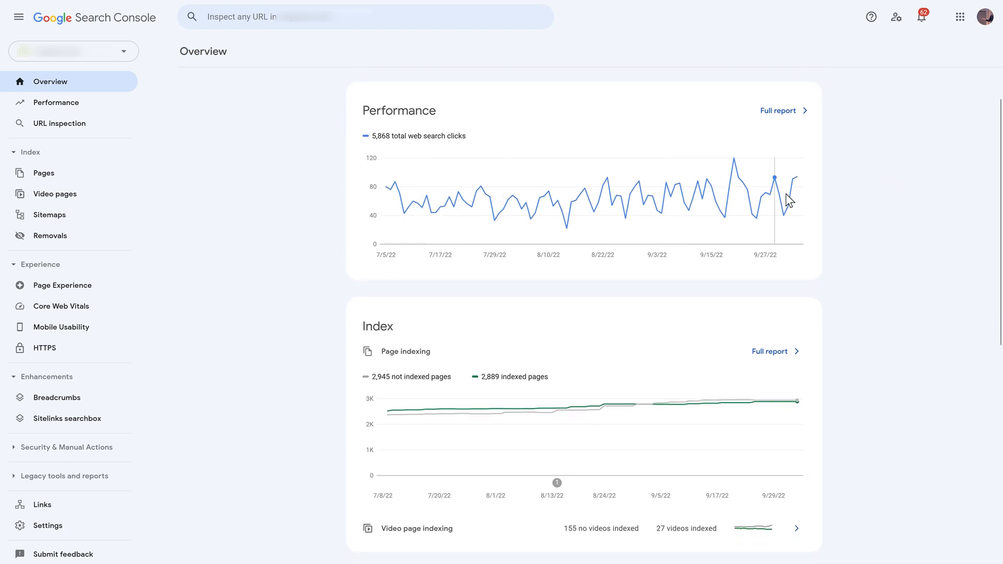
scroll("down", 3)
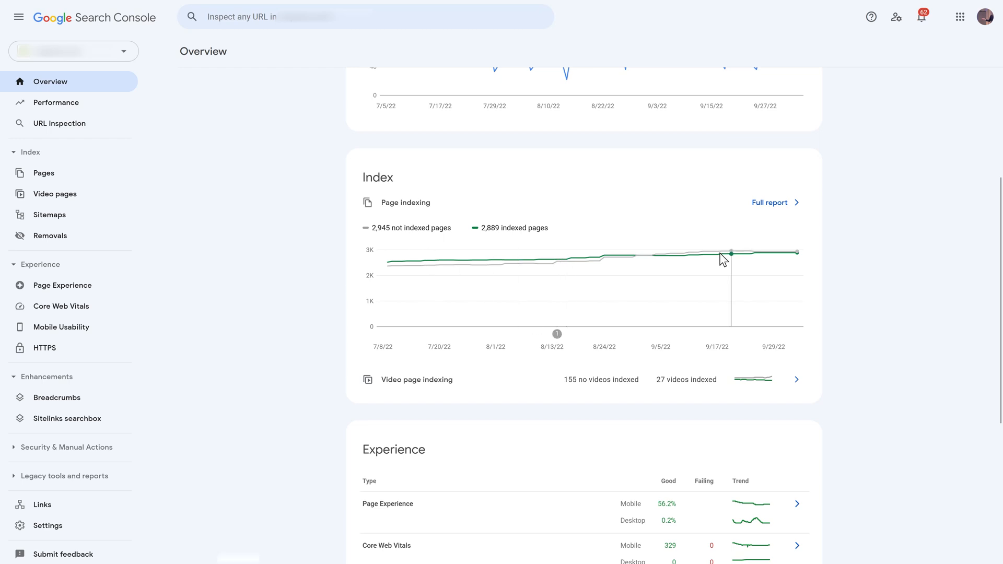
scroll("down", 3)
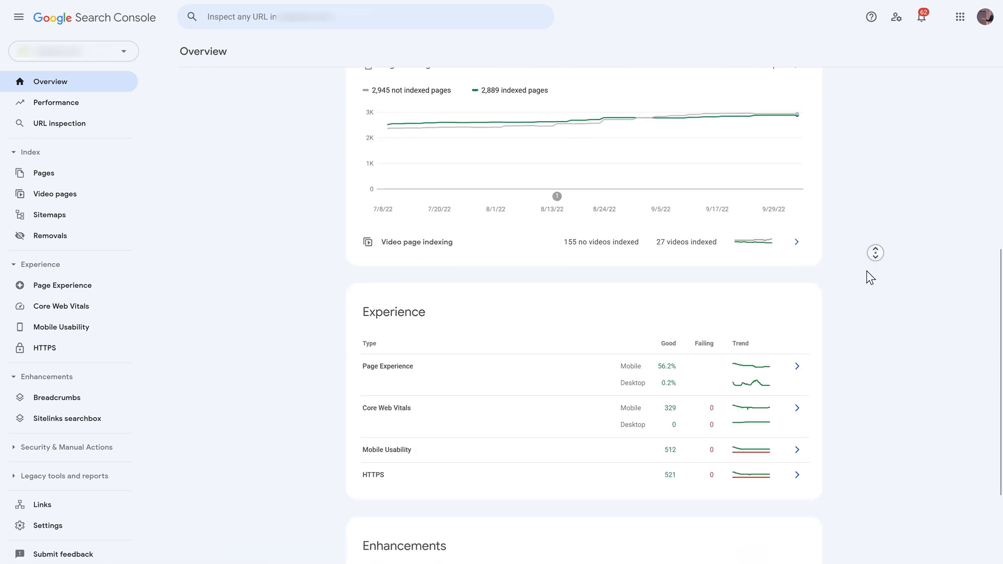
scroll("down", 3)
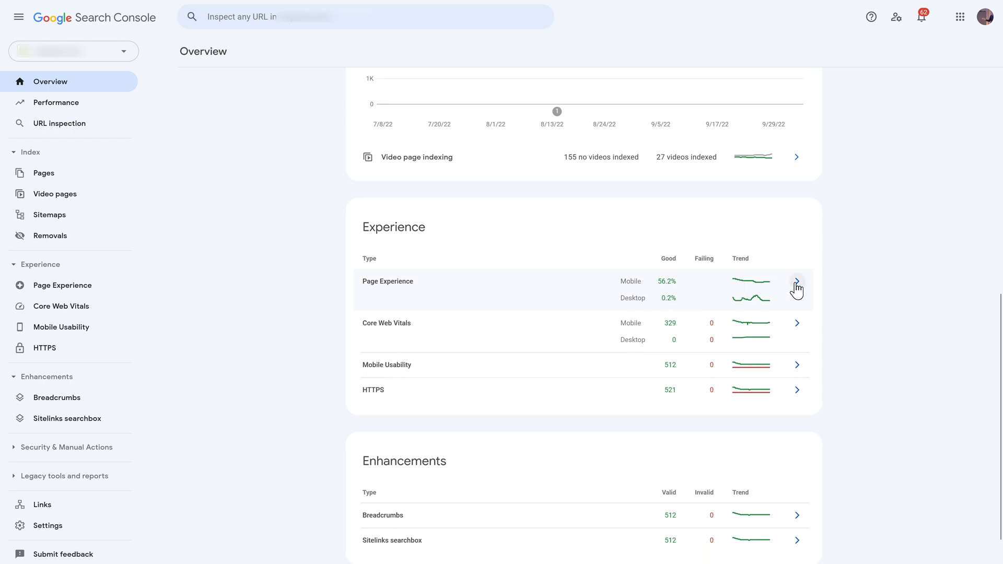
scroll("down", 3)
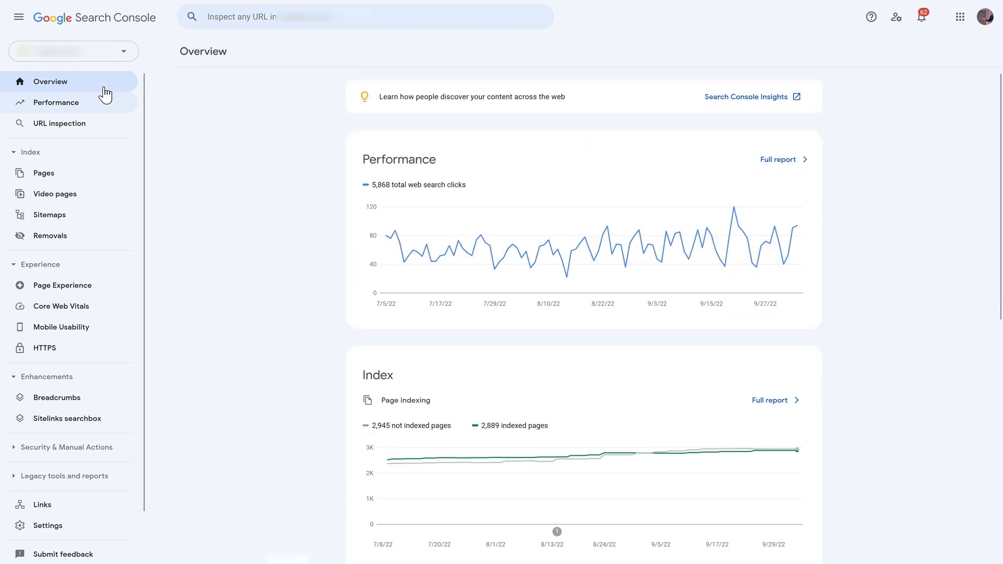
left_click(57, 101)
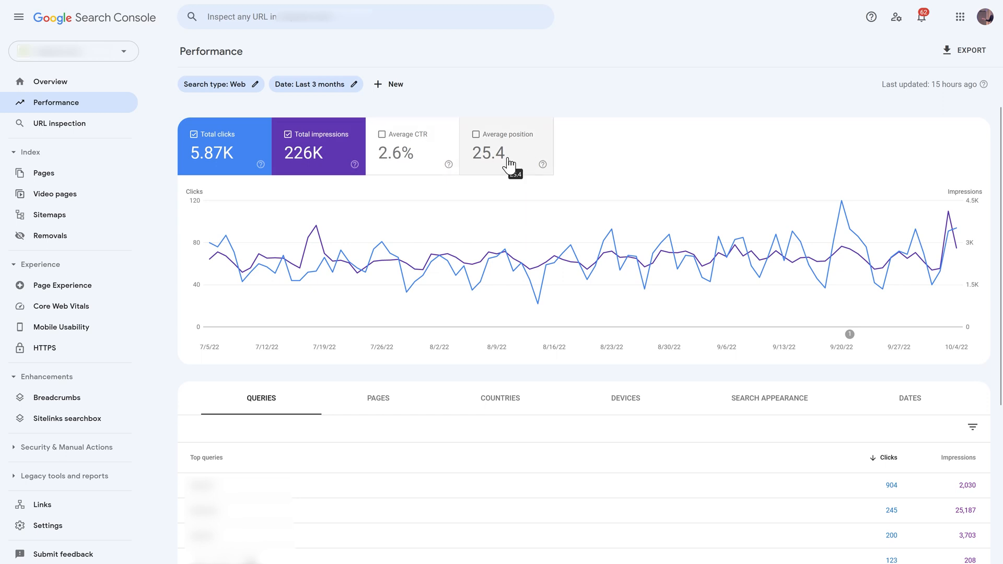
mouse_move(315, 83)
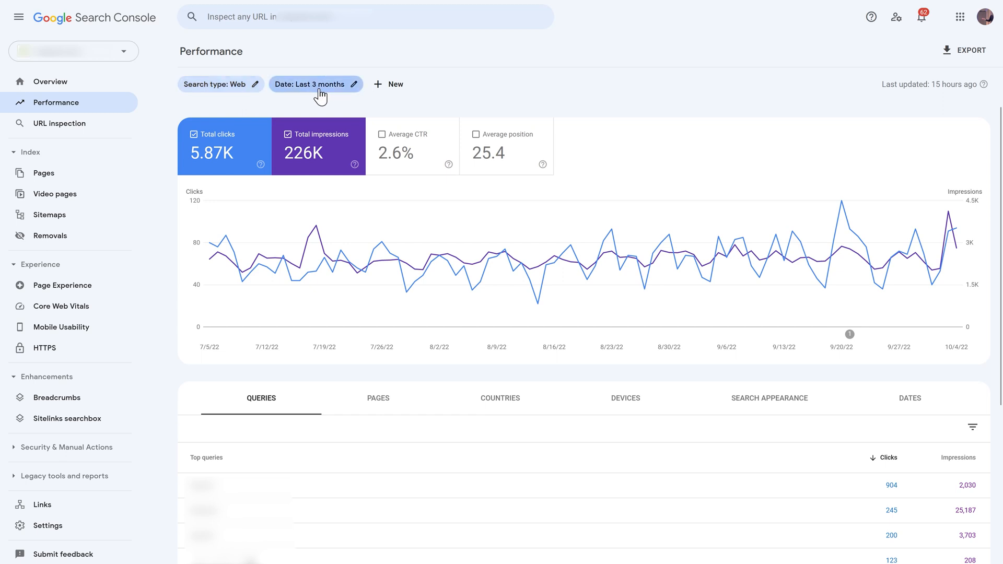
mouse_move(339, 90)
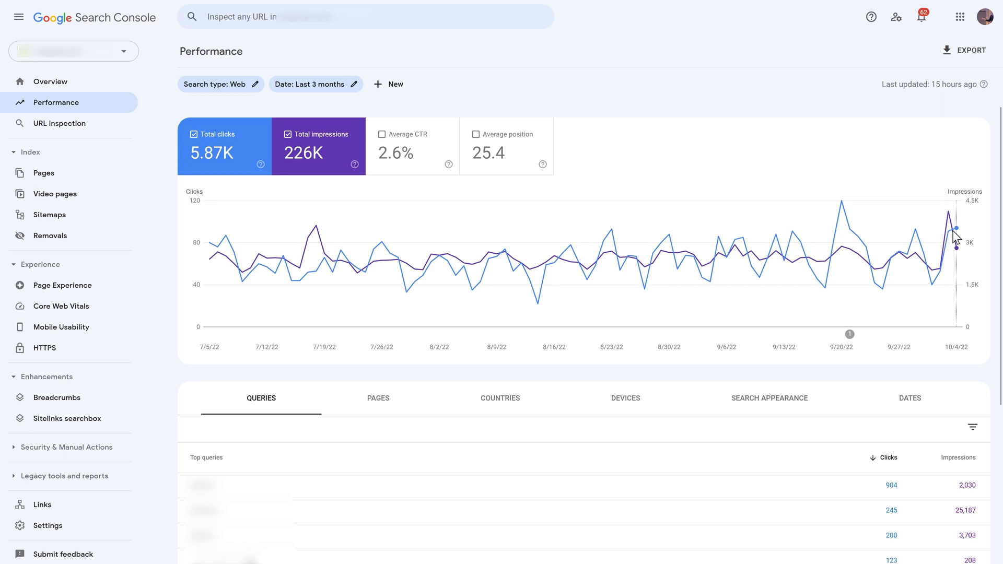
mouse_move(957, 235)
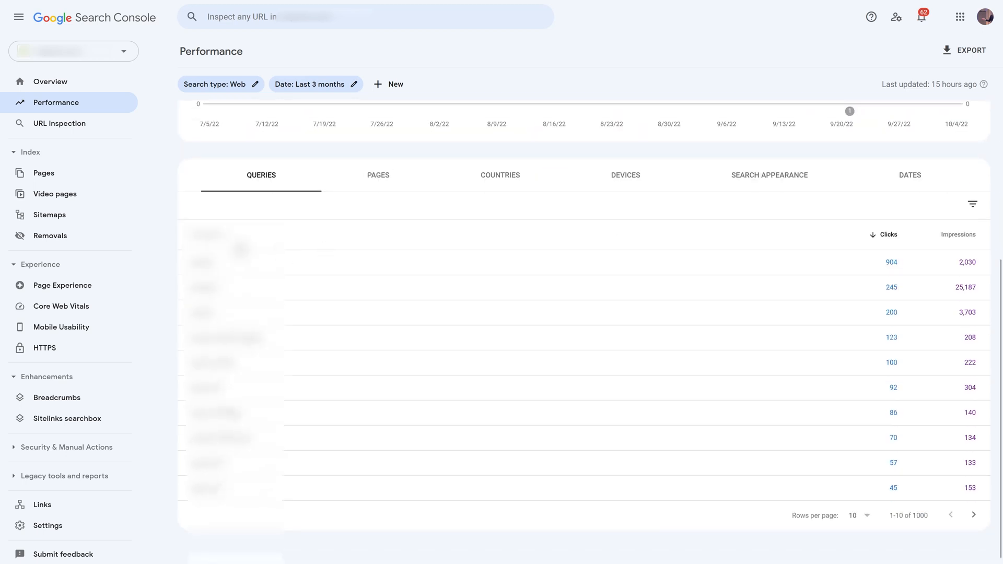
mouse_move(355, 268)
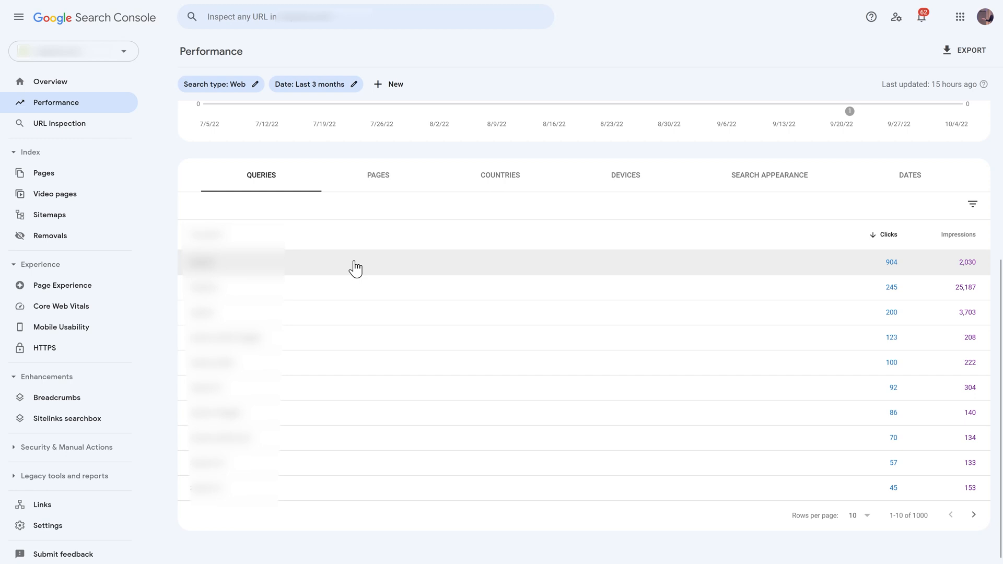
mouse_move(295, 464)
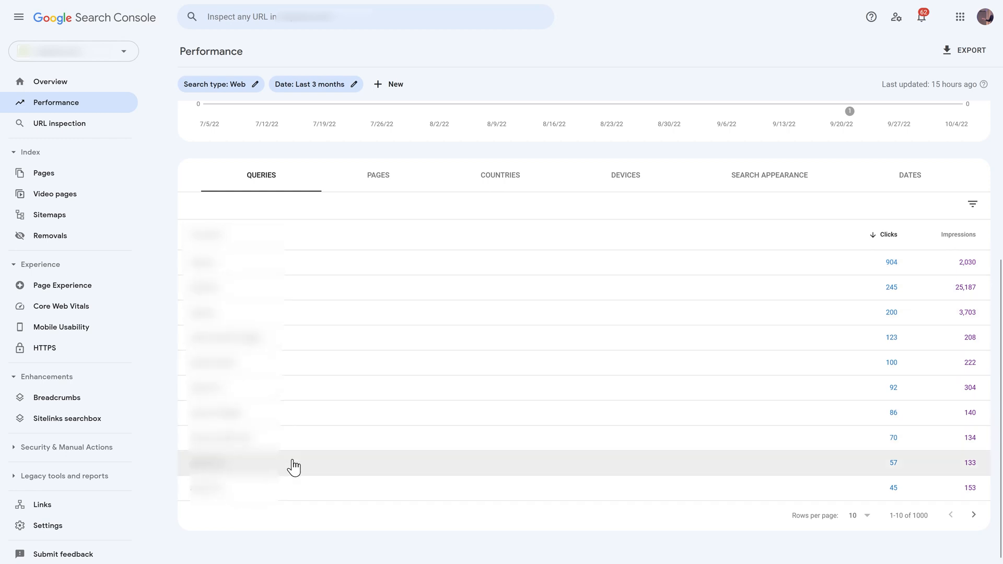
mouse_move(383, 184)
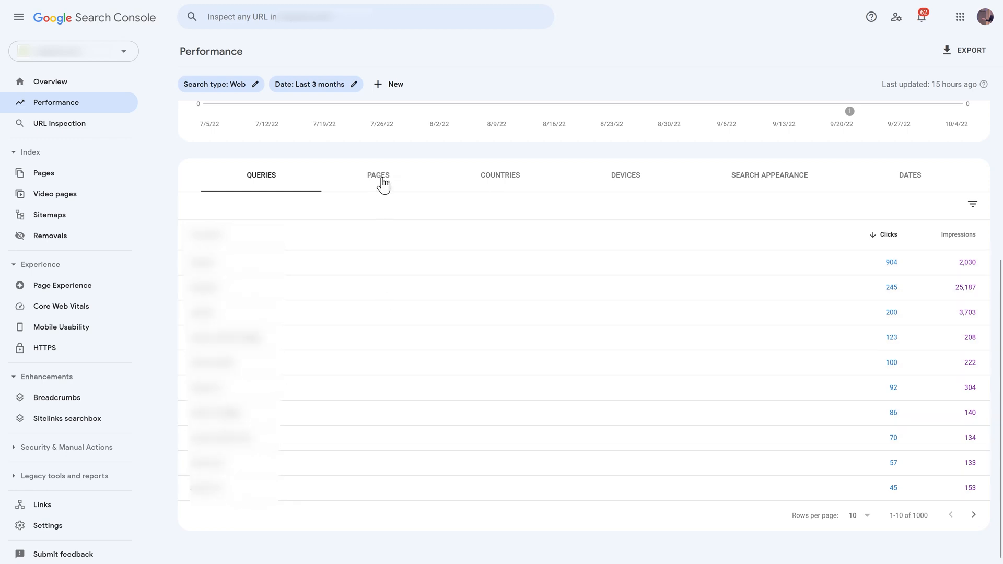
Break performance down by Pages, Countries and Devices, then go to the page indexing report
left_click(377, 174)
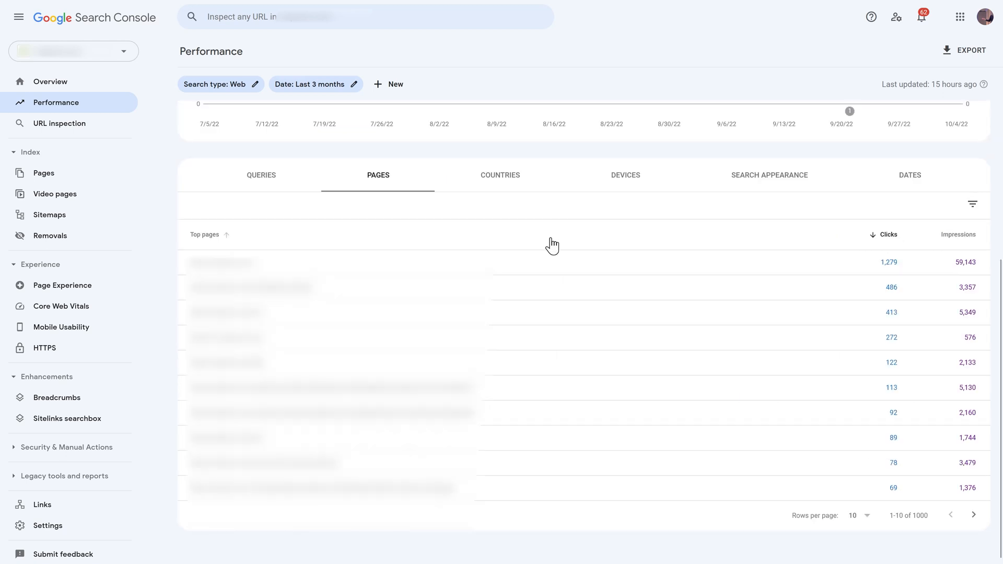
mouse_move(606, 301)
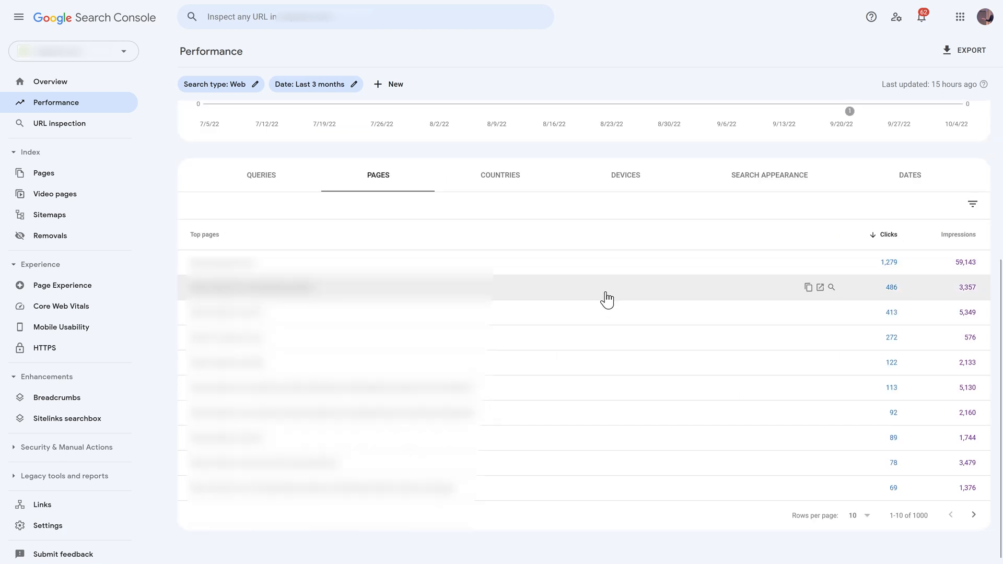
mouse_move(983, 269)
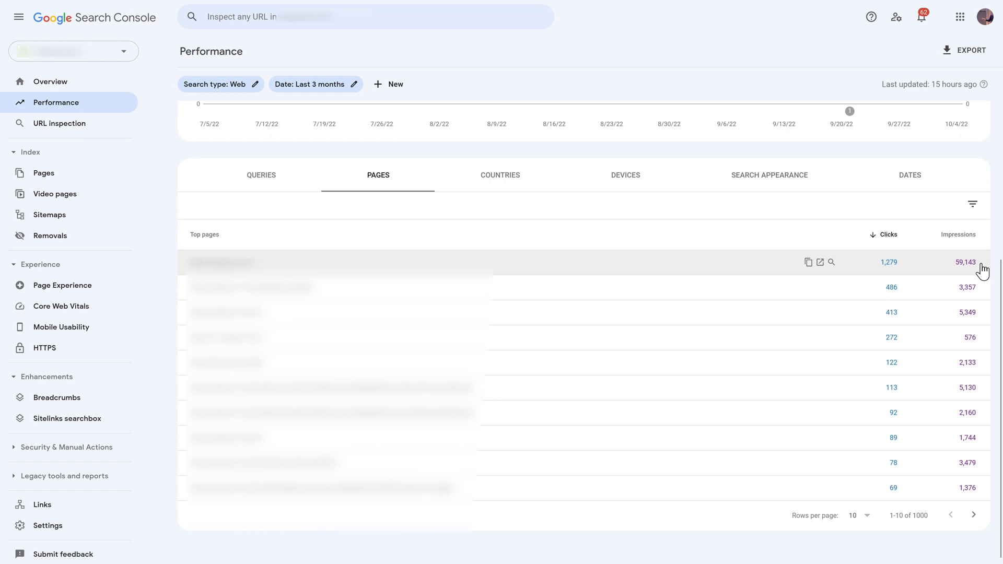
mouse_move(916, 282)
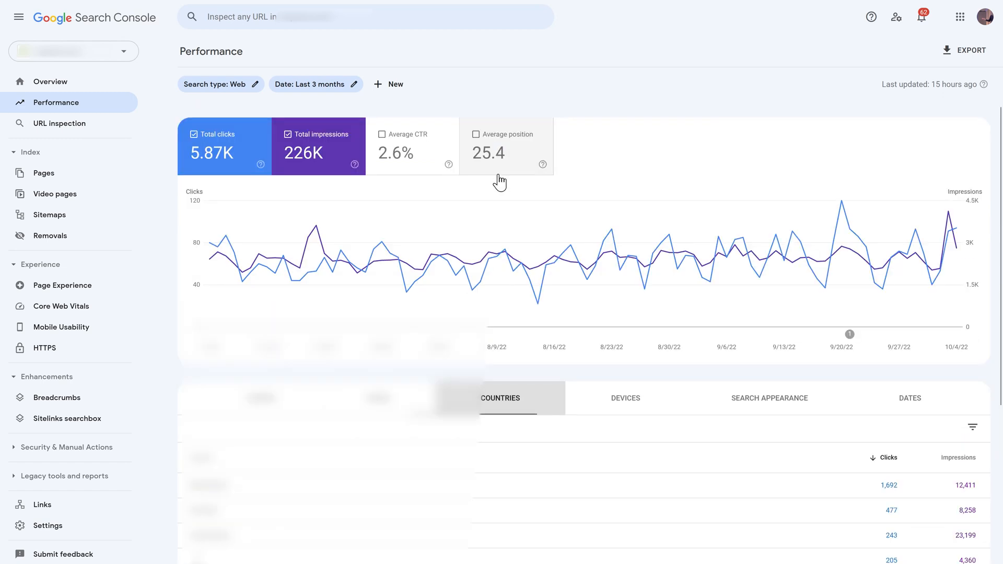
scroll("down", 3)
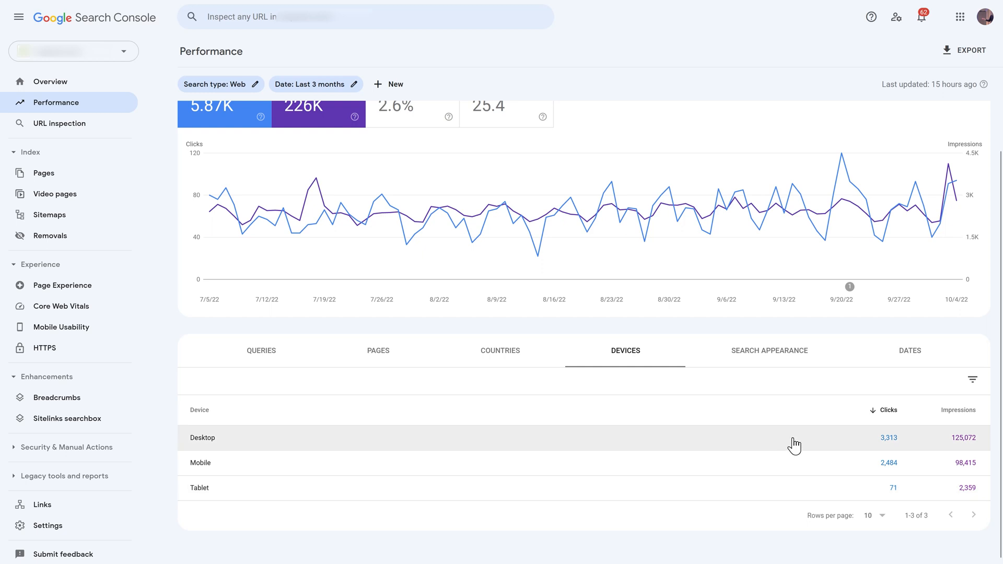
mouse_move(233, 471)
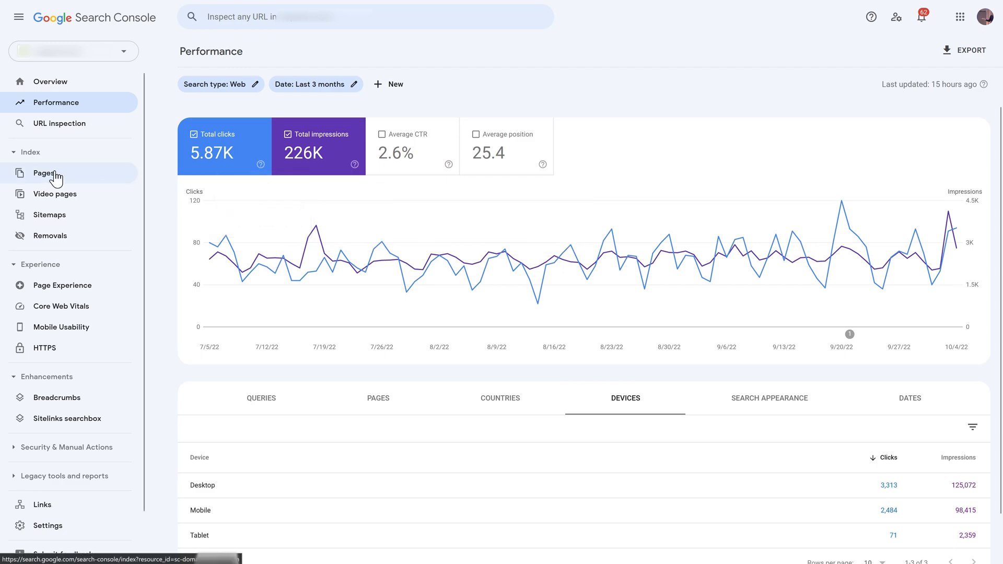
left_click(44, 173)
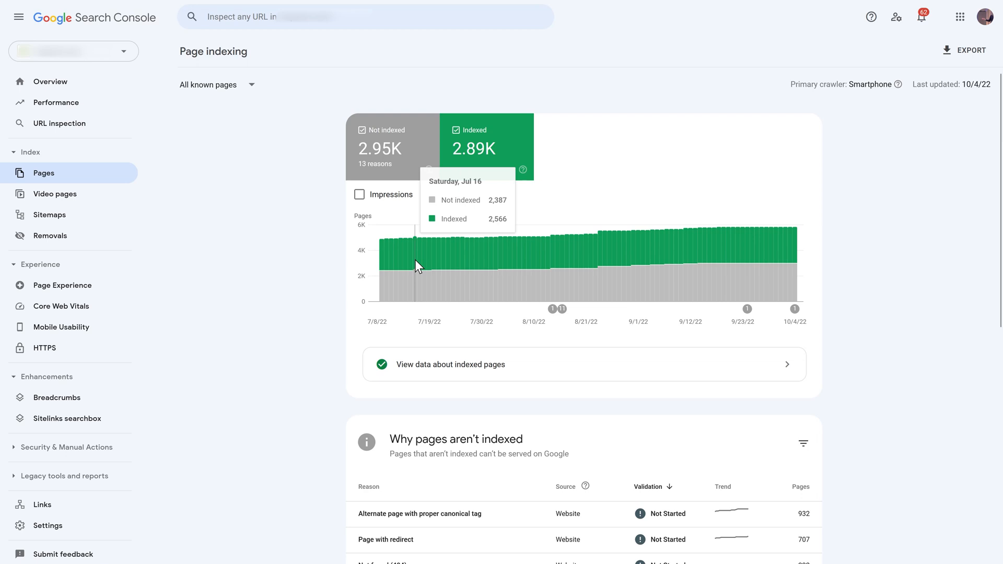
mouse_move(374, 165)
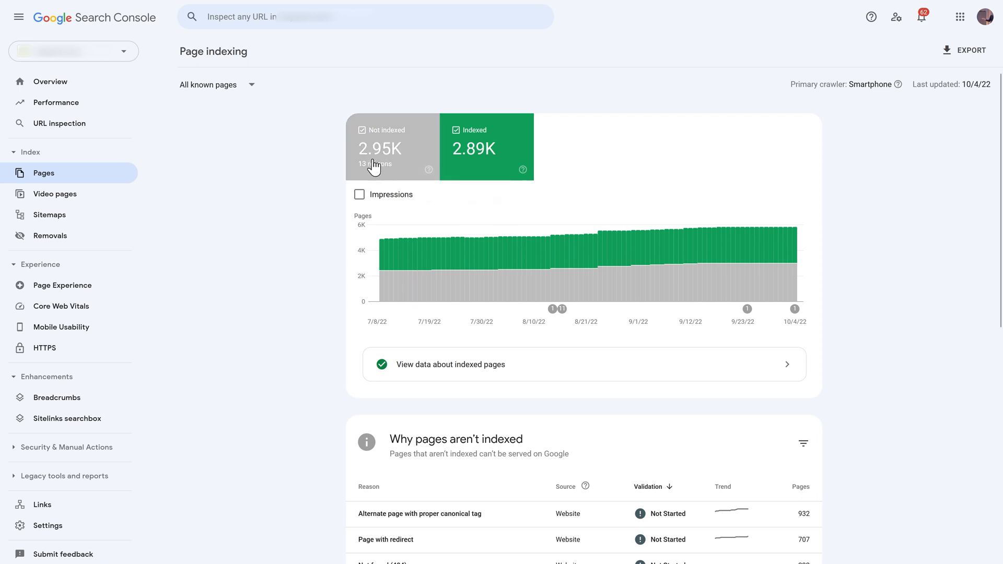
mouse_move(867, 215)
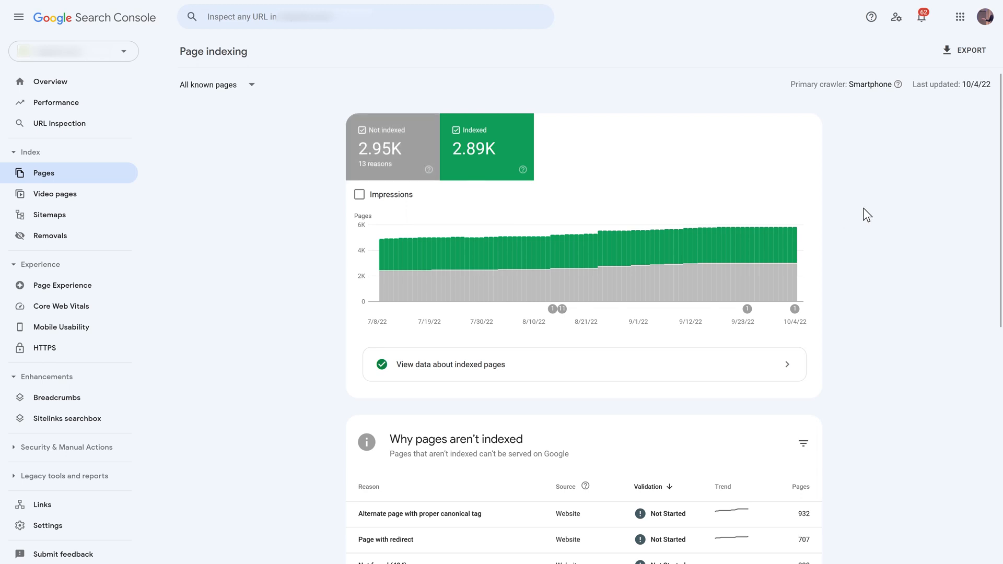
Review the 'Why pages aren't indexed' reasons, then go to the video page indexing report
scroll("down", 3)
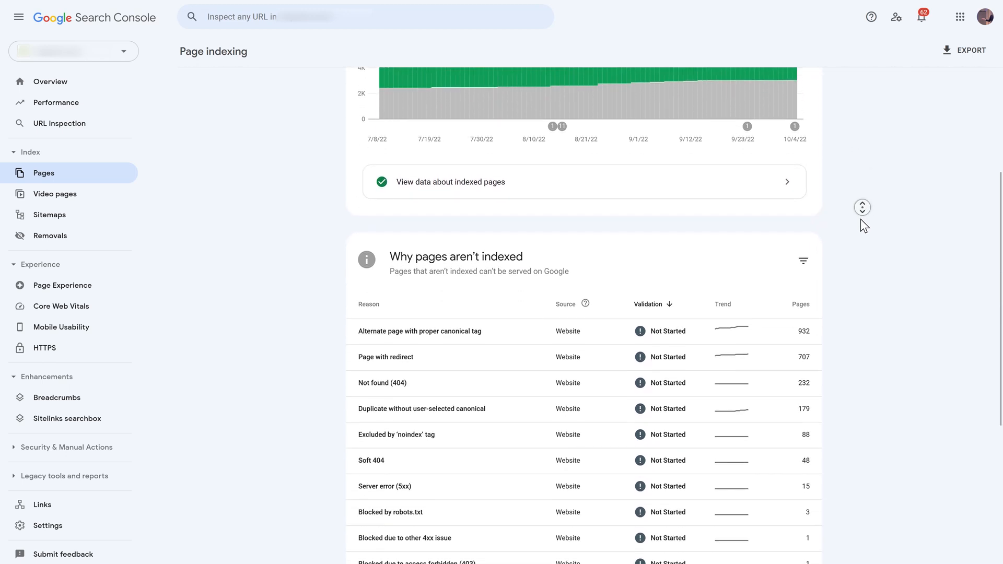
scroll("down", 3)
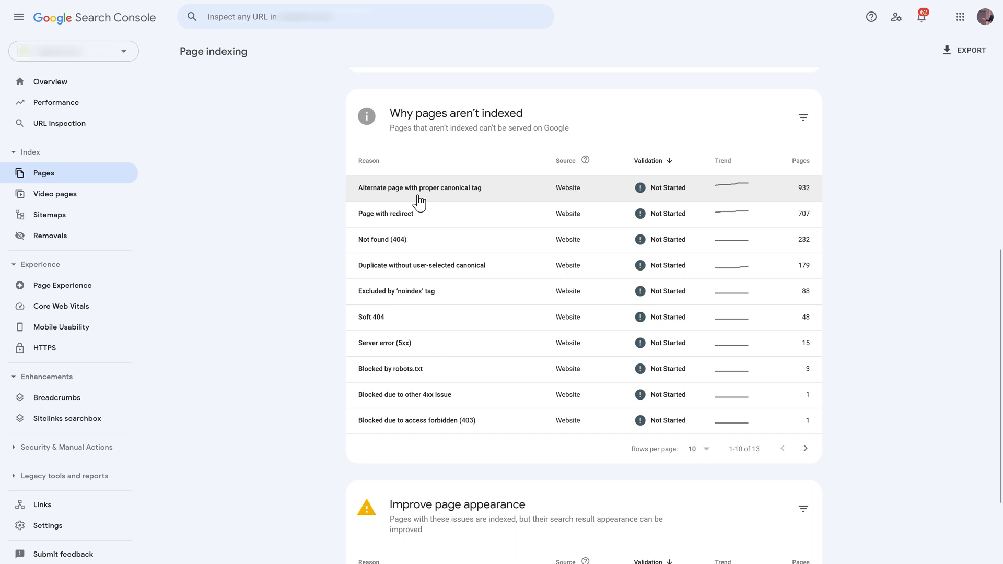
mouse_move(461, 196)
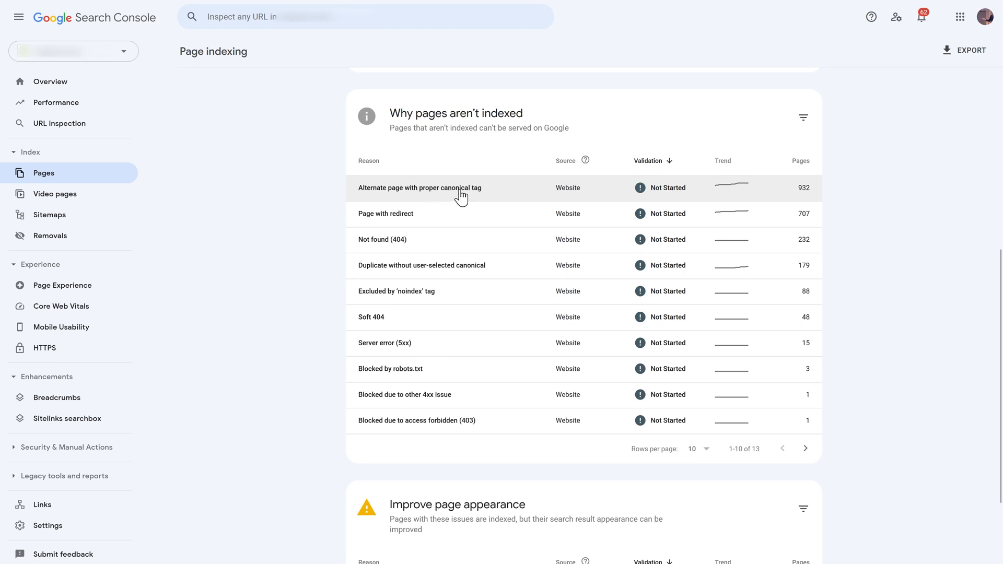
mouse_move(495, 218)
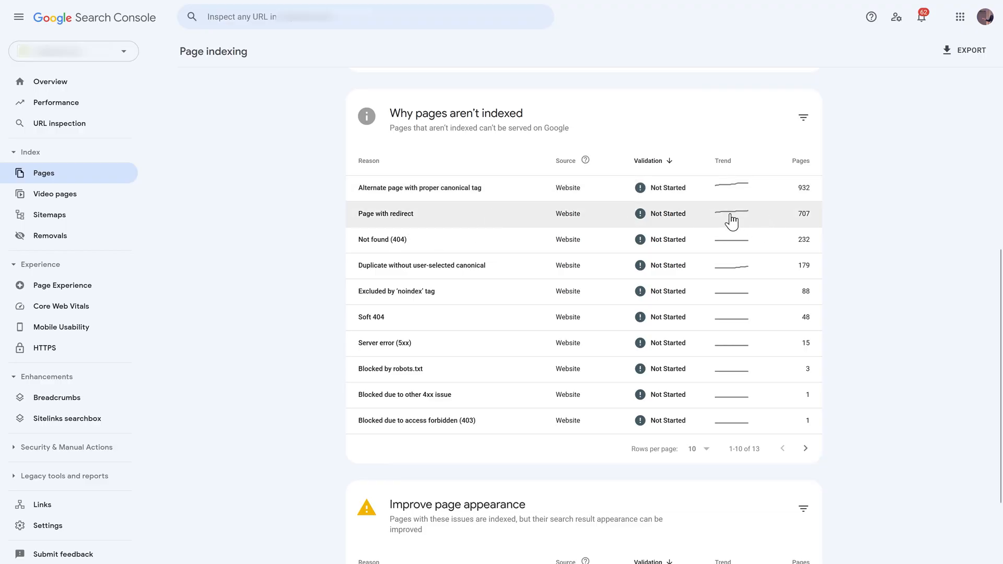
mouse_move(757, 248)
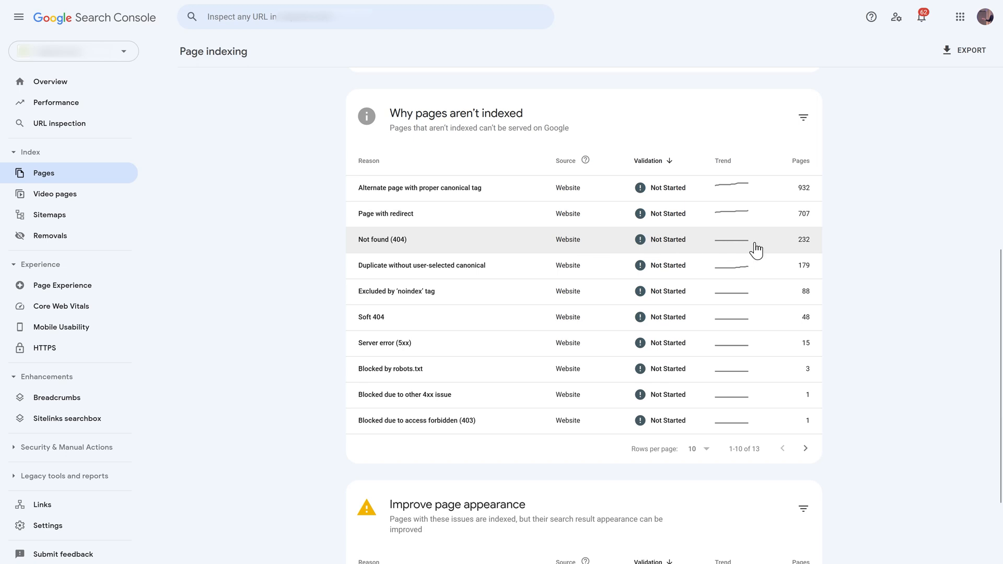
mouse_move(474, 249)
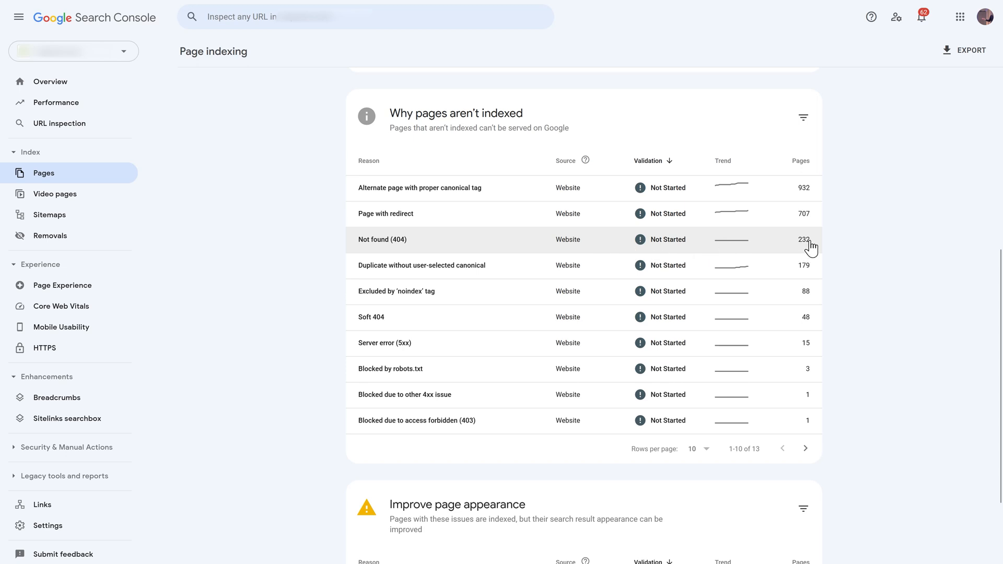
mouse_move(421, 265)
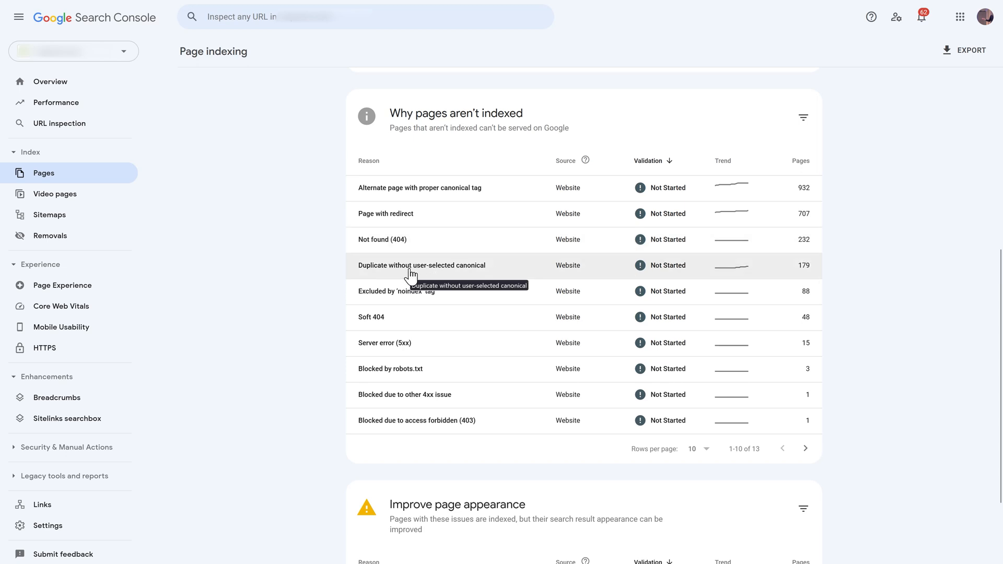
mouse_move(712, 278)
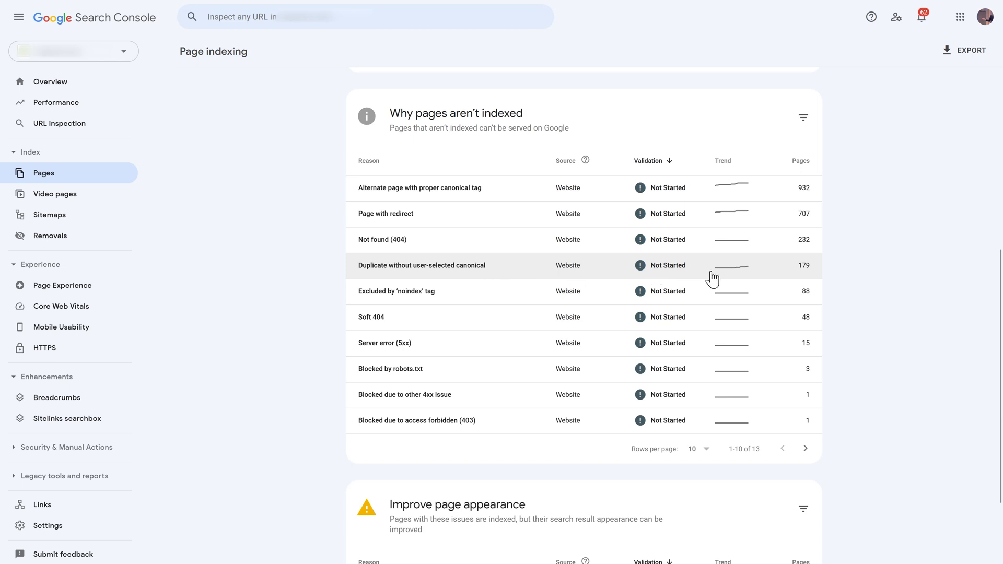
mouse_move(413, 301)
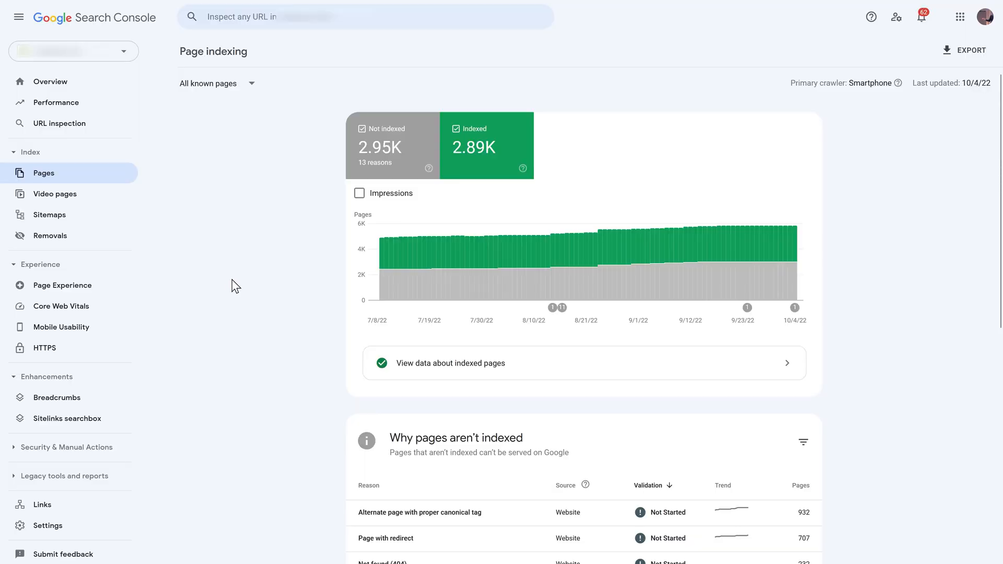
left_click(55, 195)
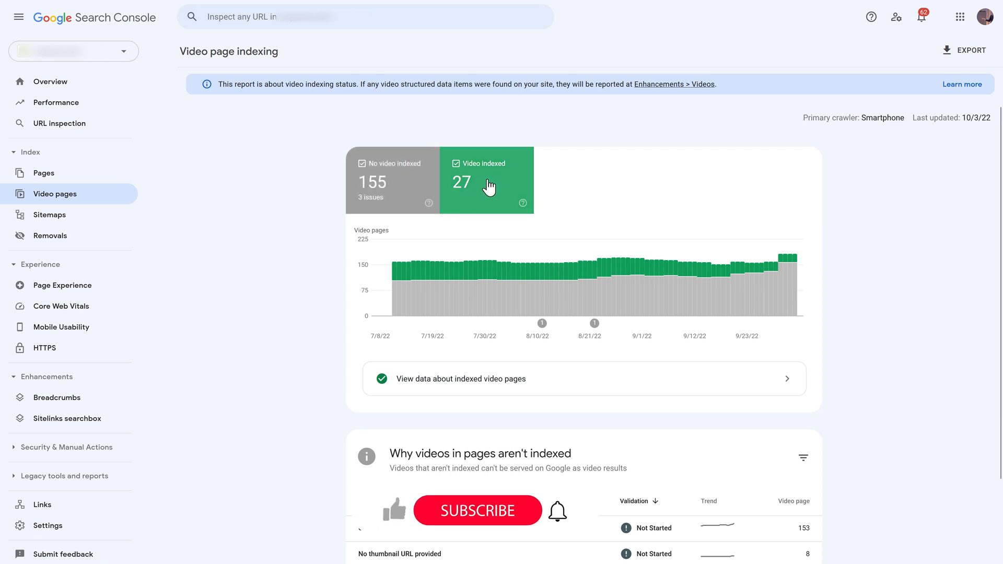
View the prominent video detection issue, then go to the Page Experience overview (56.2% good mobile URLs)
scroll("down", 3)
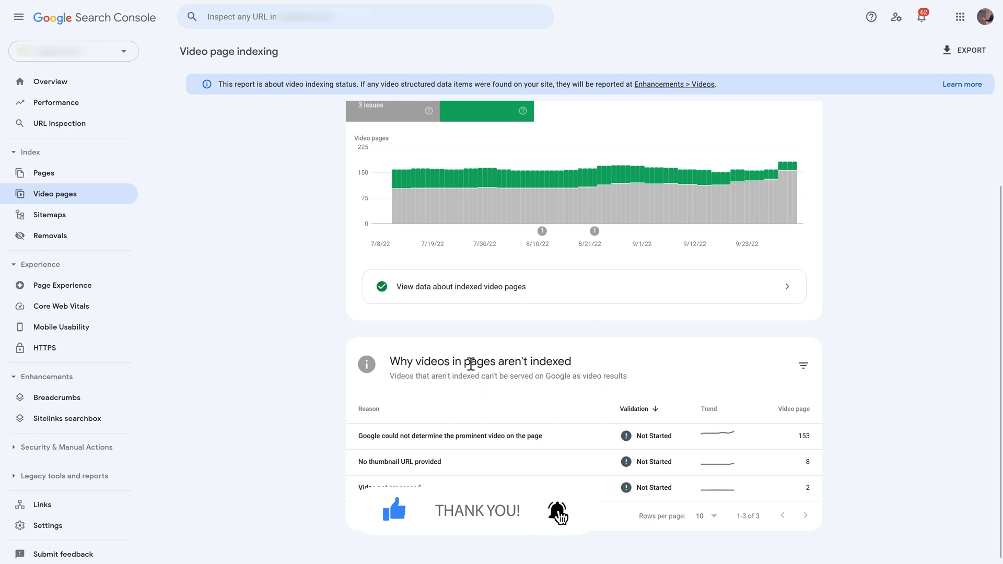
mouse_move(389, 440)
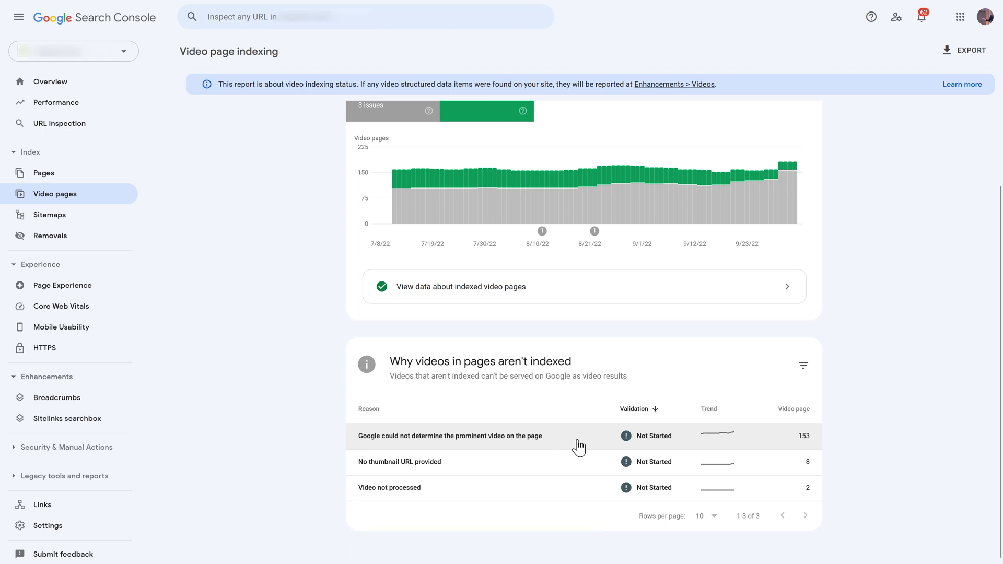
left_click(50, 235)
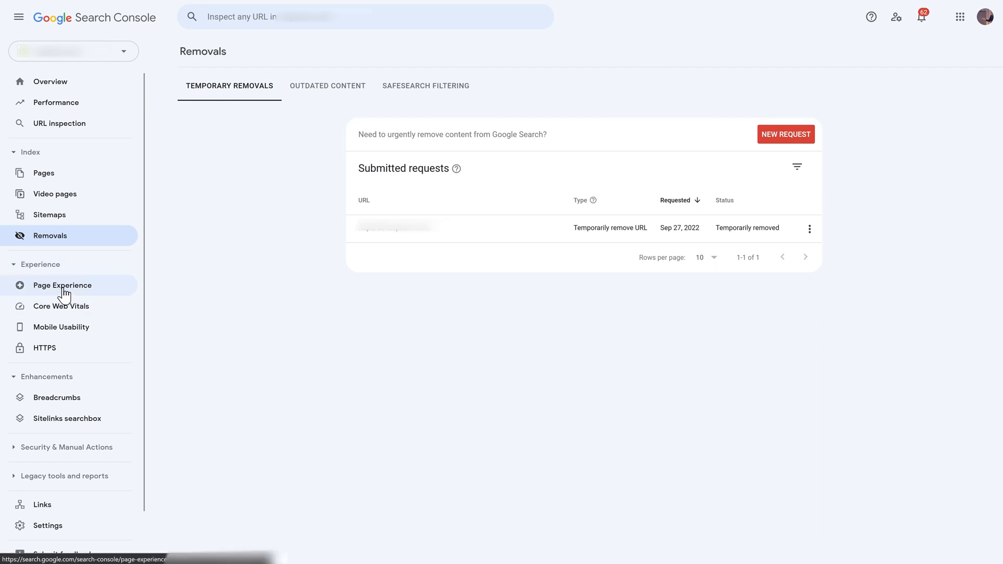
left_click(62, 286)
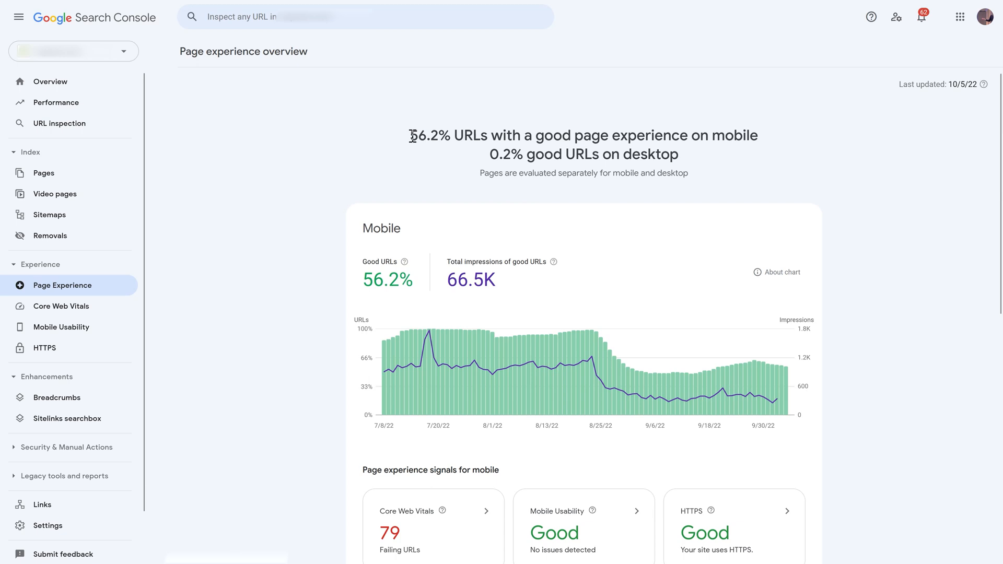
left_click_drag(413, 135, 736, 135)
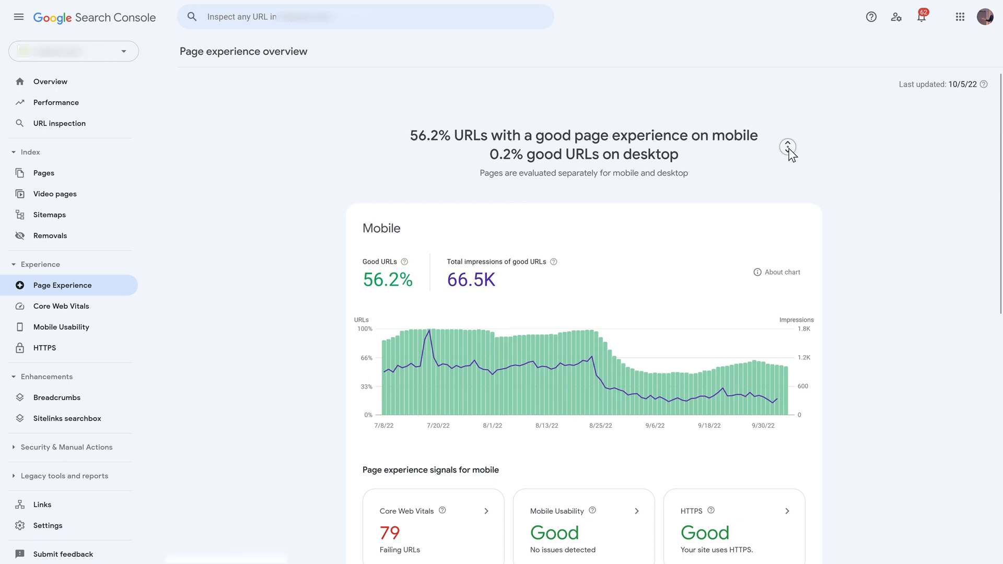
left_click(787, 146)
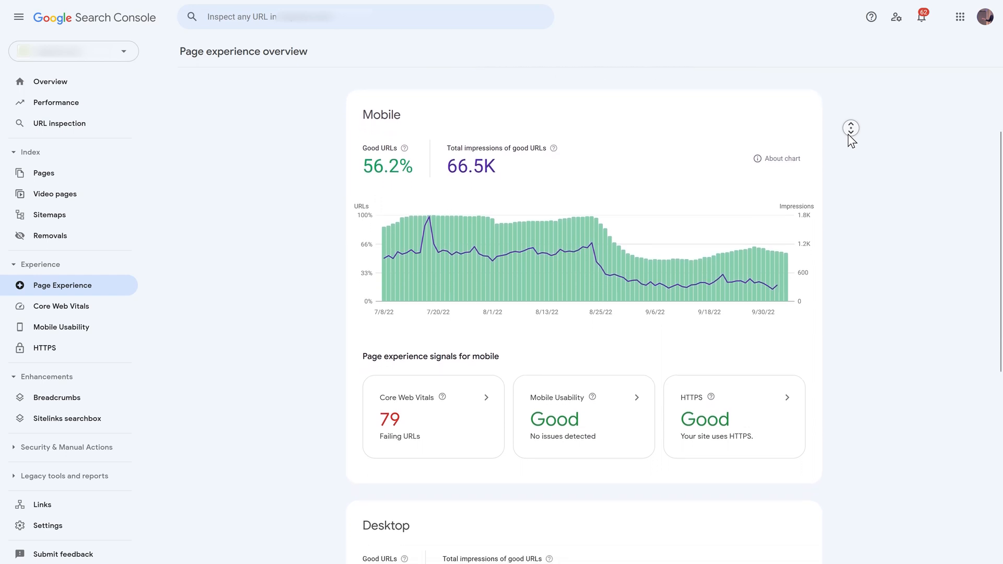
scroll("down", 3)
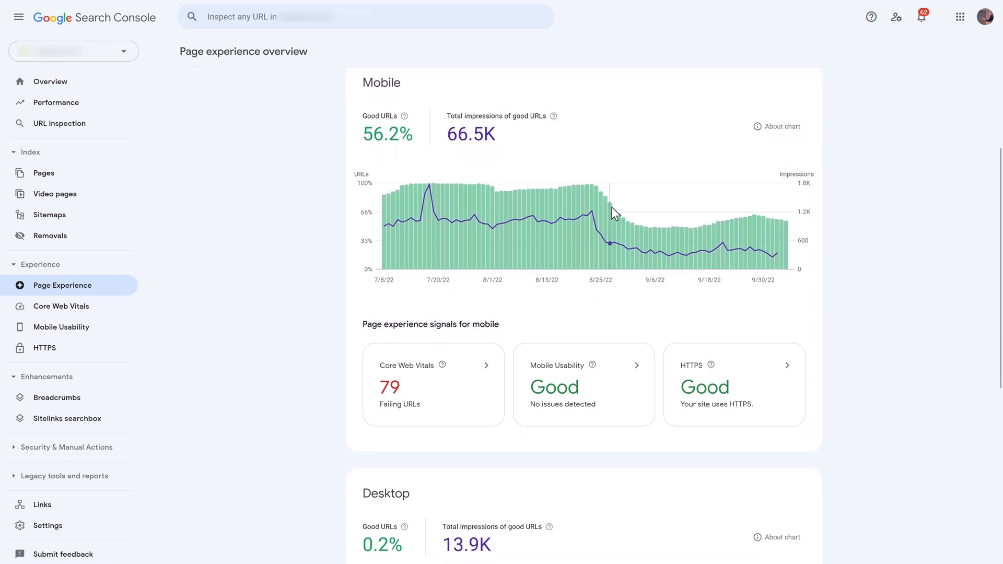
mouse_move(745, 223)
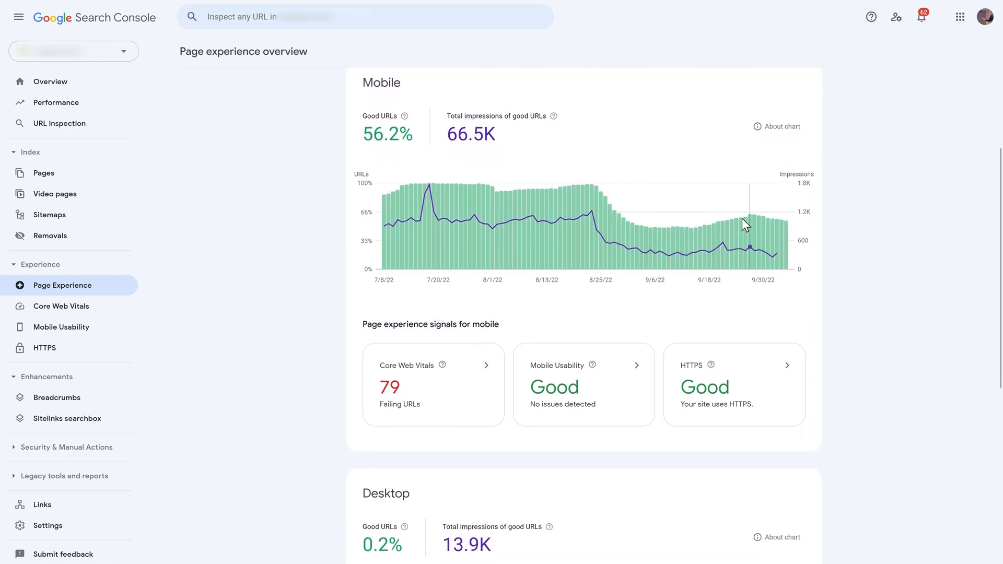
mouse_move(627, 221)
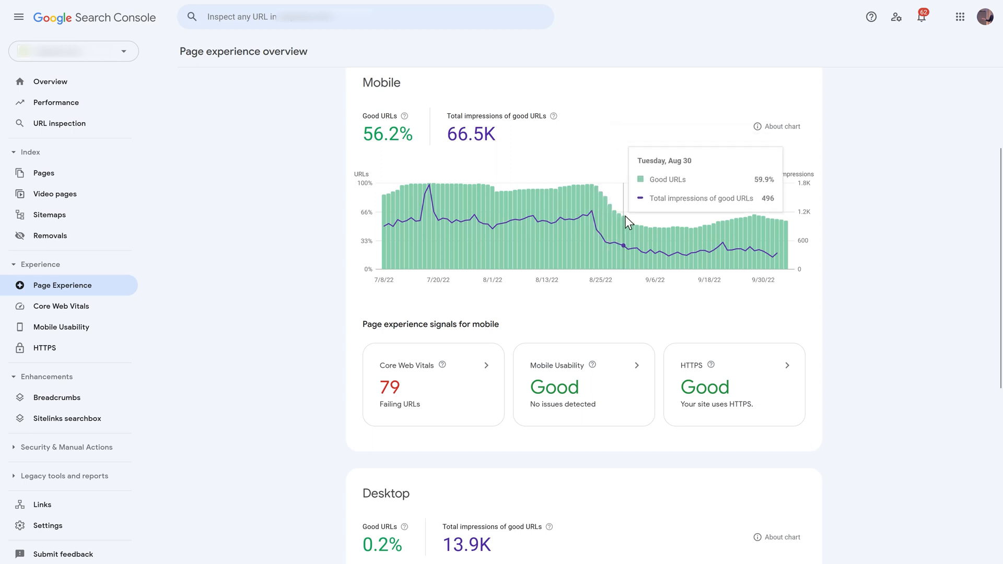
mouse_move(602, 199)
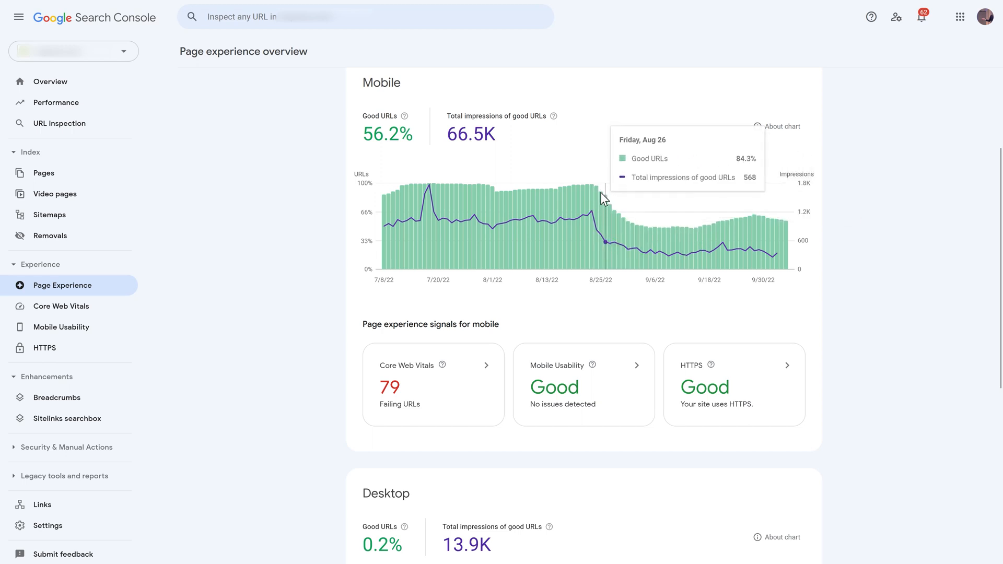
mouse_move(597, 193)
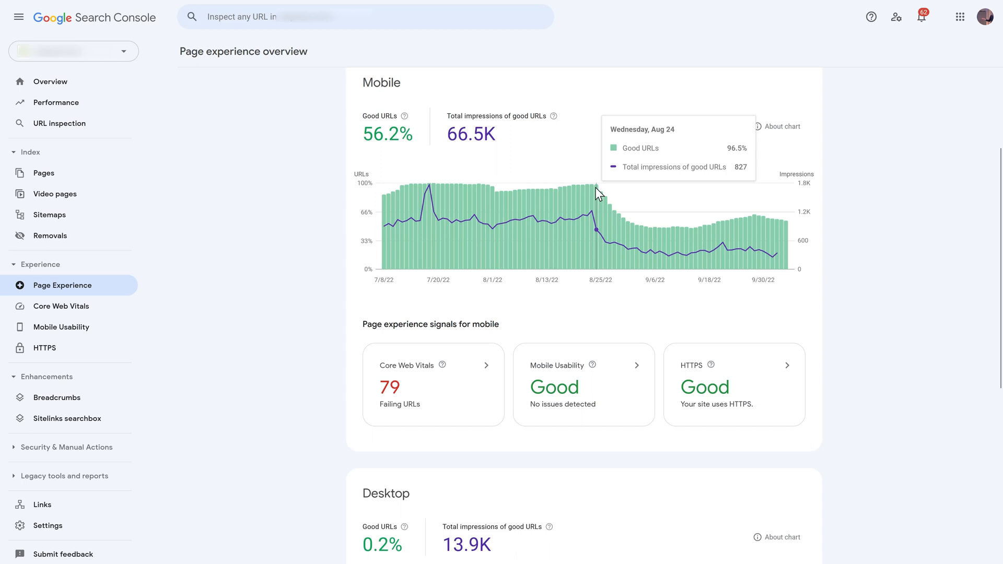
mouse_move(611, 215)
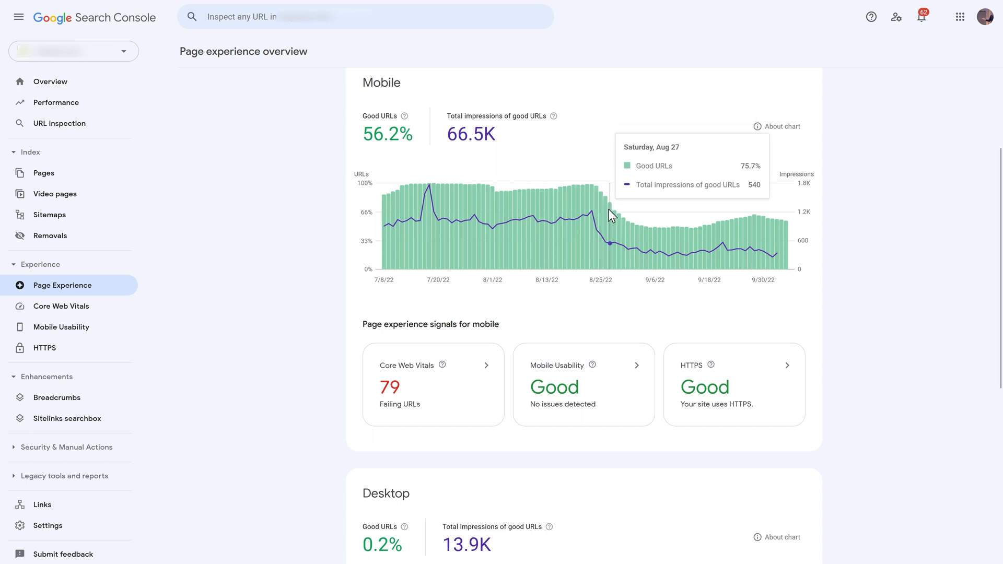
mouse_move(725, 227)
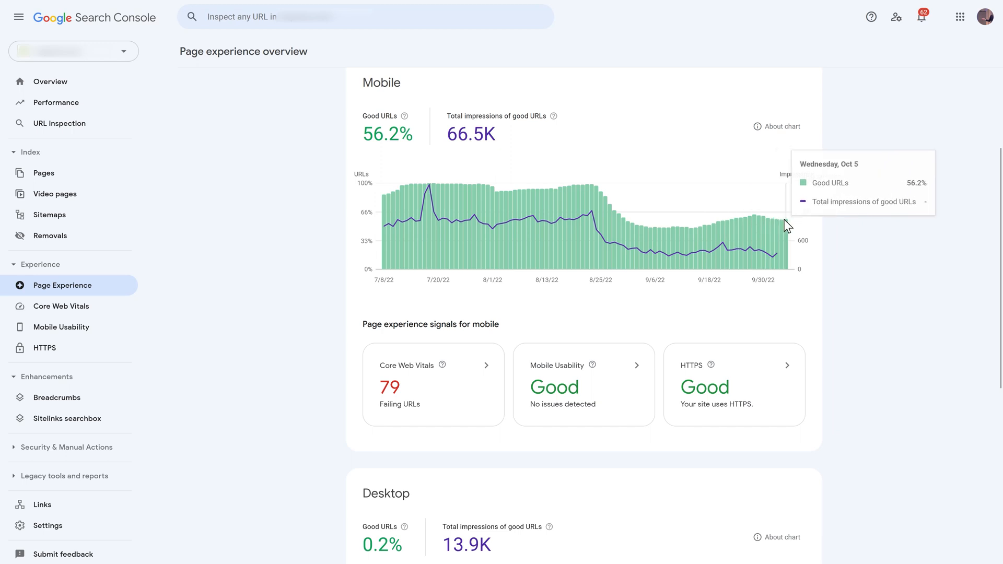
scroll("down", 3)
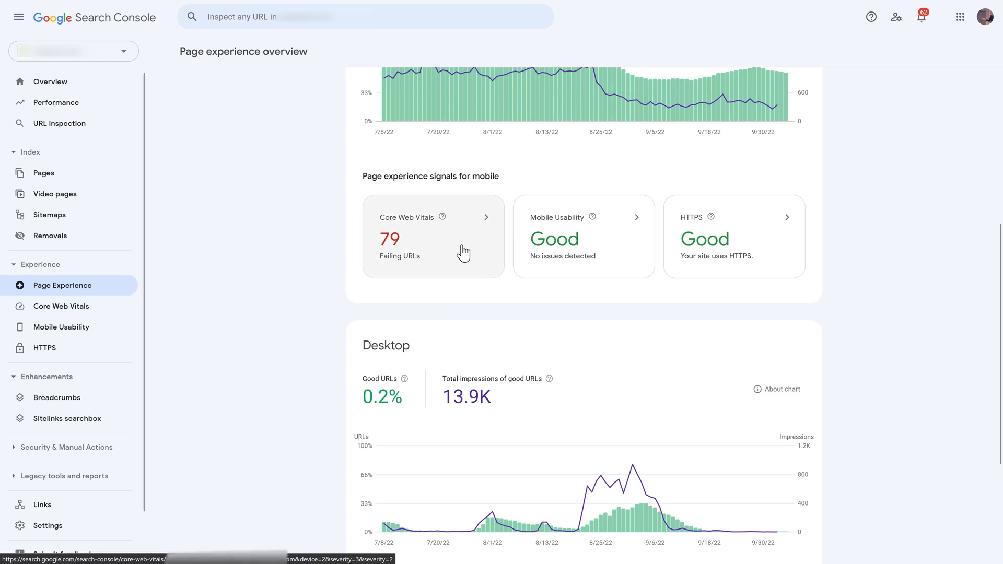
scroll("down", 3)
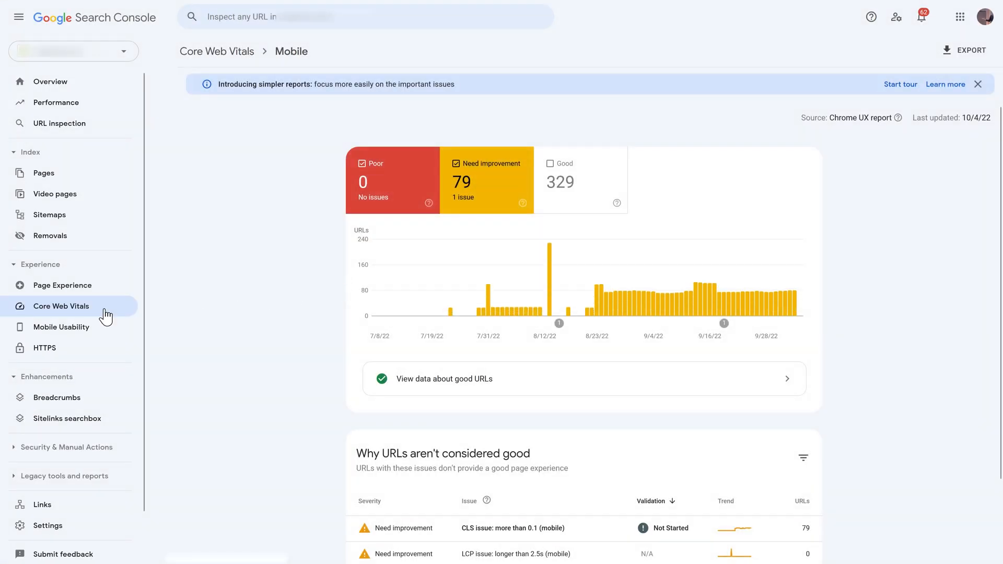
Open the 'CLS issue: more than 0.1 (mobile)' detail affecting 79 URLs
scroll("down", 3)
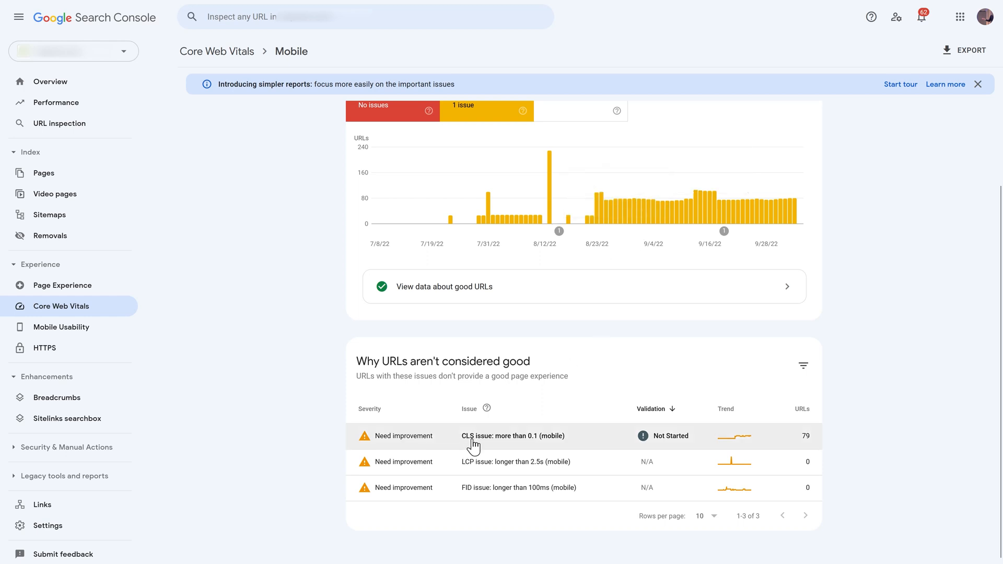
left_click(512, 436)
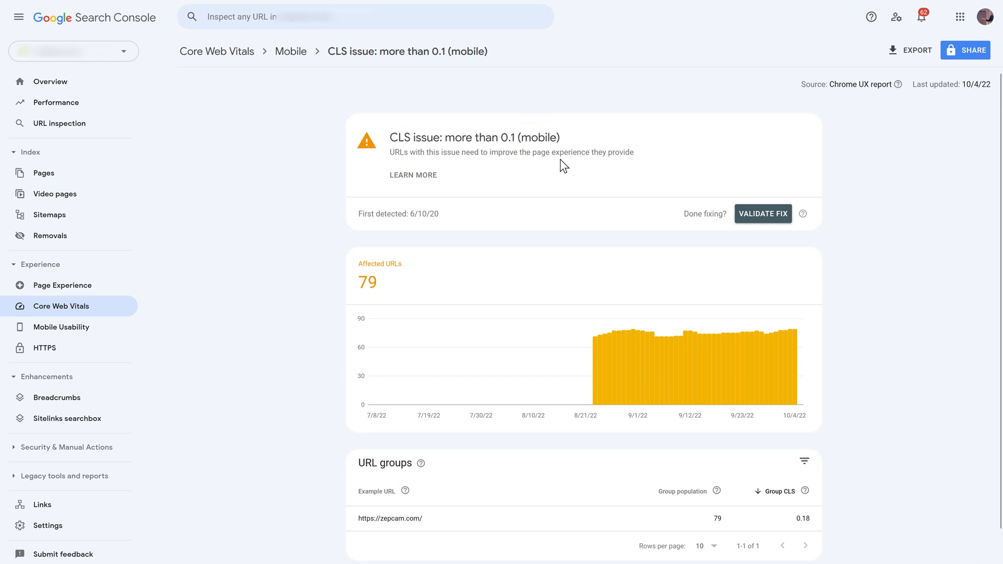
mouse_move(583, 143)
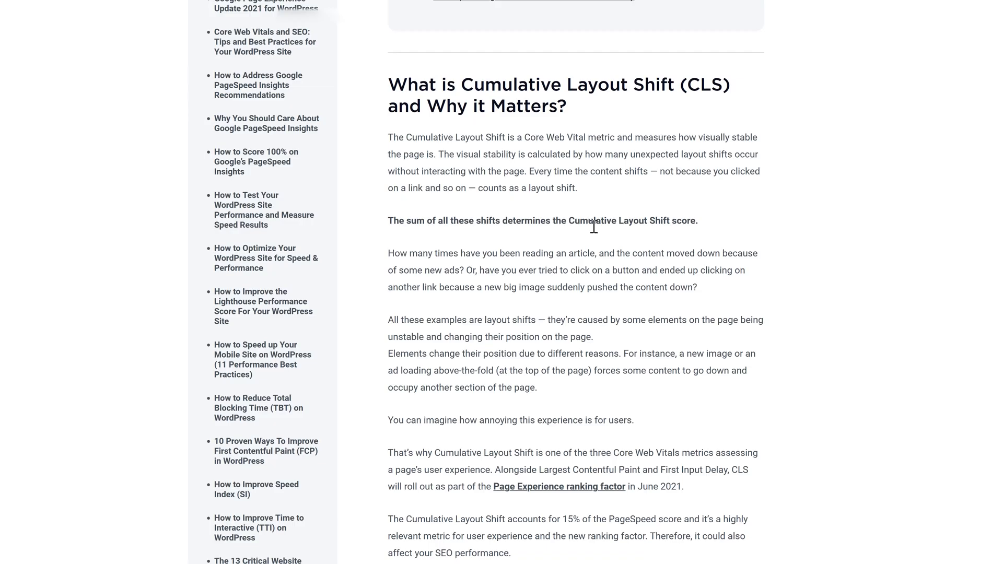
Highlight the WP Rocket article sentence defining Cumulative Layout Shift
left_click_drag(389, 137, 564, 137)
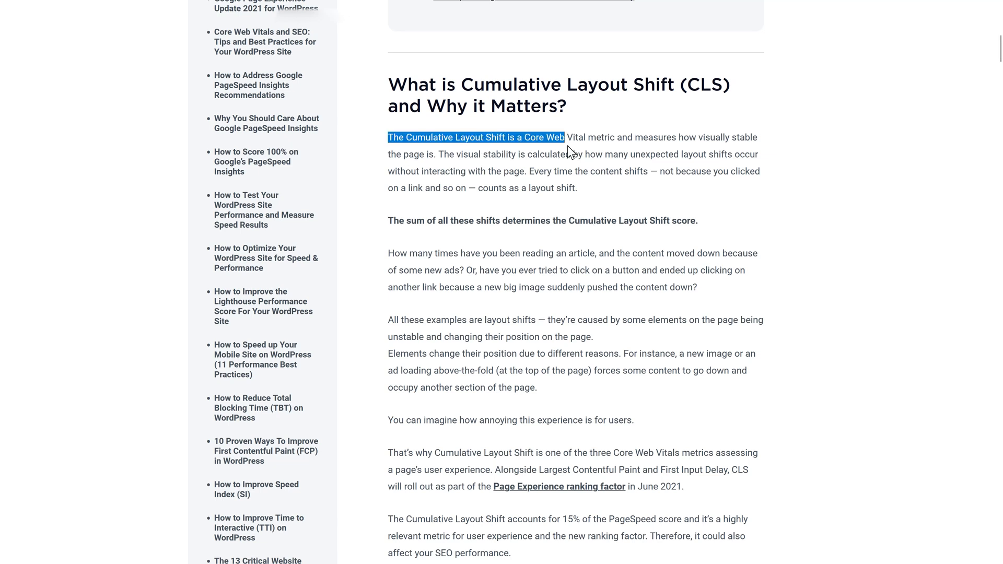
left_click_drag(565, 137, 759, 137)
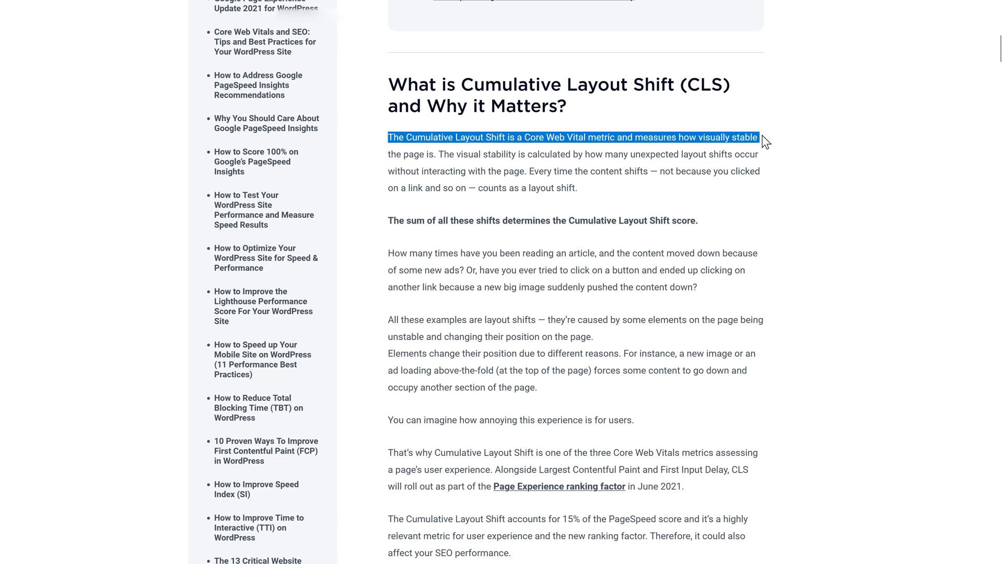
left_click_drag(762, 137, 775, 155)
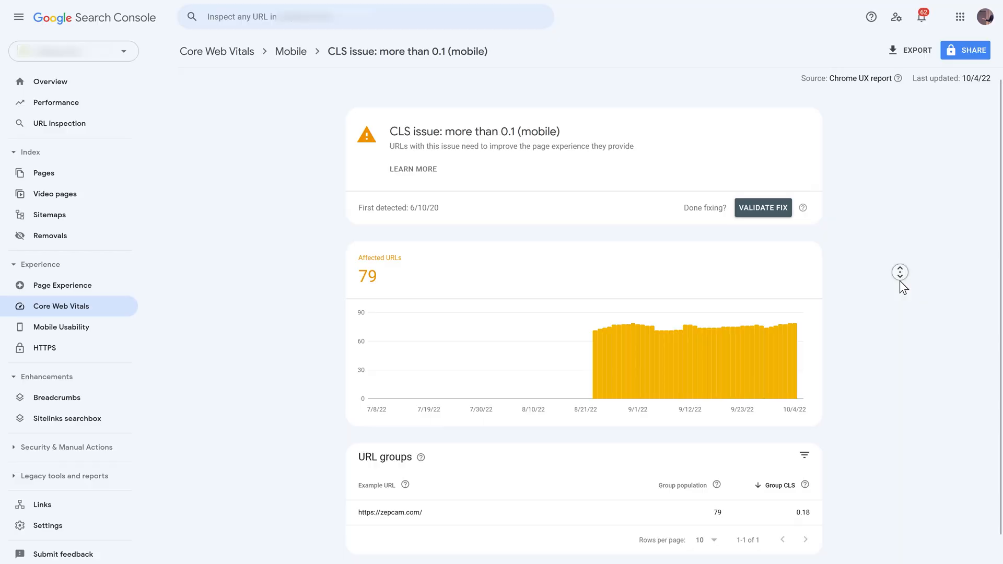
Go to the Mobile Usability report showing 0 not-usable and 512 usable pages
scroll("down", 3)
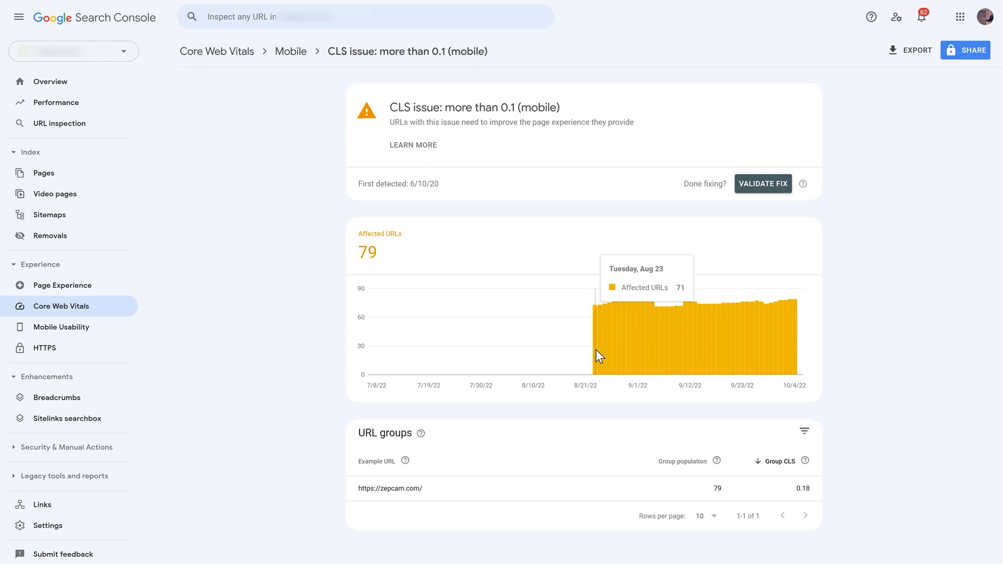
mouse_move(805, 355)
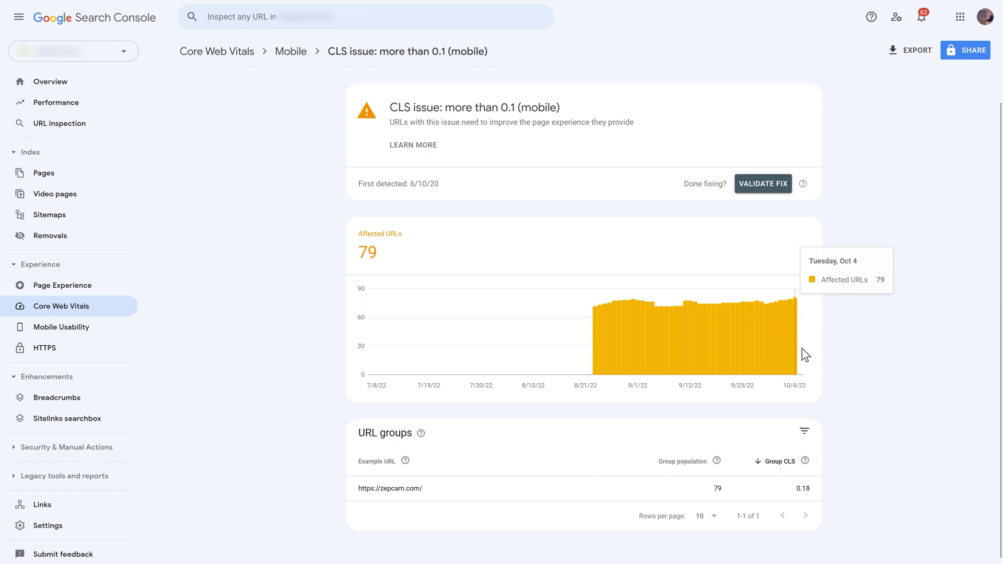
left_click(61, 327)
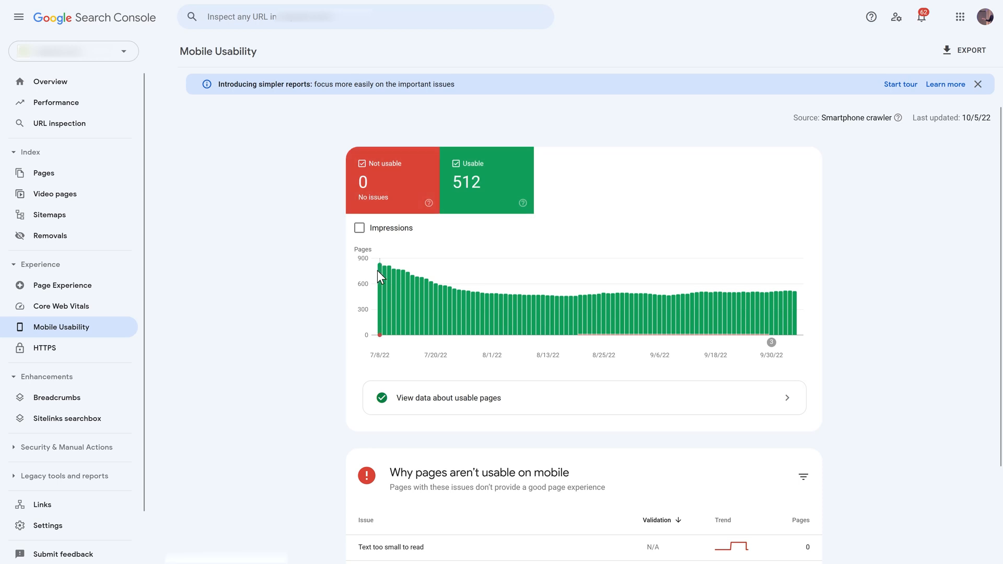
mouse_move(500, 201)
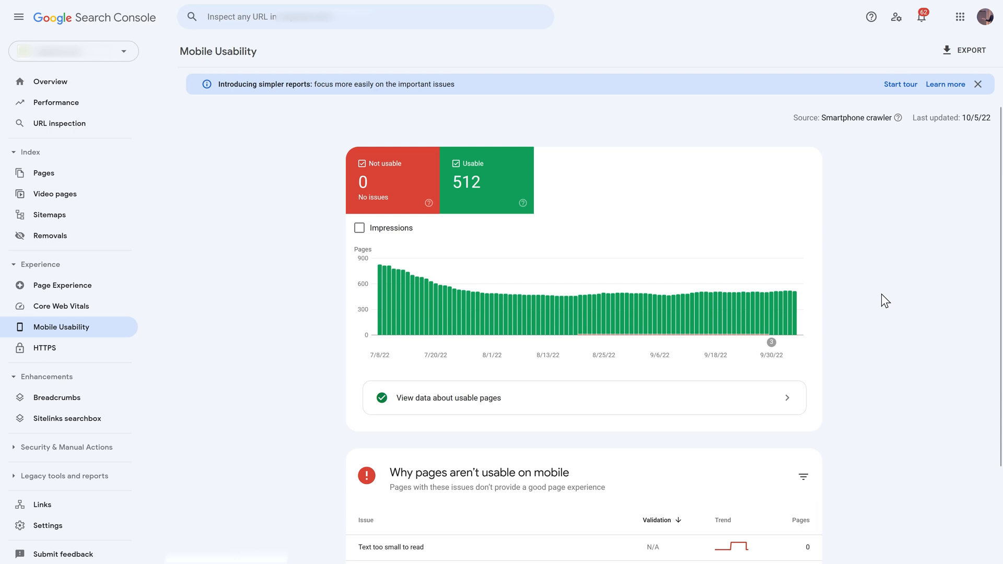
scroll("down", 3)
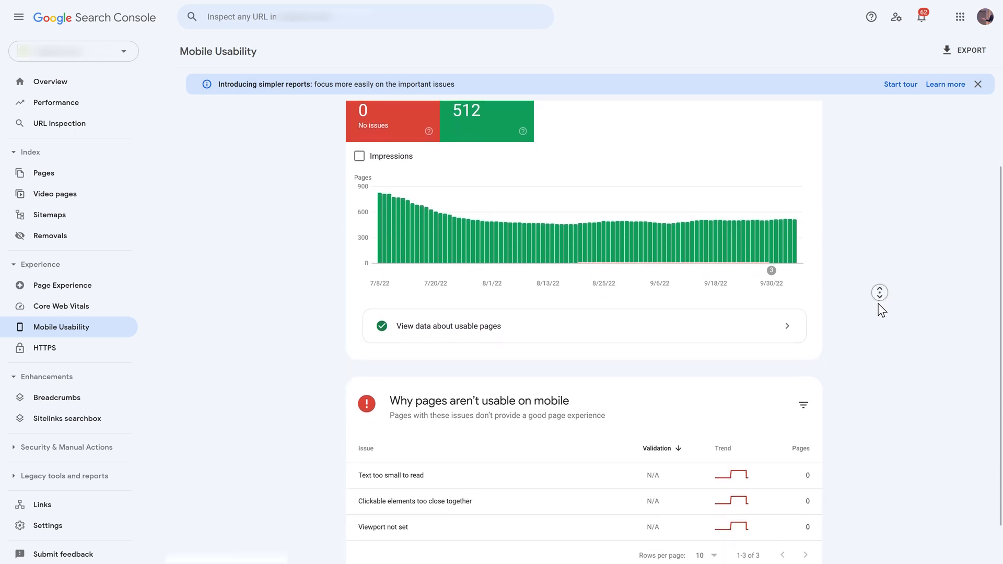
scroll("down", 3)
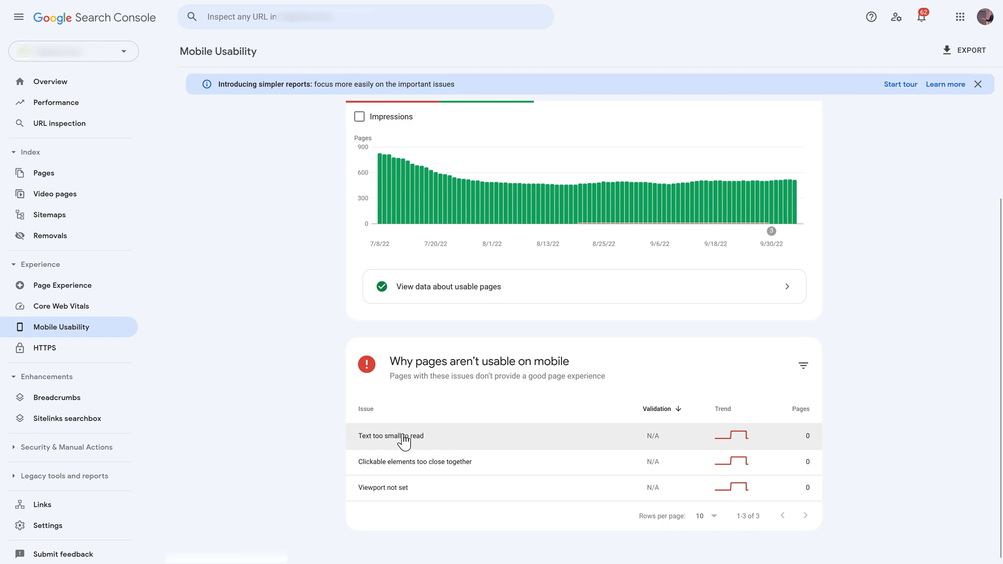
mouse_move(417, 440)
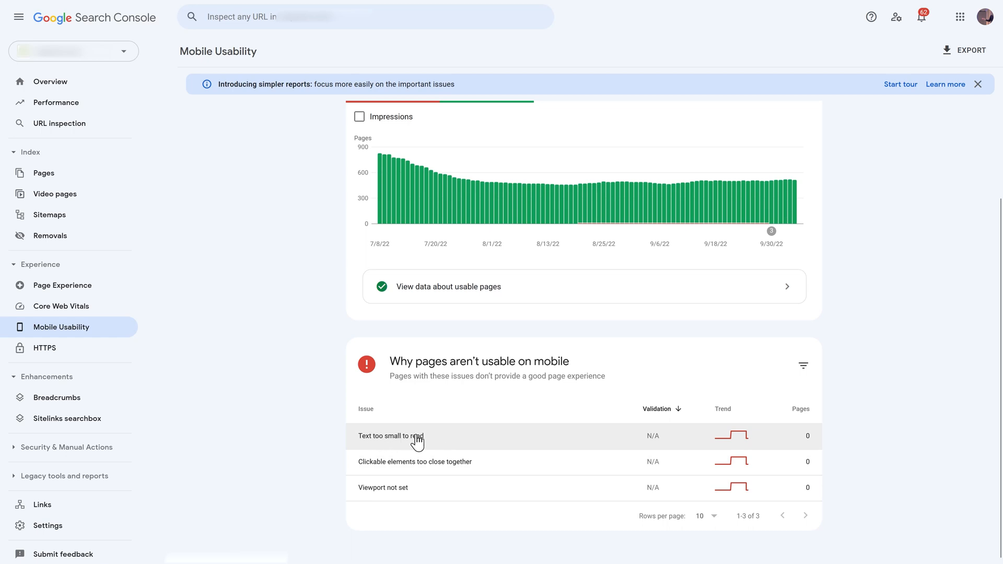
mouse_move(417, 467)
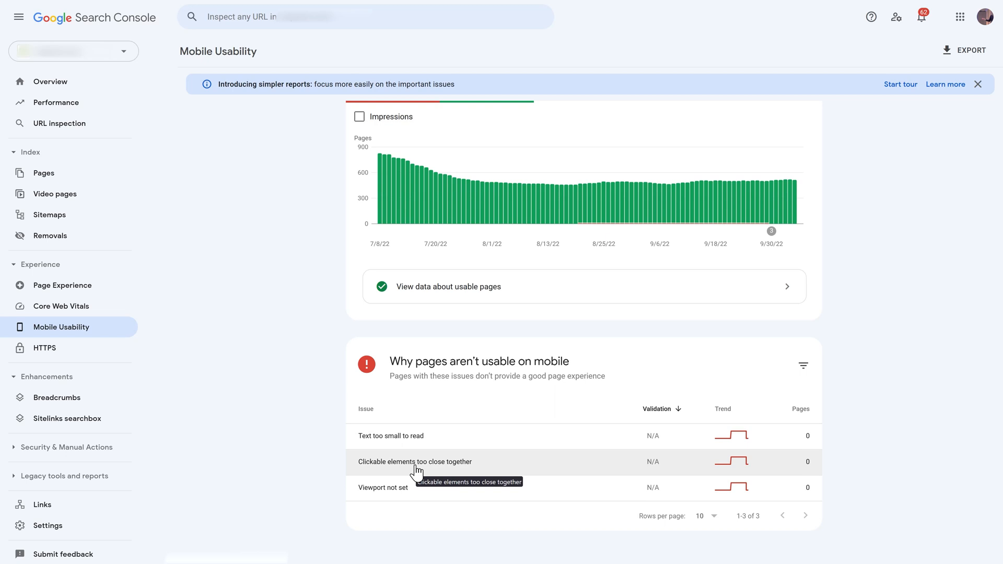
mouse_move(410, 497)
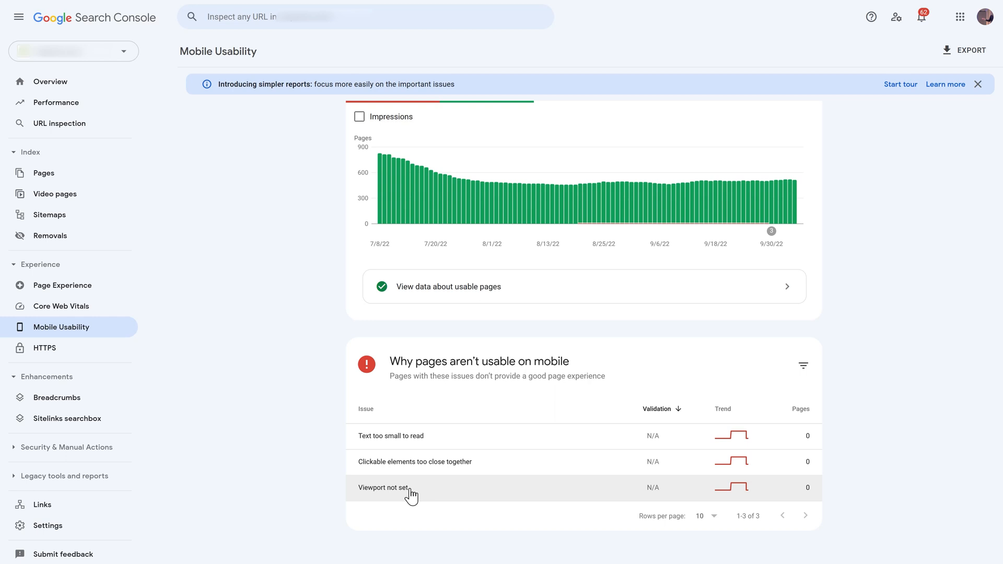
mouse_move(44, 347)
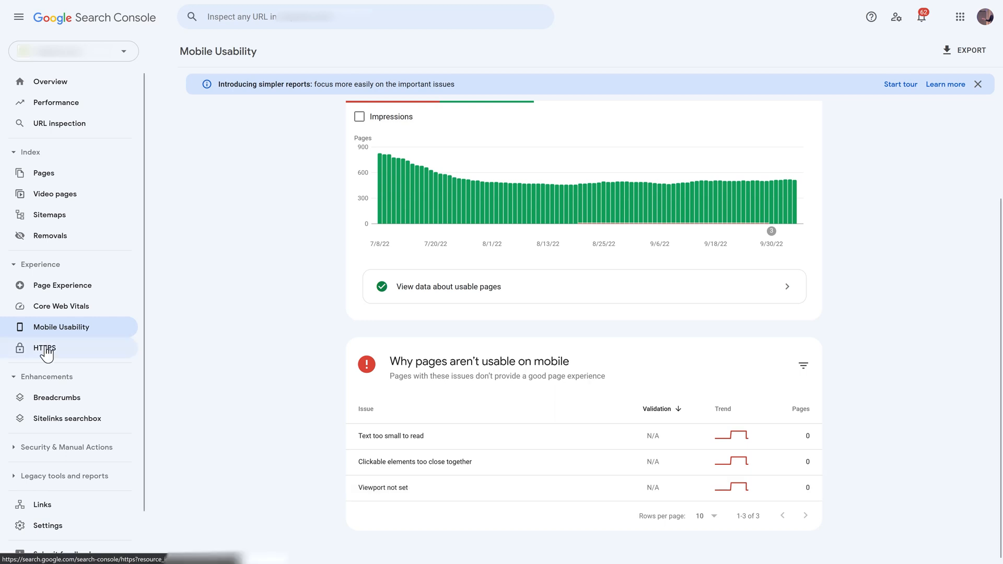
Go to the HTTPS report showing 521 HTTPS URLs and 0 non-HTTPS URLs
left_click(45, 347)
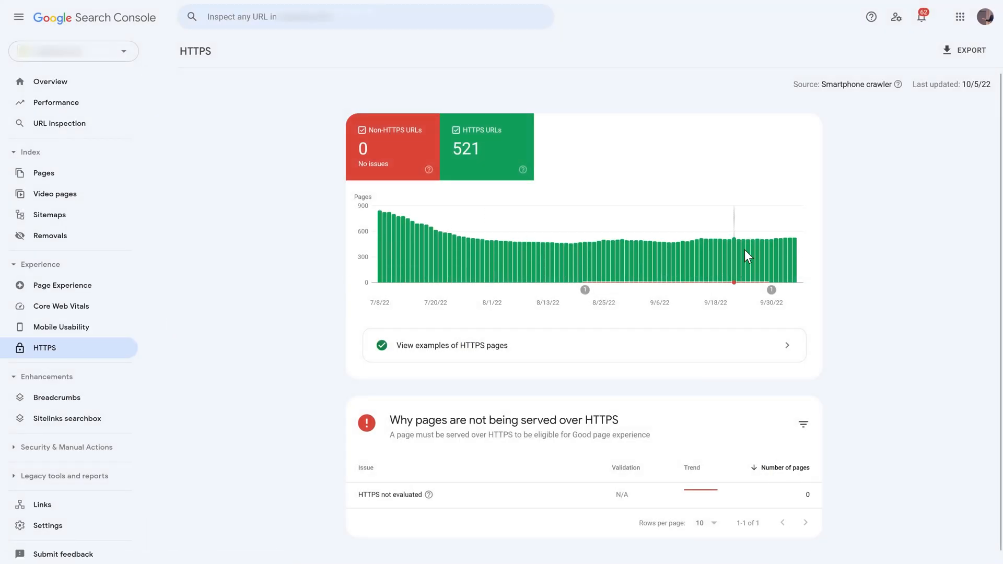
mouse_move(278, 323)
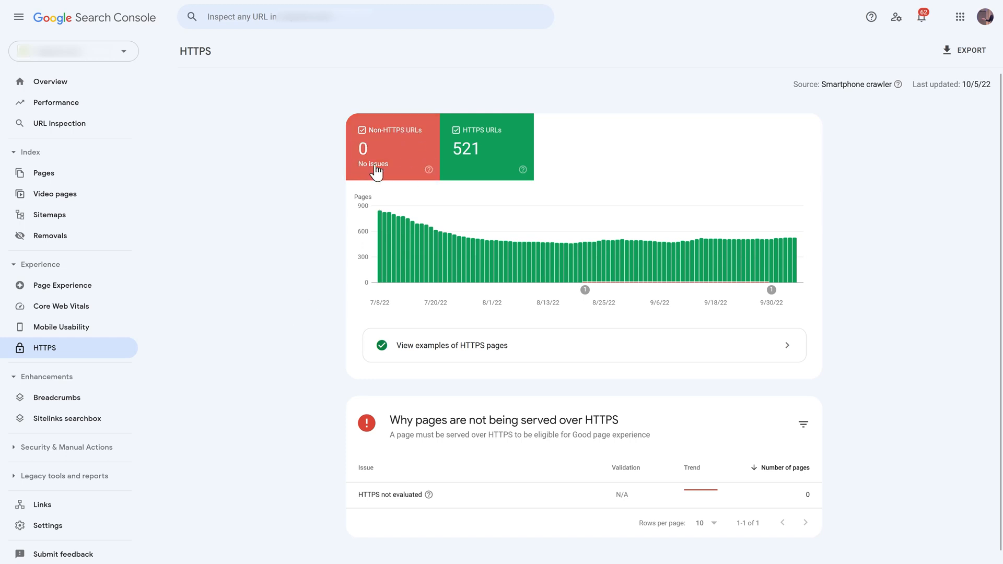
mouse_move(255, 293)
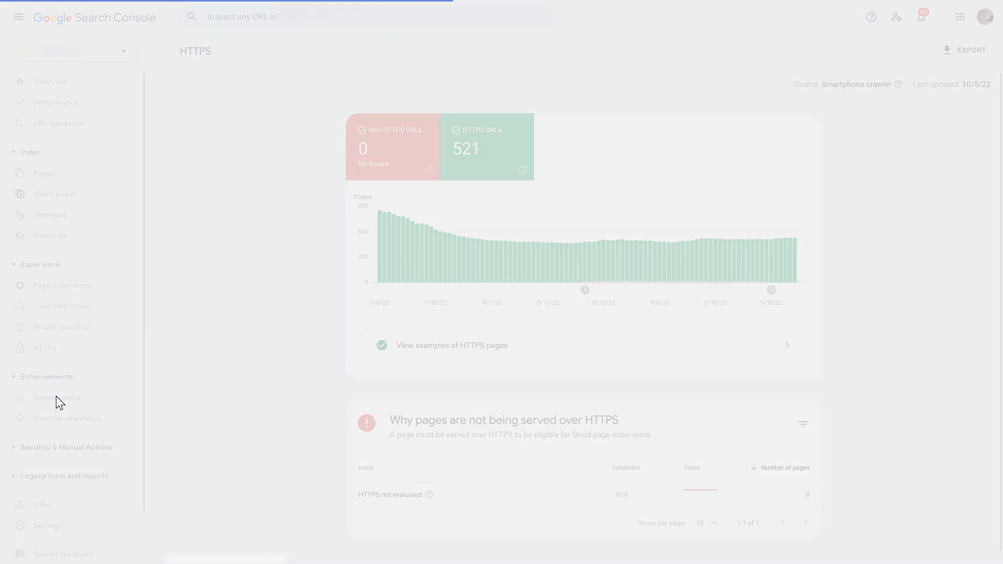
Review Breadcrumbs and Sitelinks searchbox reports (512 valid each), then expand Security & Manual Actions
left_click(57, 397)
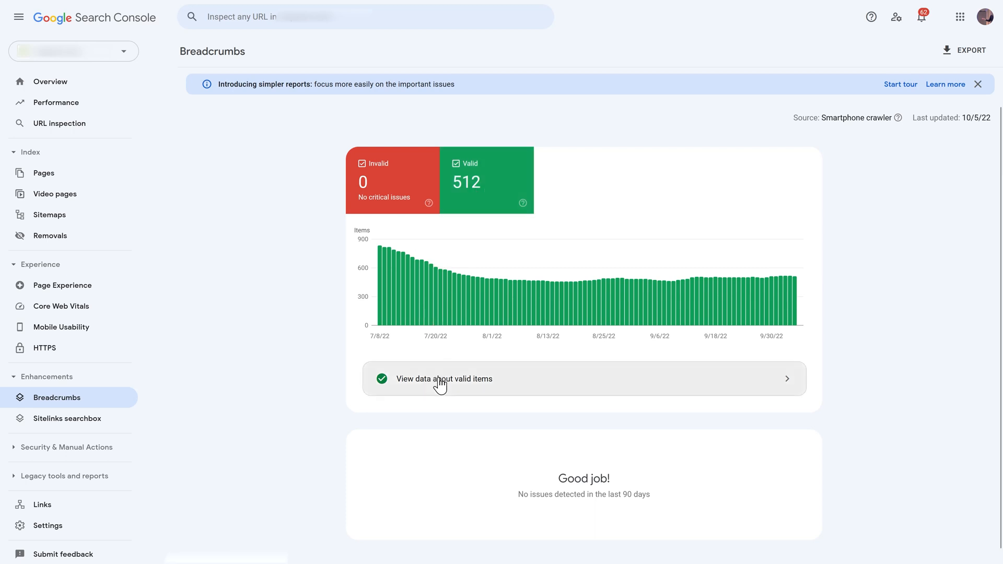
mouse_move(600, 478)
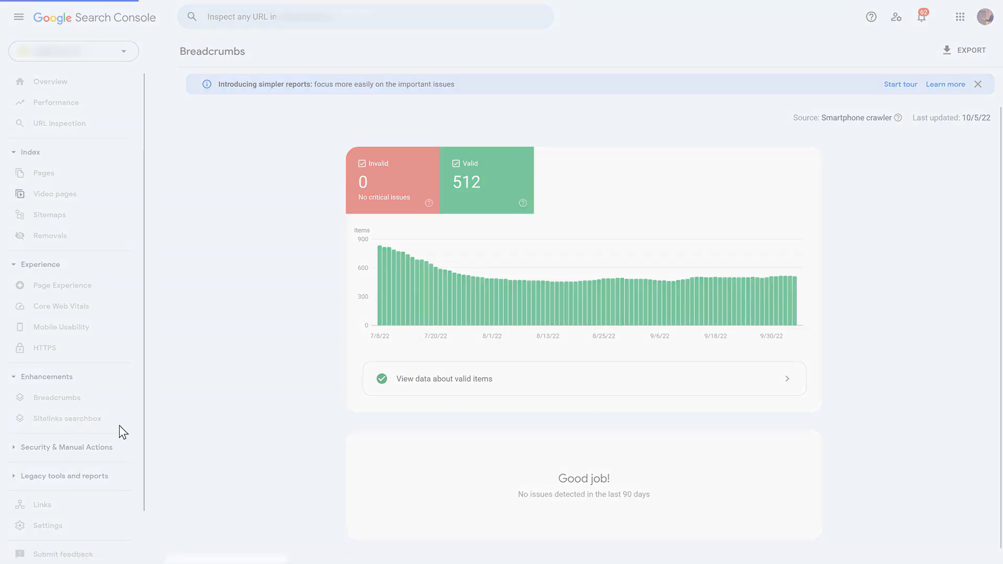
left_click(67, 418)
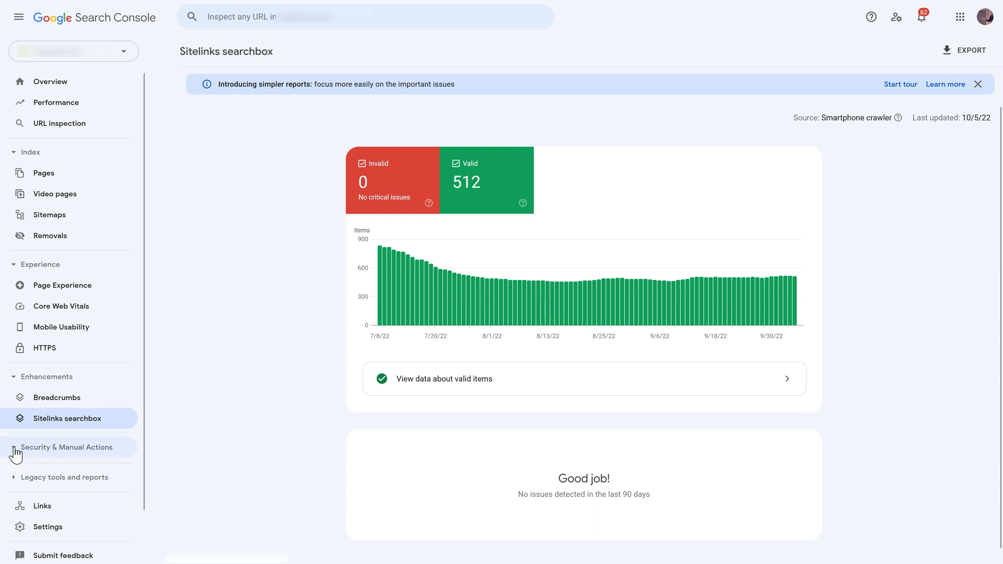
left_click(67, 447)
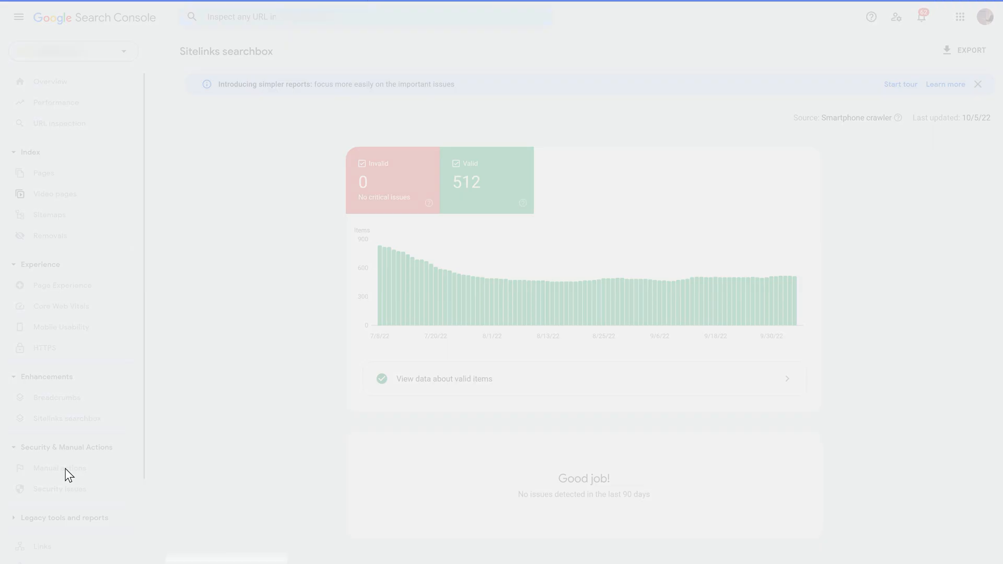
Check the Manual actions and Security issues reports, both showing no issues detected
left_click(61, 468)
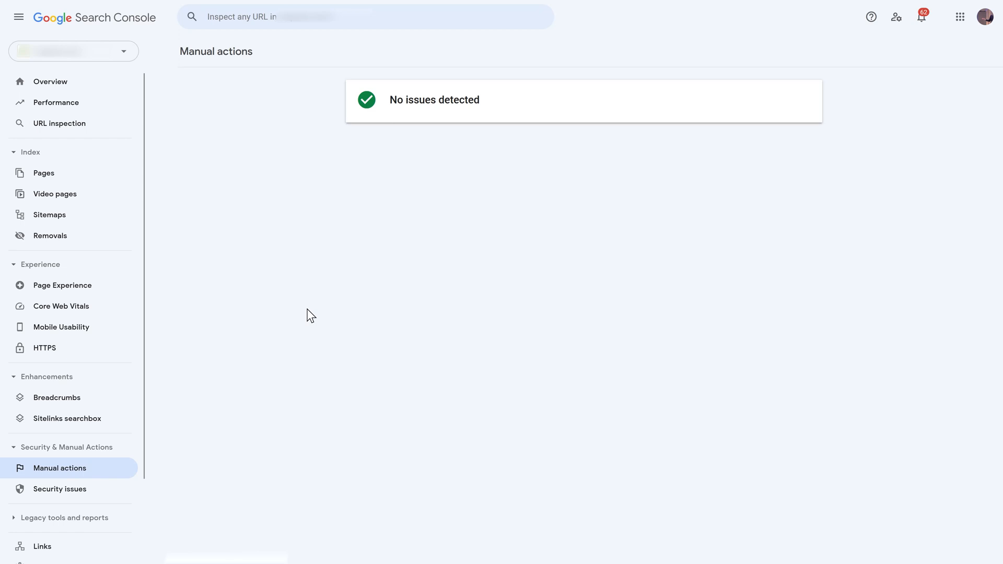
mouse_move(241, 57)
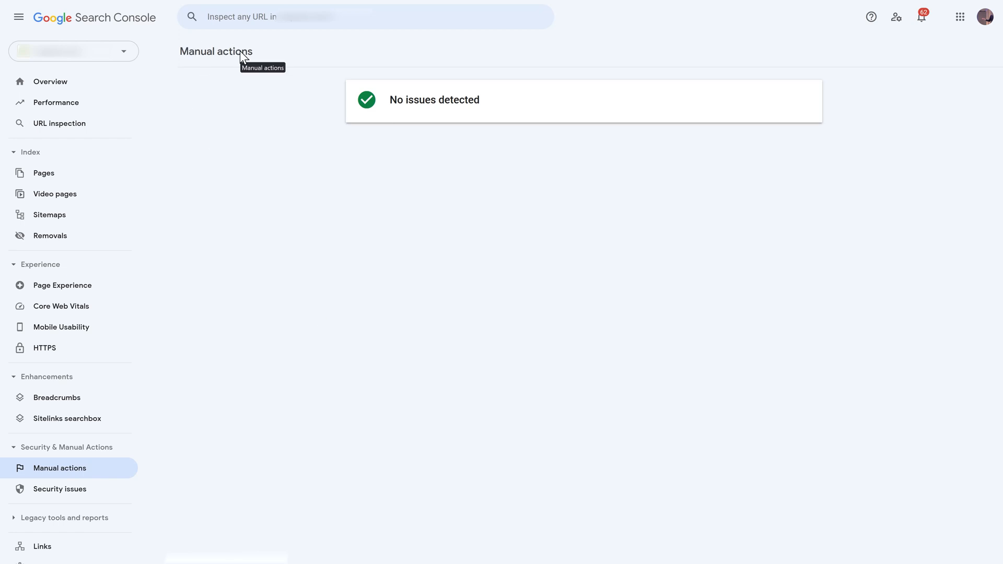
mouse_move(169, 477)
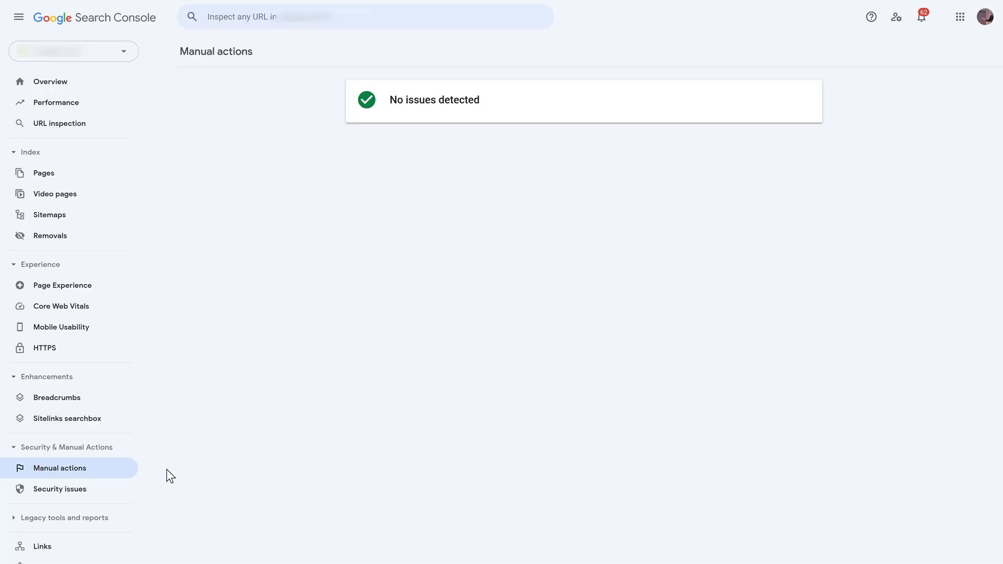
left_click(59, 489)
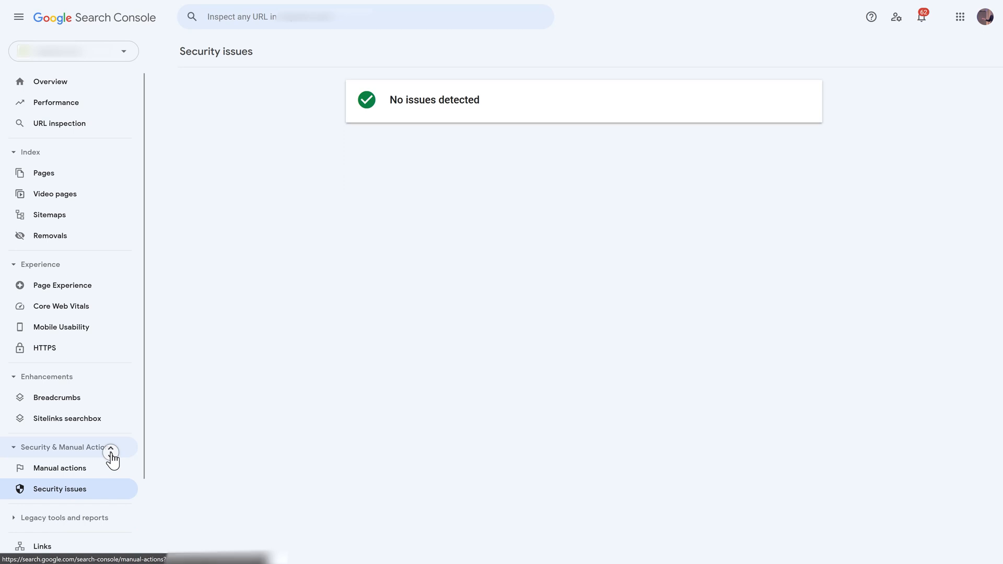
Review the Links report with 670 external and 78,408 internal links
left_click(64, 425)
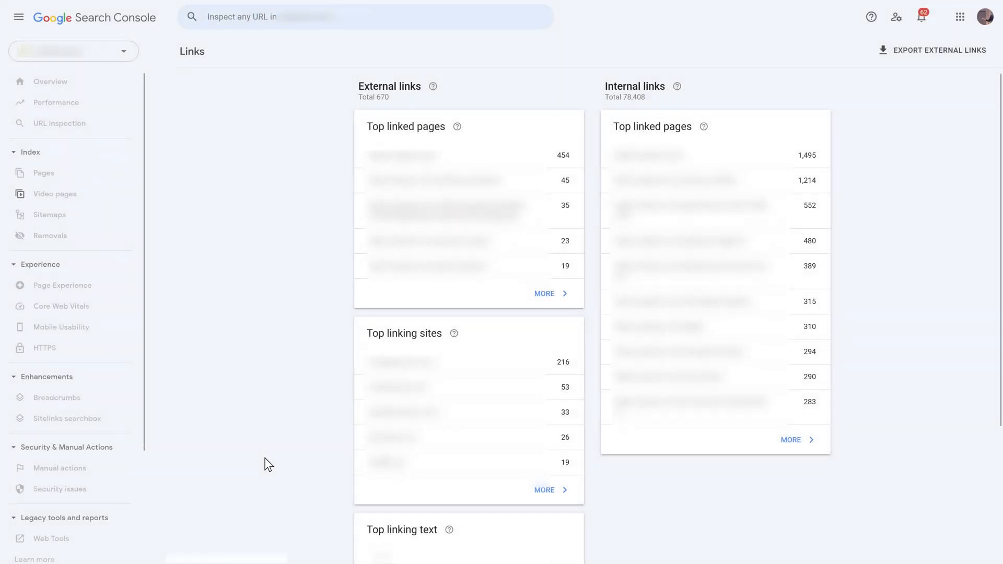
mouse_move(290, 297)
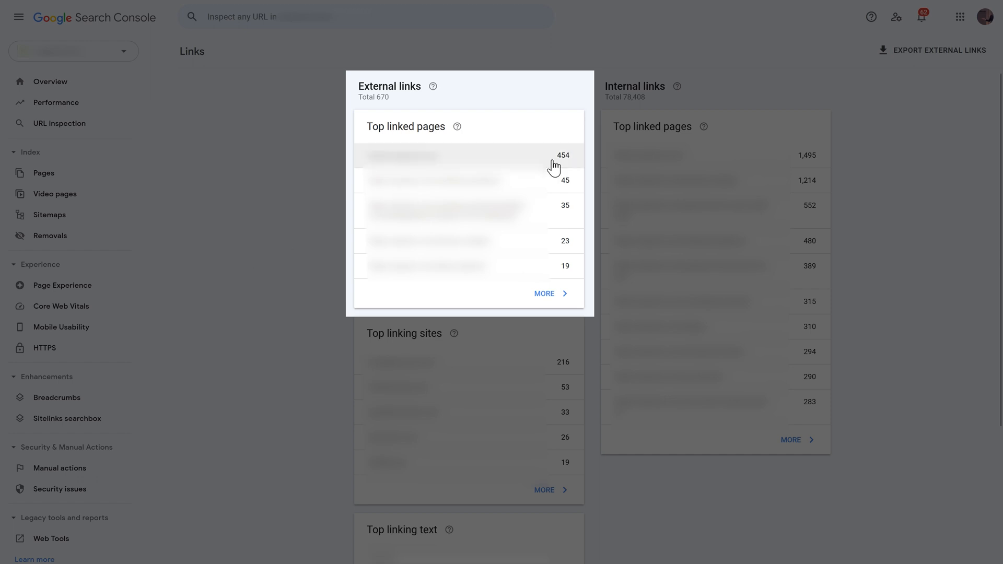
mouse_move(571, 163)
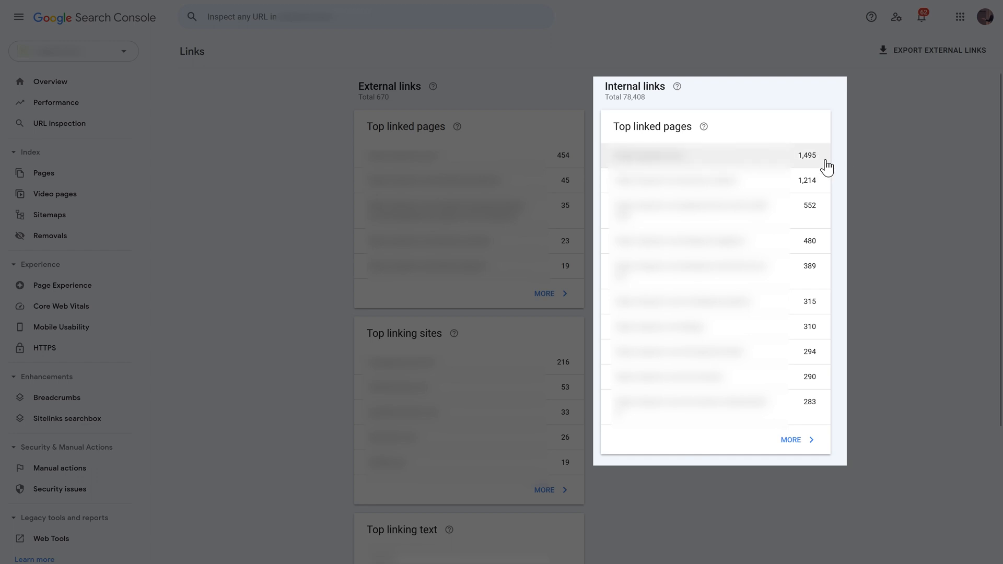
mouse_move(818, 160)
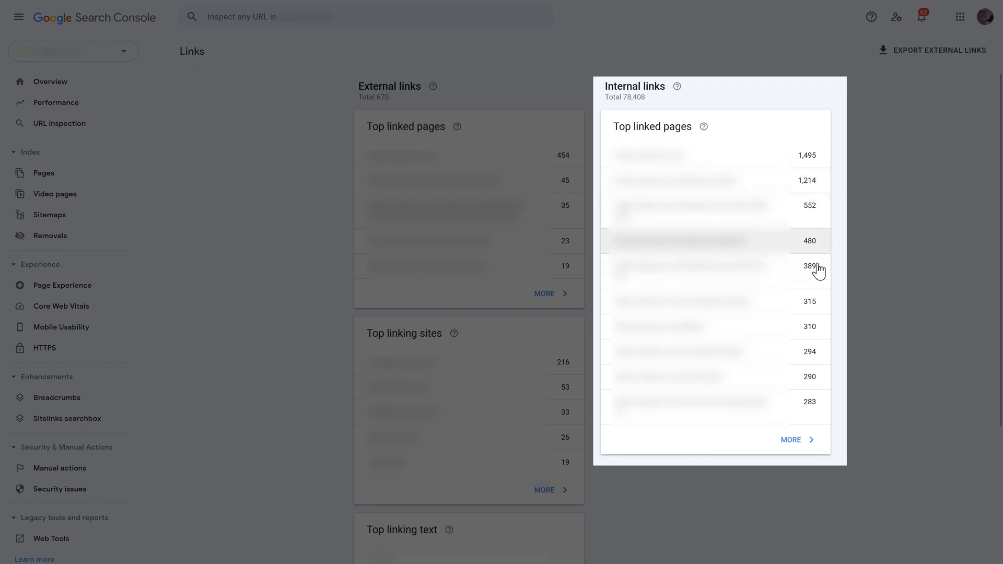
mouse_move(822, 247)
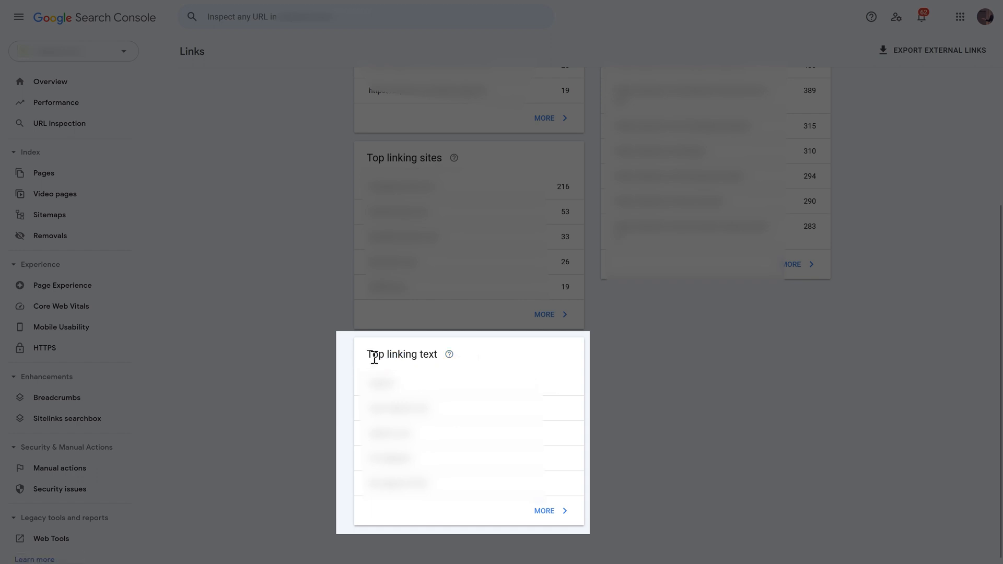
double_click(402, 354)
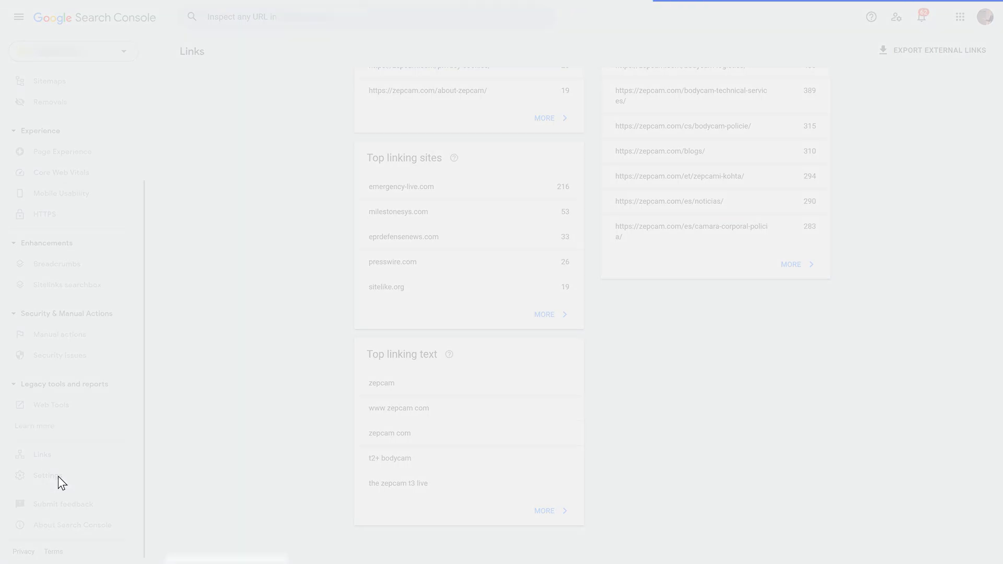
Review the property Settings page, then return to the Page Experience overview
left_click(46, 475)
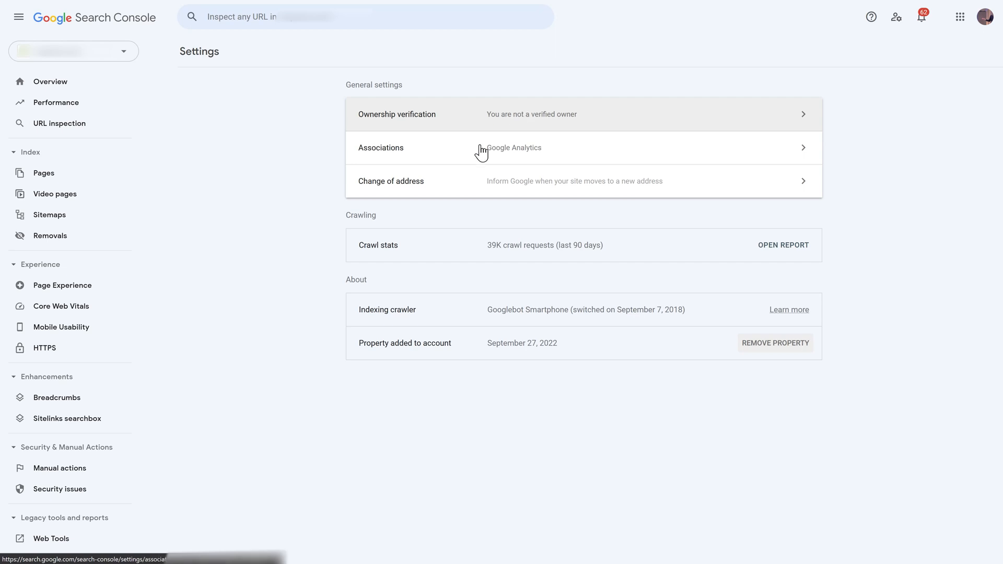
mouse_move(429, 195)
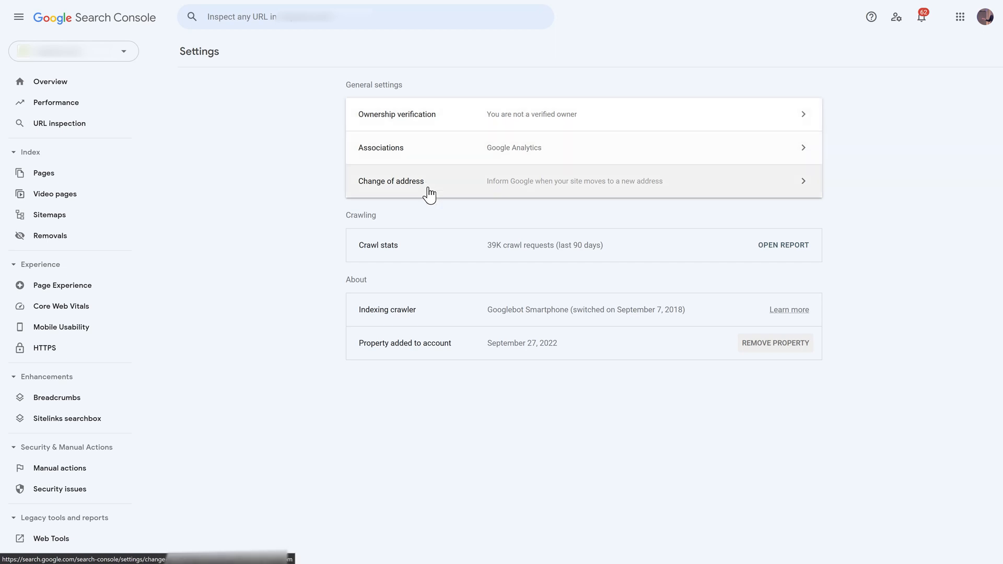
mouse_move(512, 192)
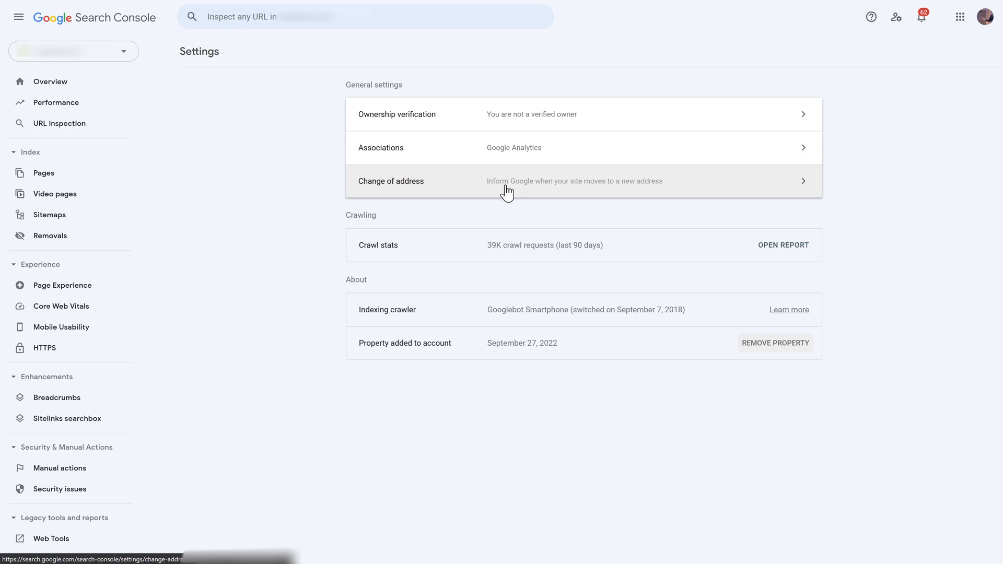
left_click(64, 285)
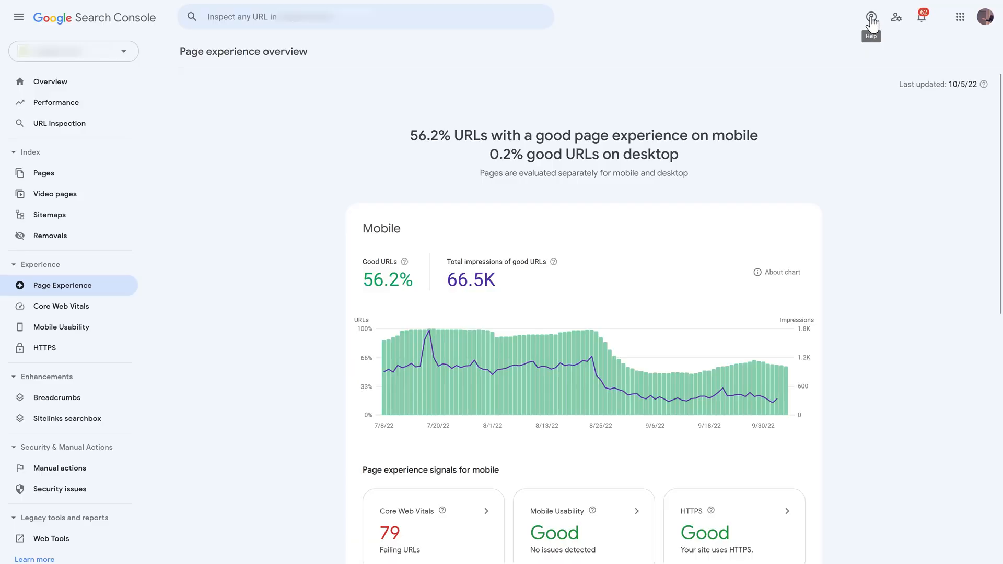
Read the Page Experience report help panel down to its chart explanation
left_click(871, 17)
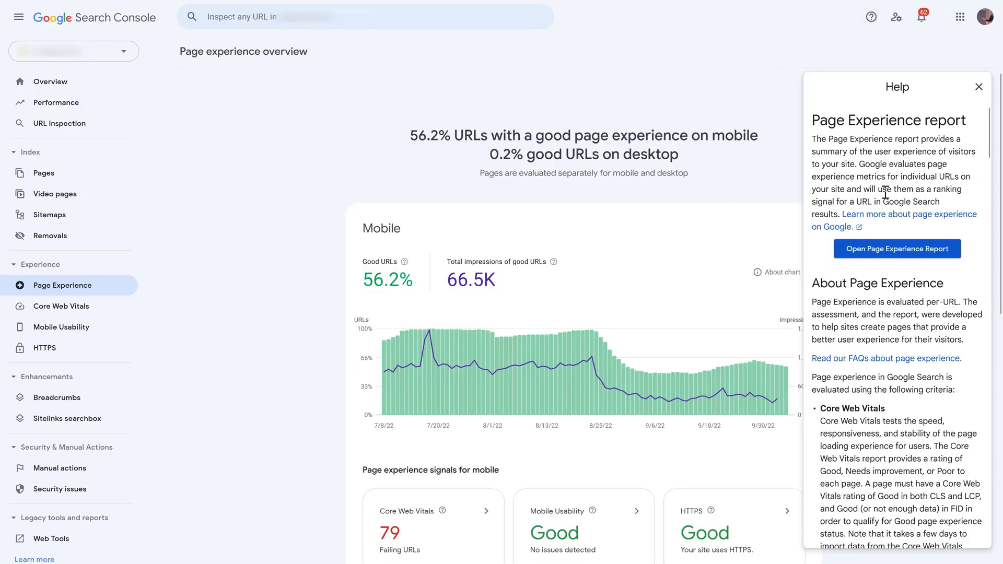
mouse_move(892, 144)
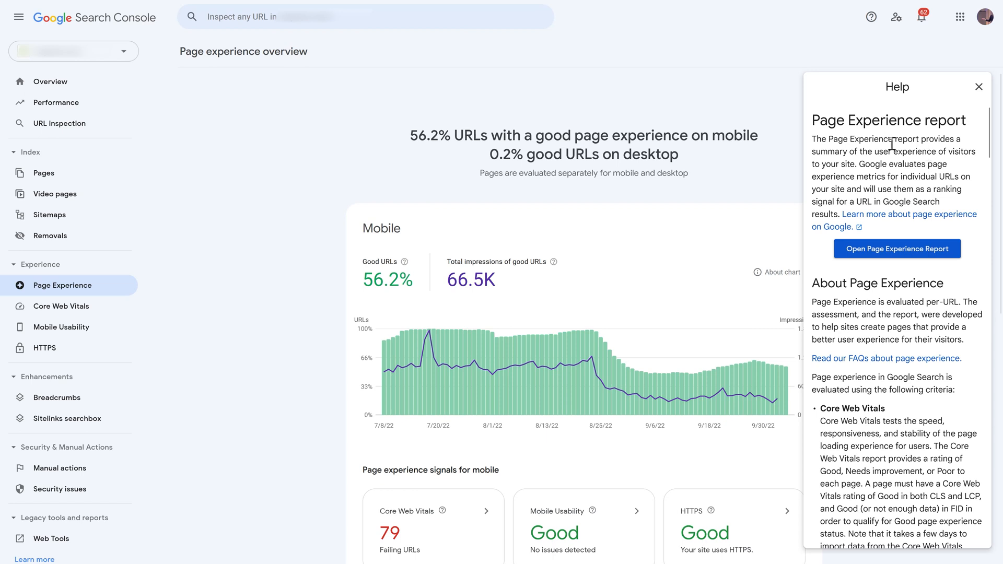
scroll("down", 3)
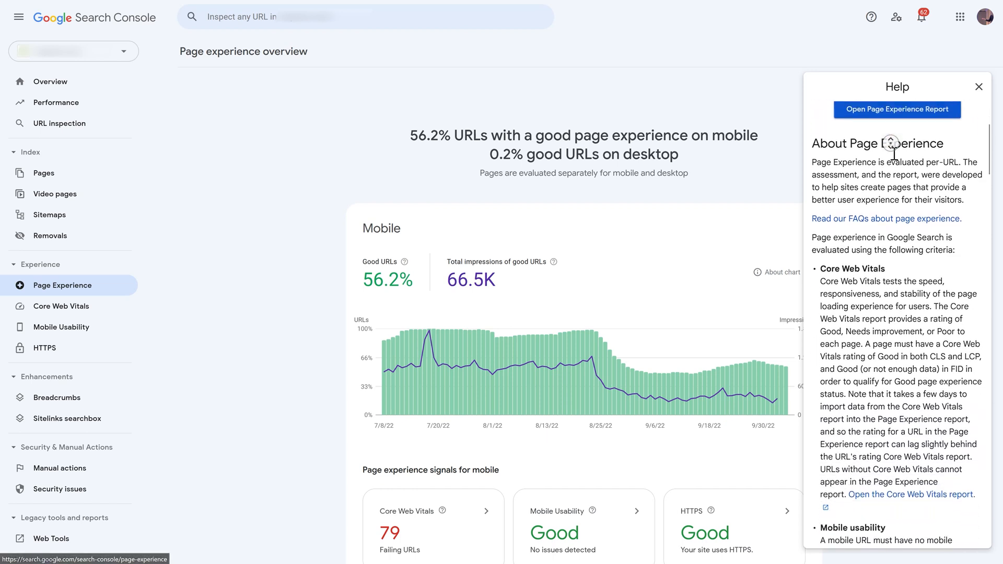
scroll("down", 3)
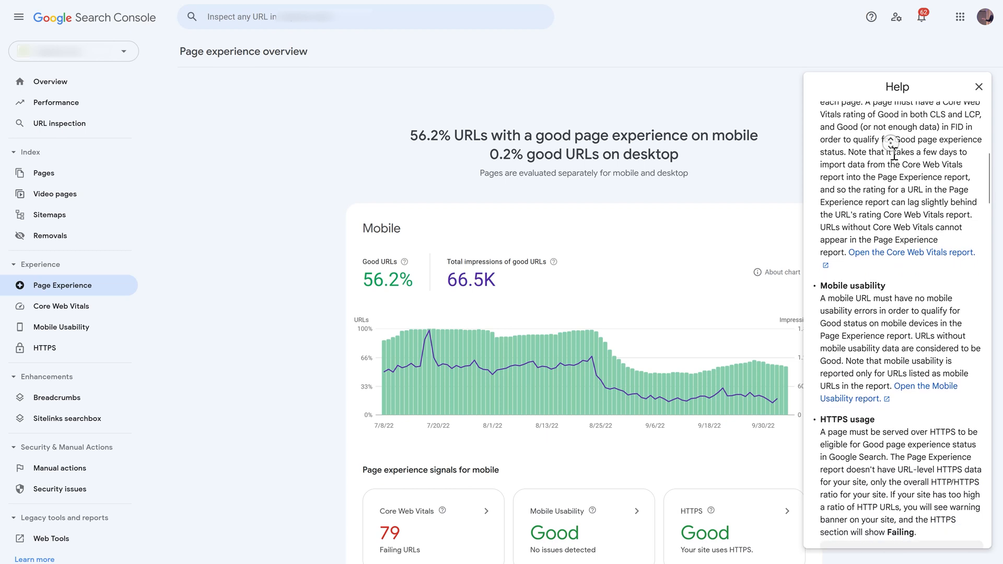
scroll("down", 3)
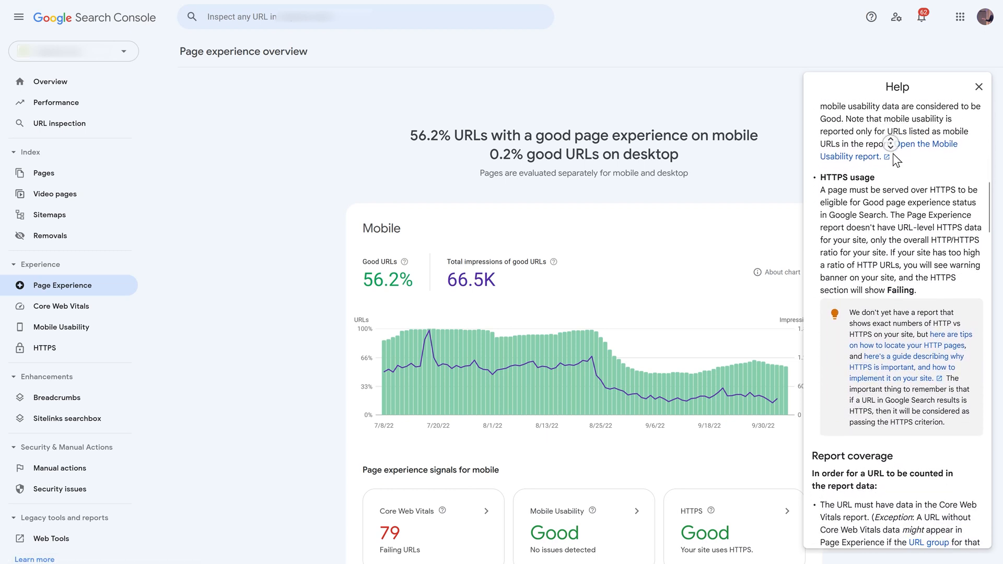
scroll("down", 3)
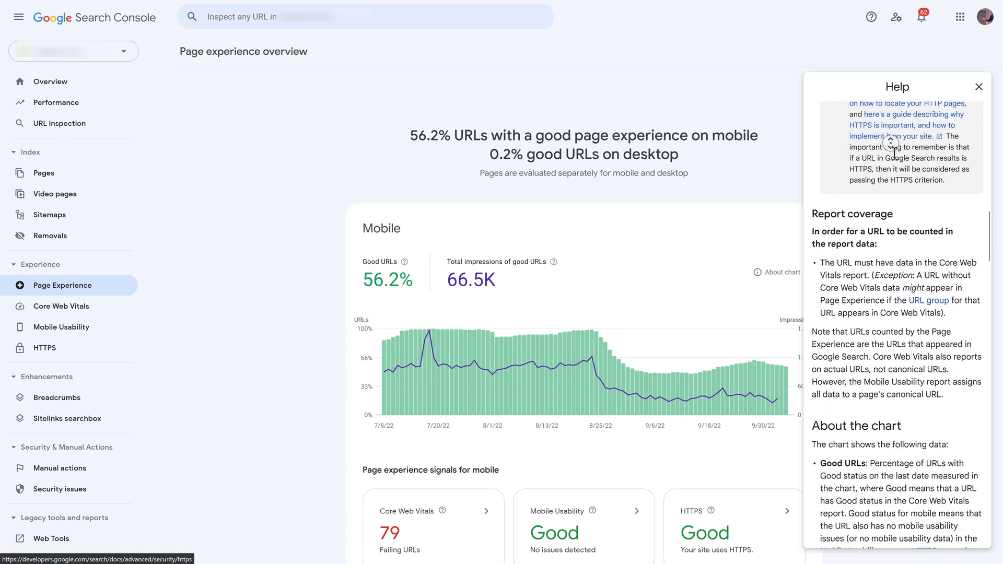
scroll("down", 3)
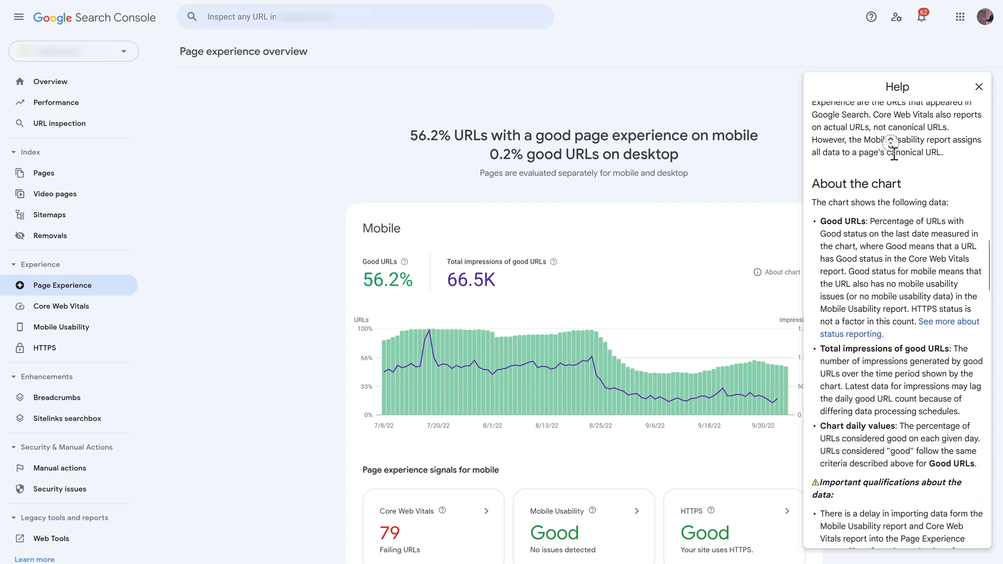